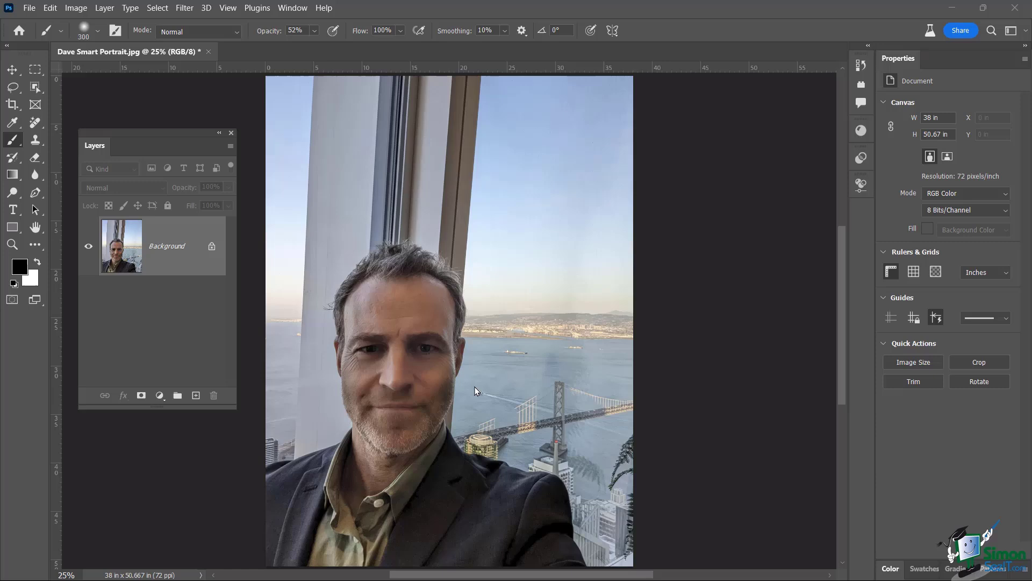
mouse_move(700, 13)
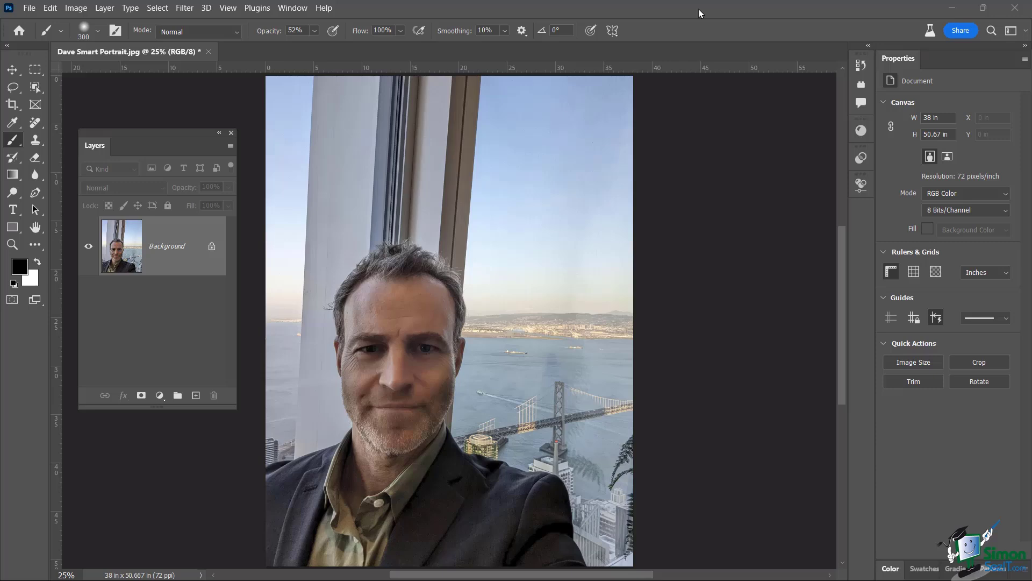
mouse_move(162, 358)
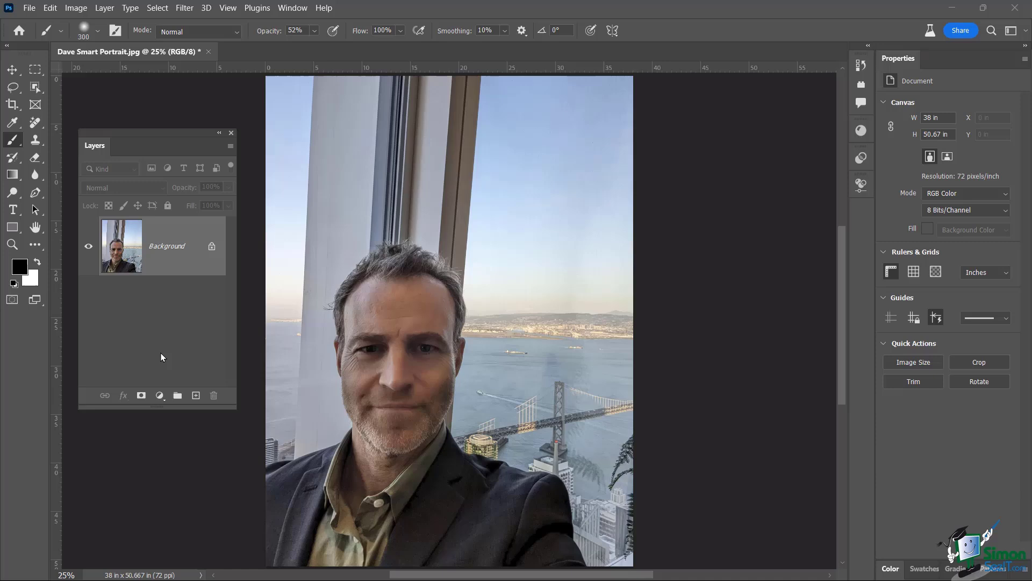
mouse_move(171, 340)
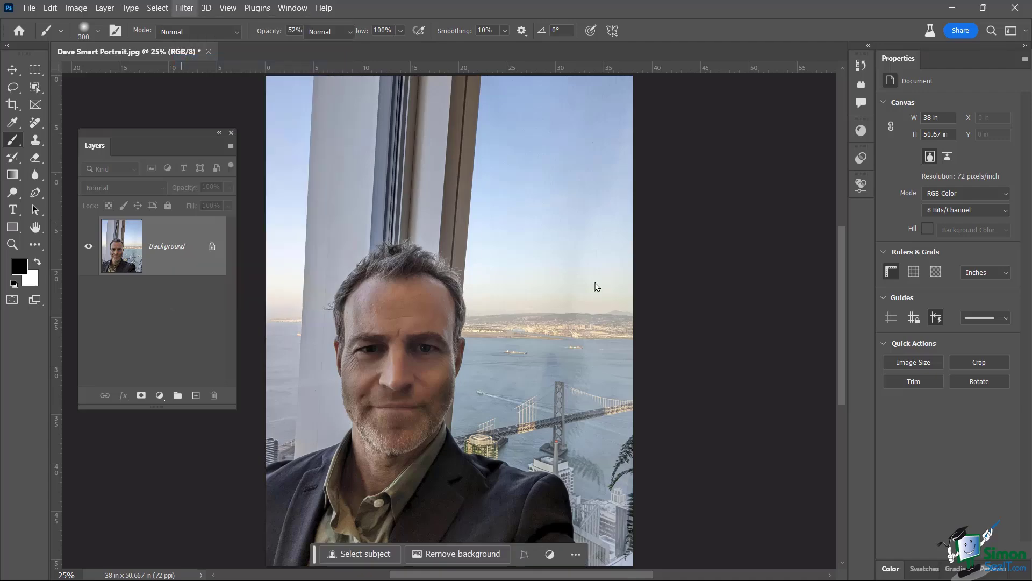
Step: Open Filter > Neural Filters and let the All filters list load
click(184, 8)
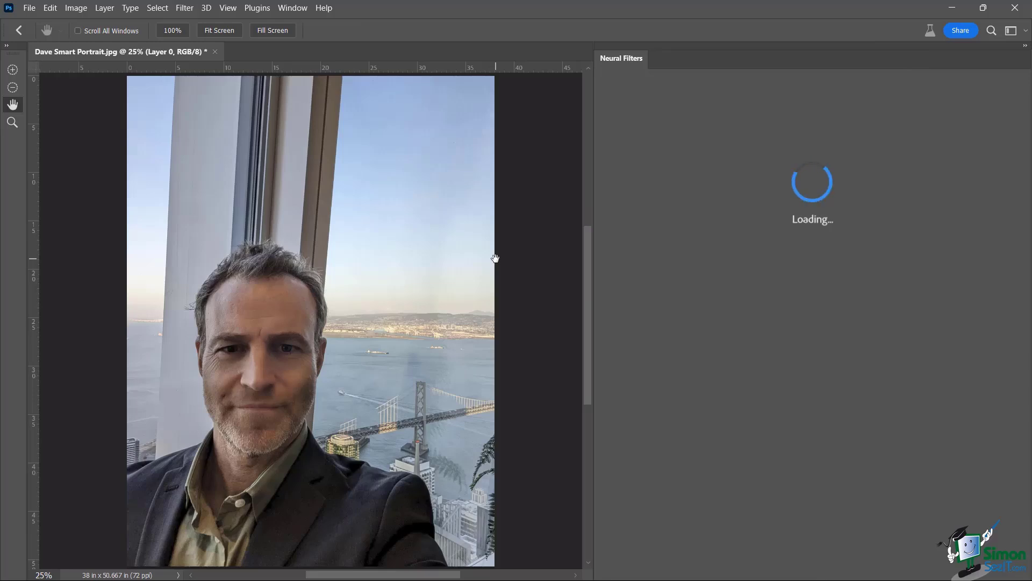
mouse_move(565, 212)
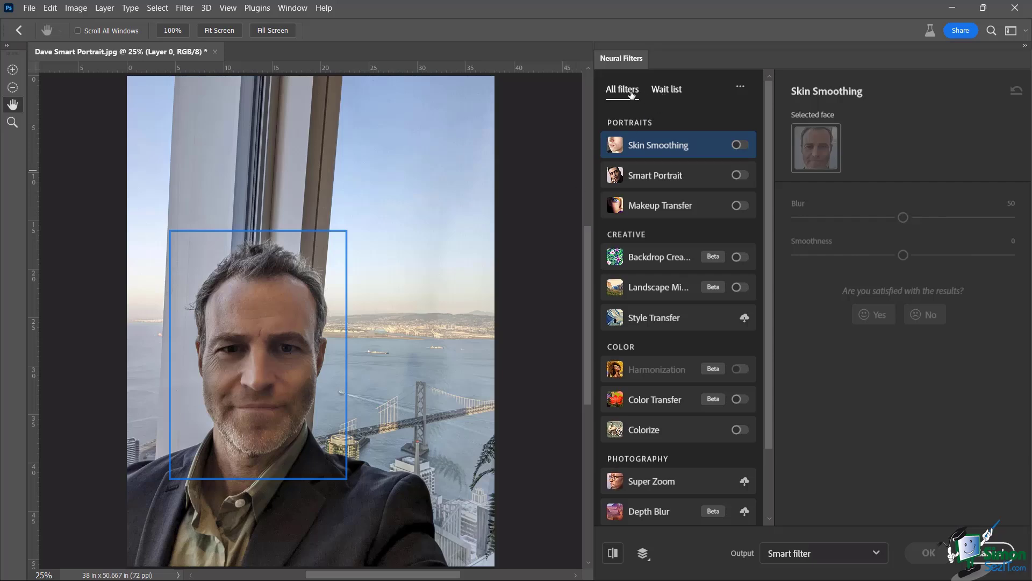
mouse_move(673, 426)
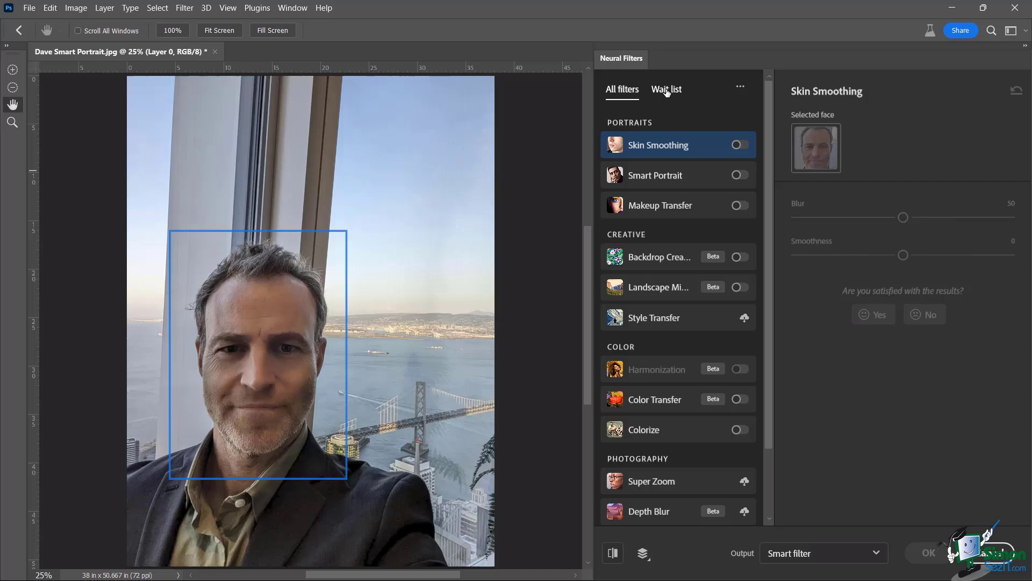
Step: Browse the wait-list filters, previewing Water Long Exposure and then Noise Reduction
click(666, 88)
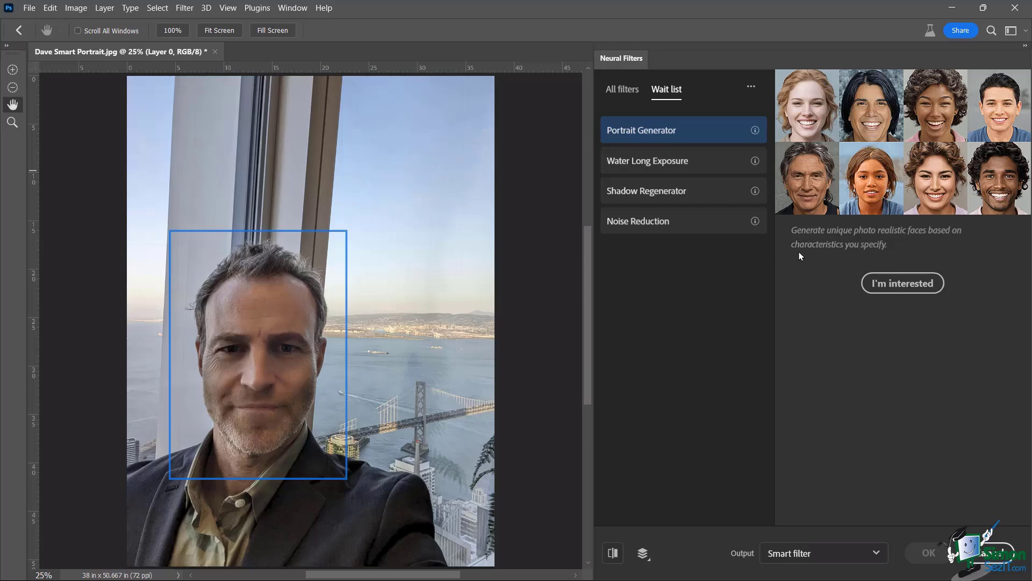
mouse_move(963, 239)
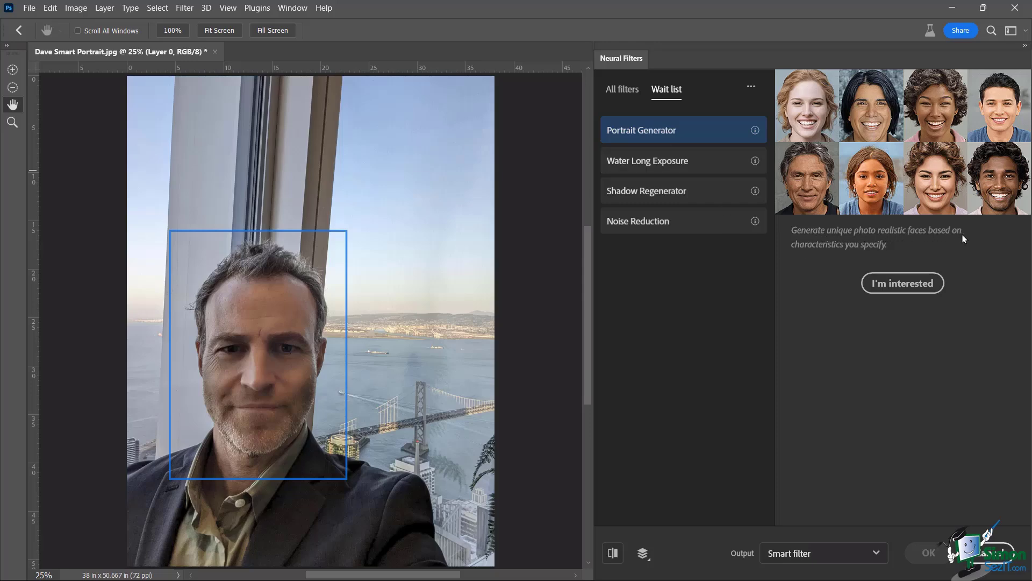
mouse_move(819, 295)
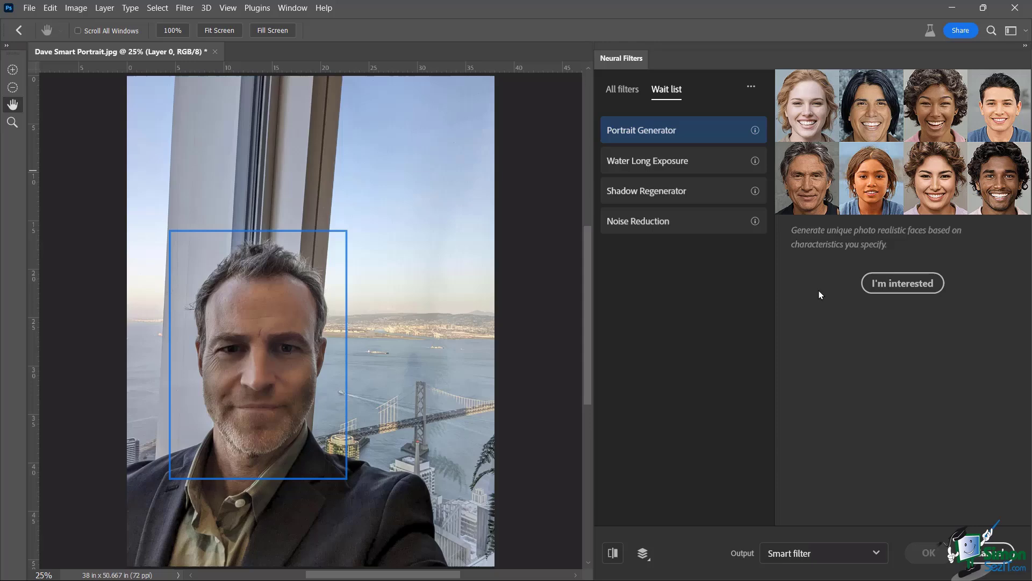
mouse_move(902, 283)
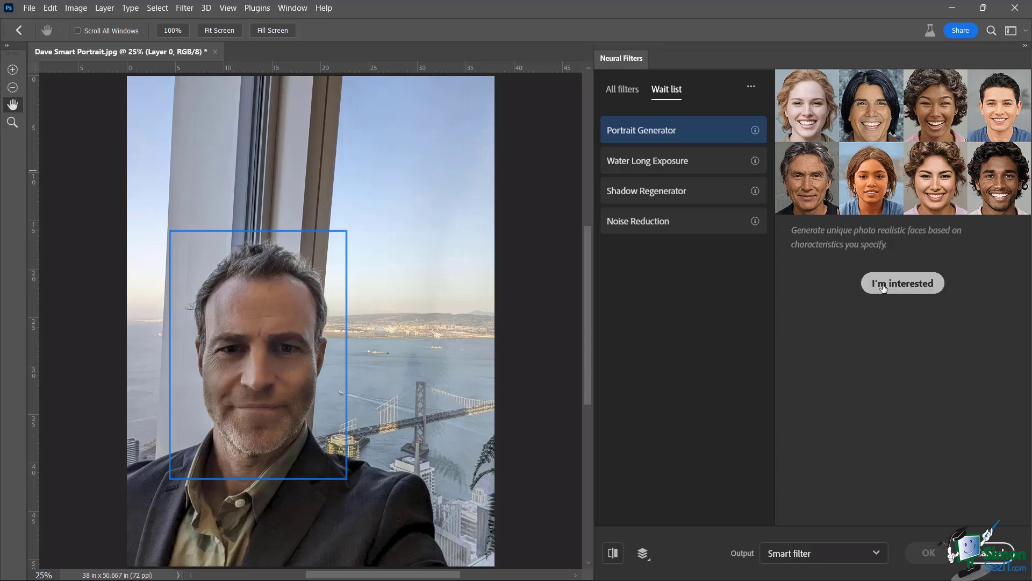
mouse_move(626, 348)
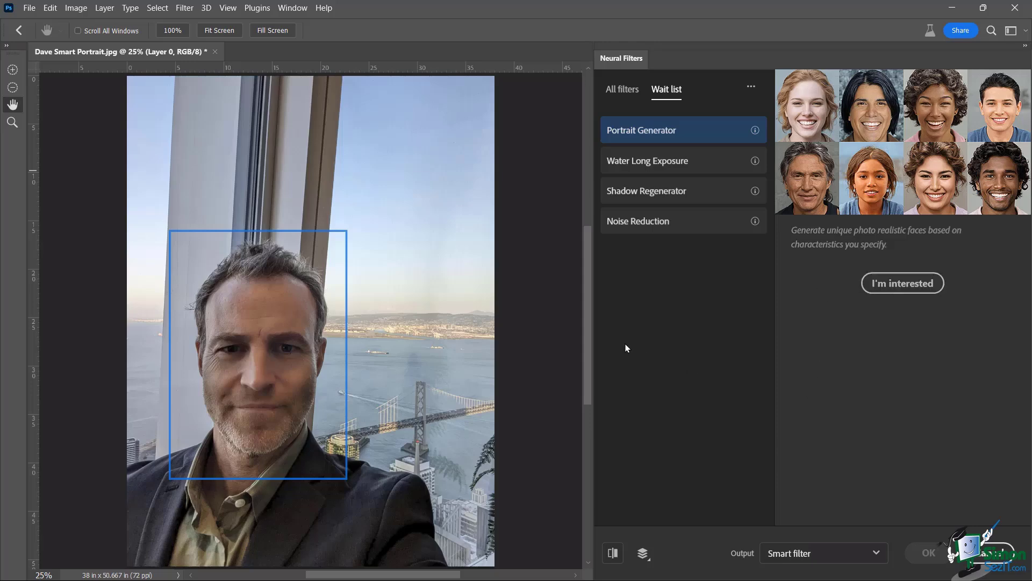
mouse_move(661, 346)
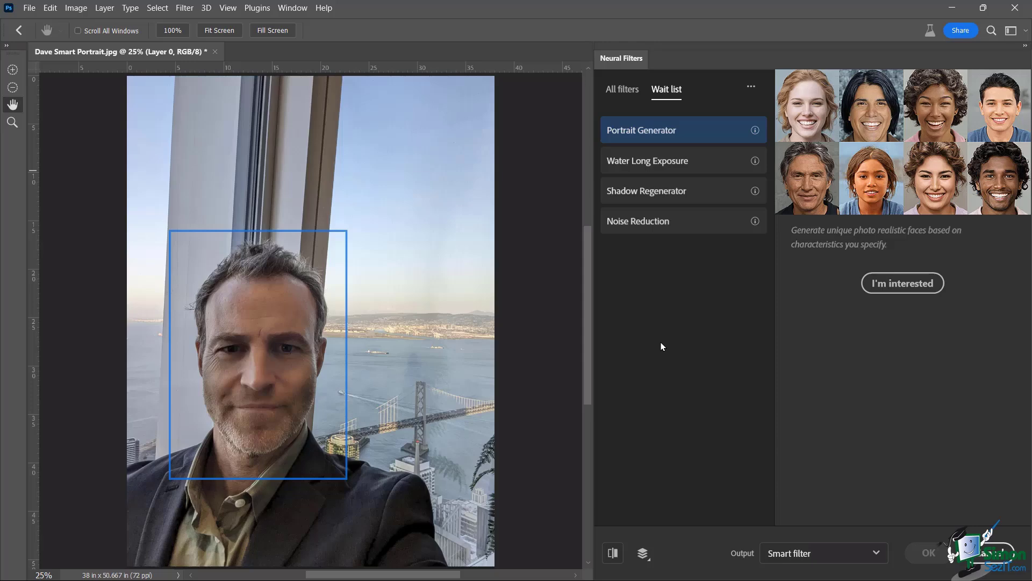
mouse_move(653, 166)
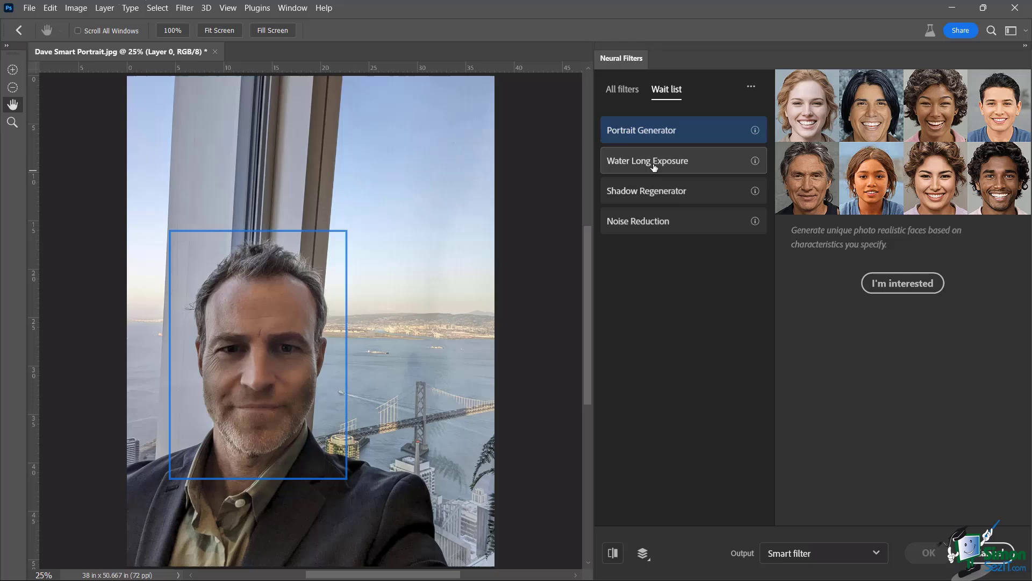
click(658, 160)
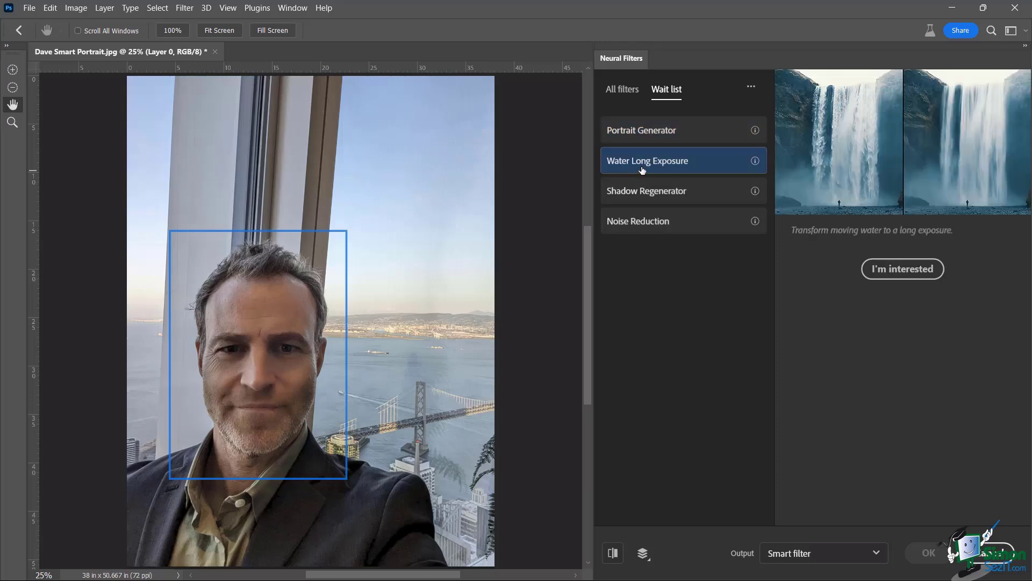
mouse_move(1026, 108)
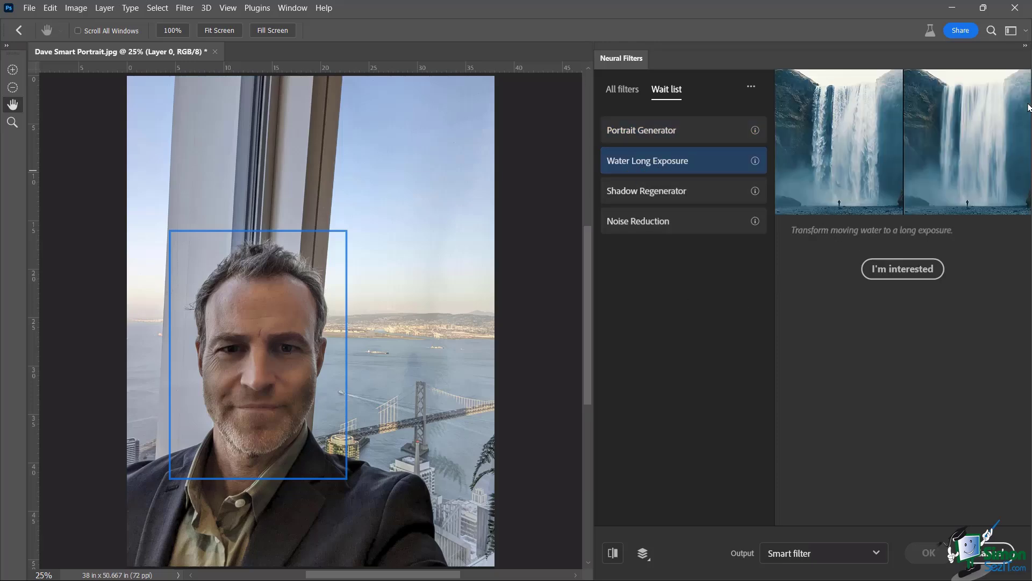
mouse_move(973, 130)
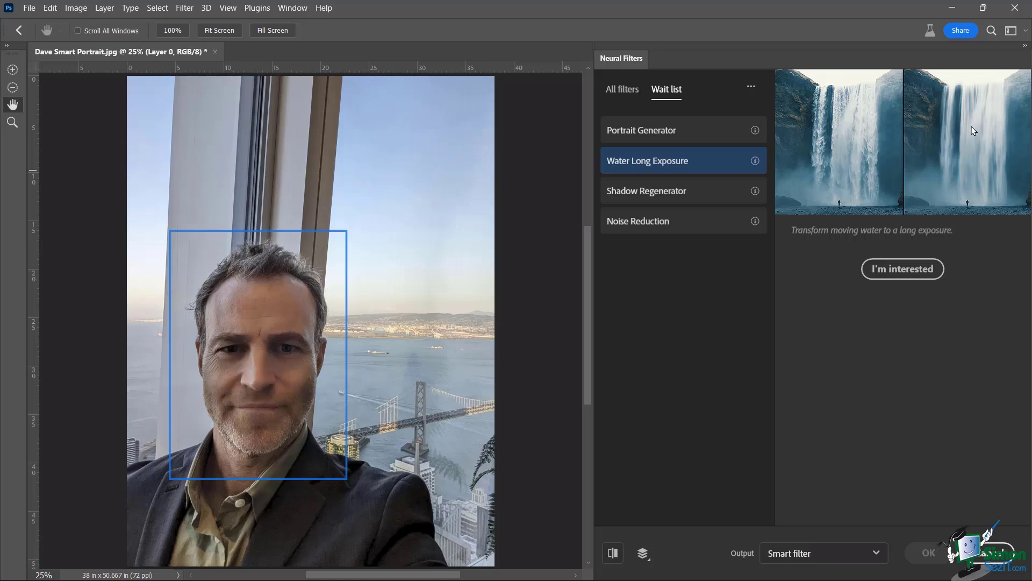
mouse_move(835, 135)
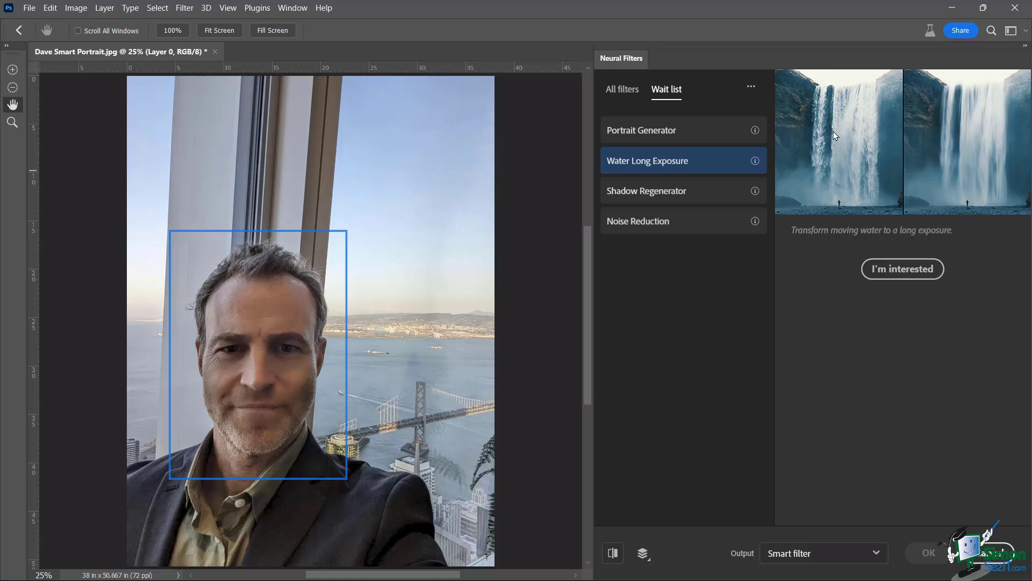
mouse_move(967, 124)
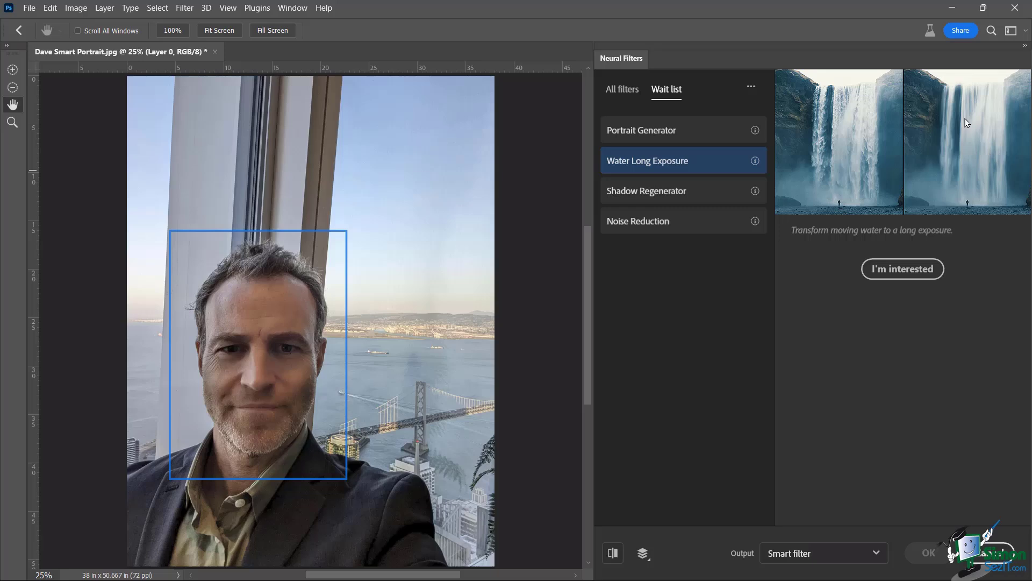
mouse_move(967, 163)
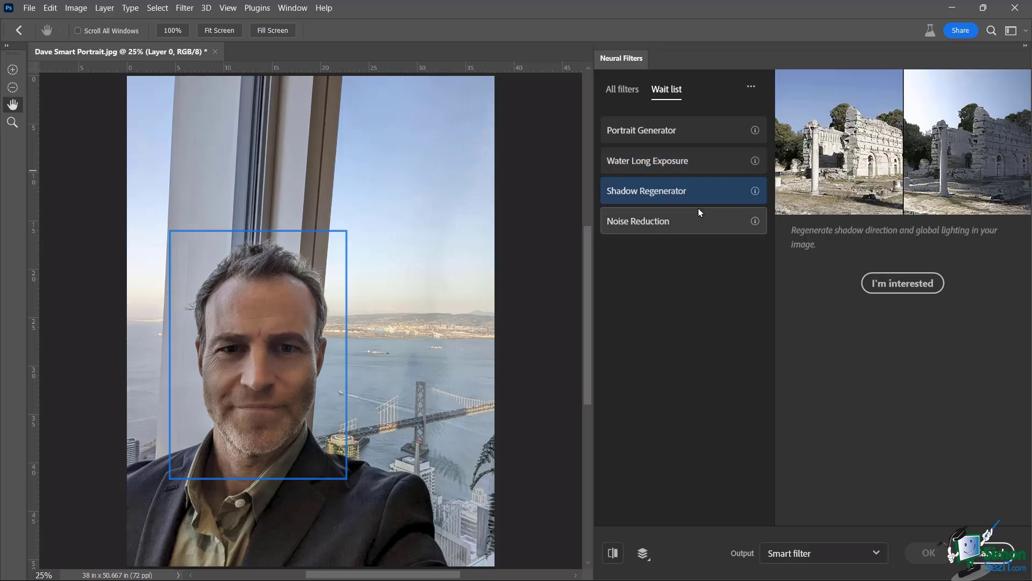
mouse_move(628, 202)
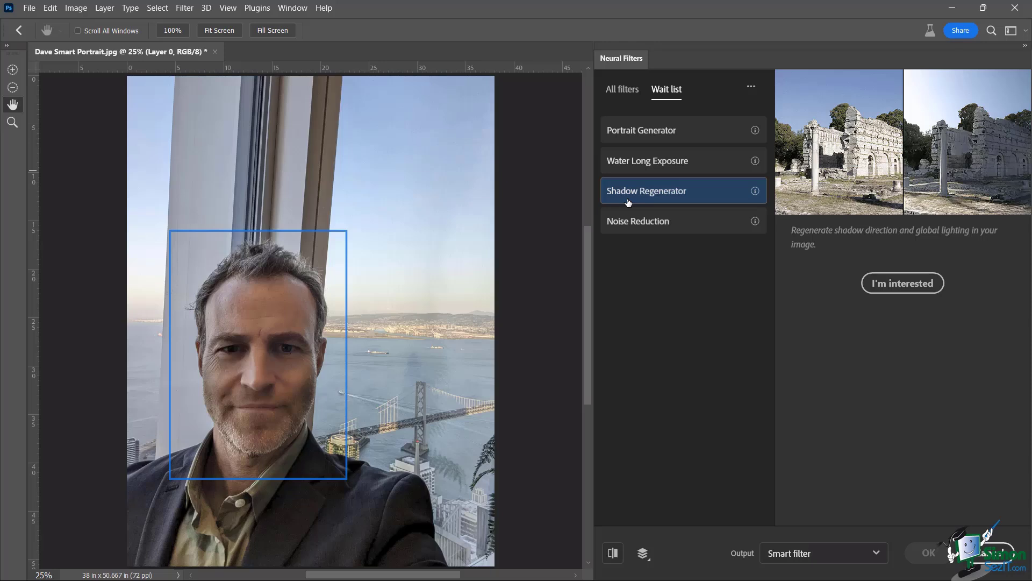
mouse_move(868, 143)
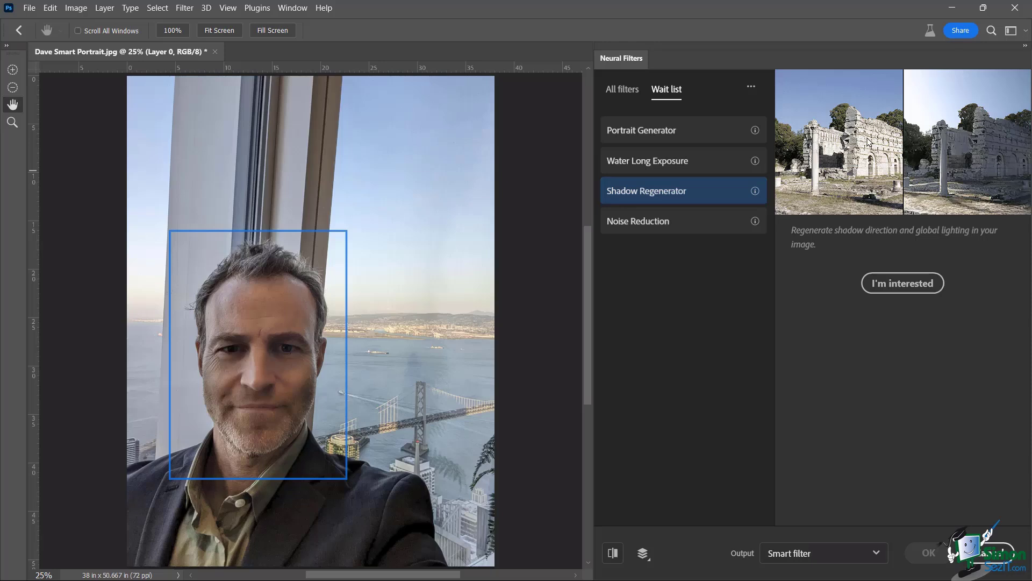
mouse_move(967, 163)
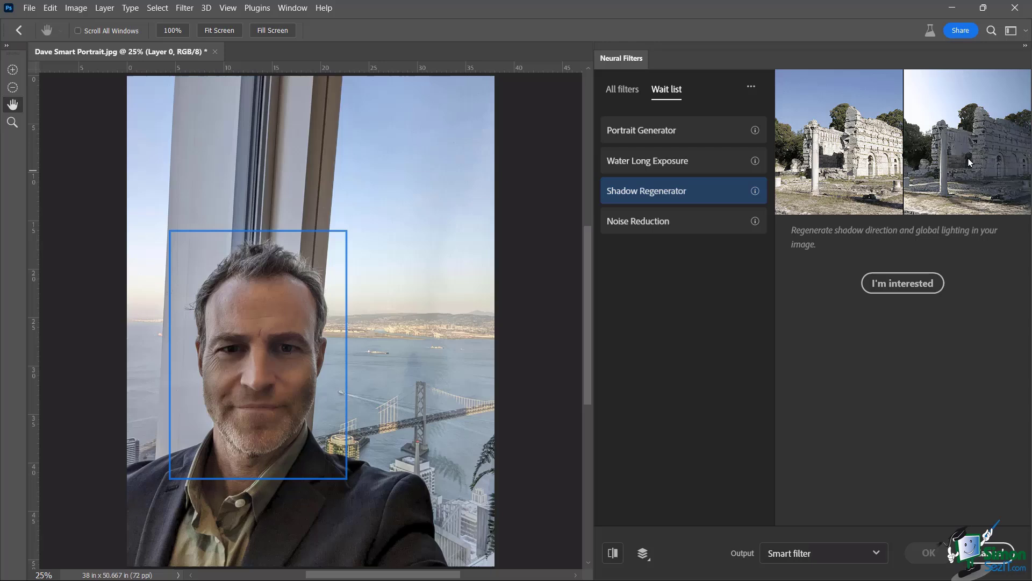
mouse_move(1000, 132)
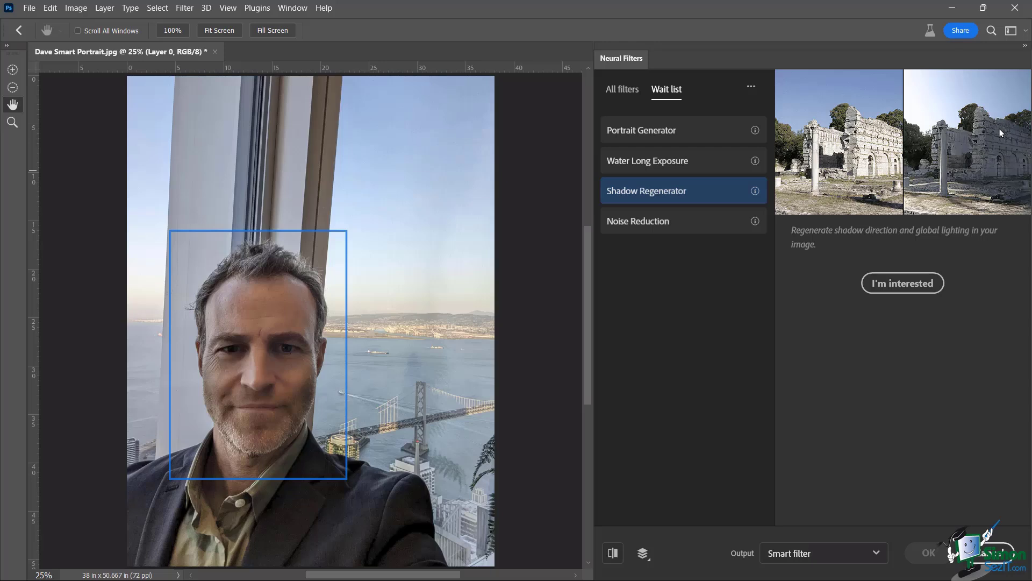
mouse_move(869, 153)
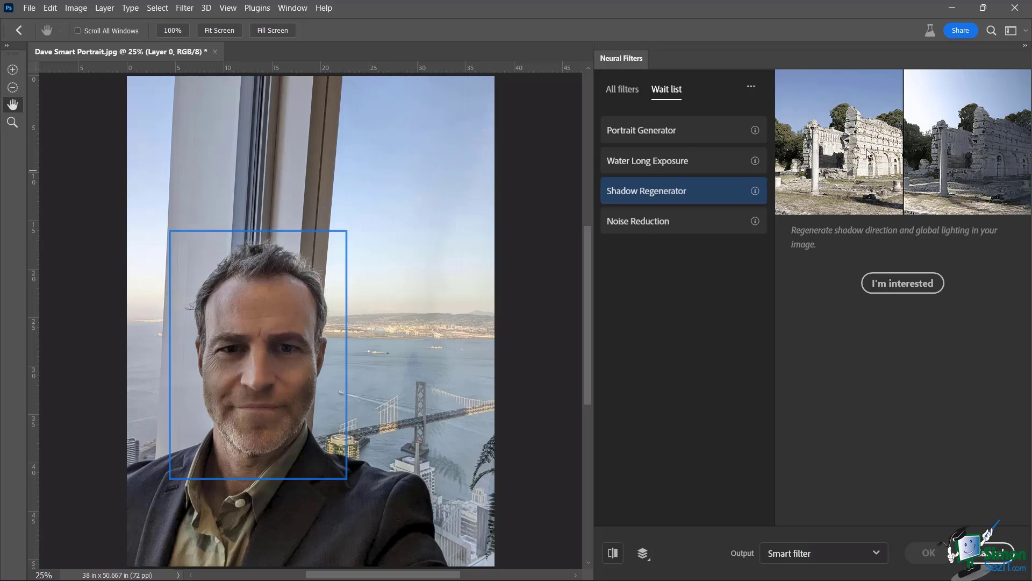
mouse_move(656, 225)
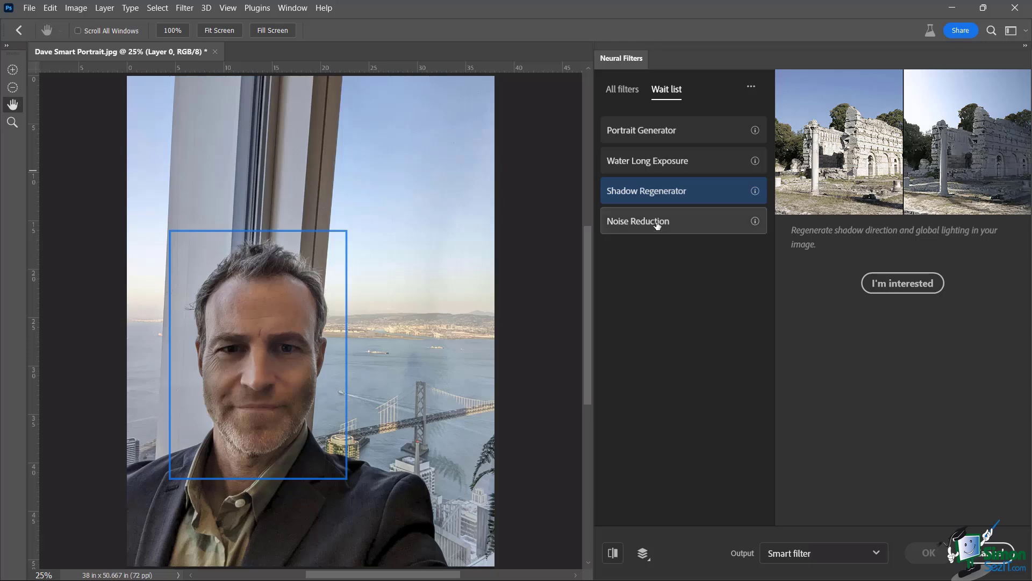
click(655, 220)
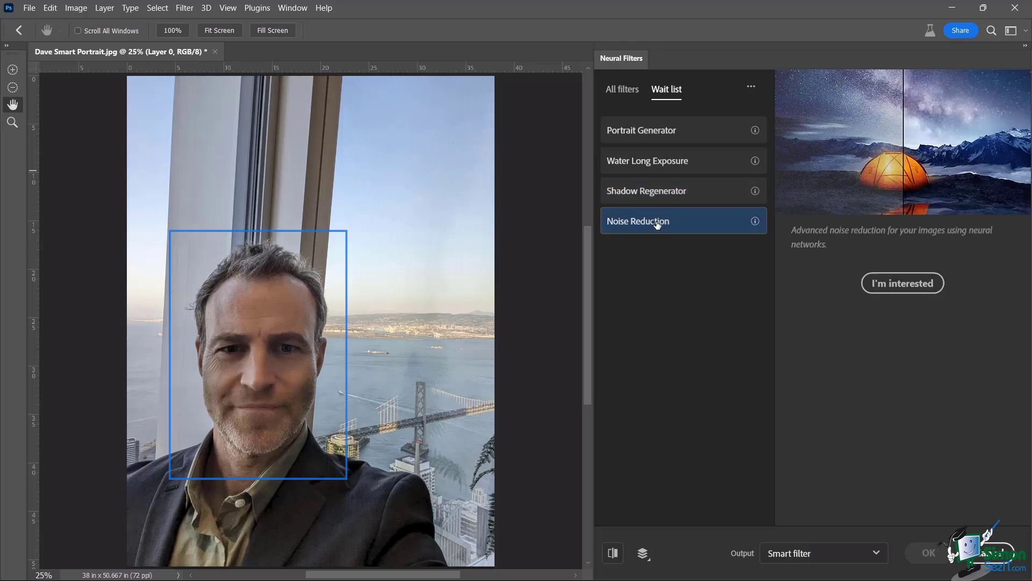
mouse_move(875, 347)
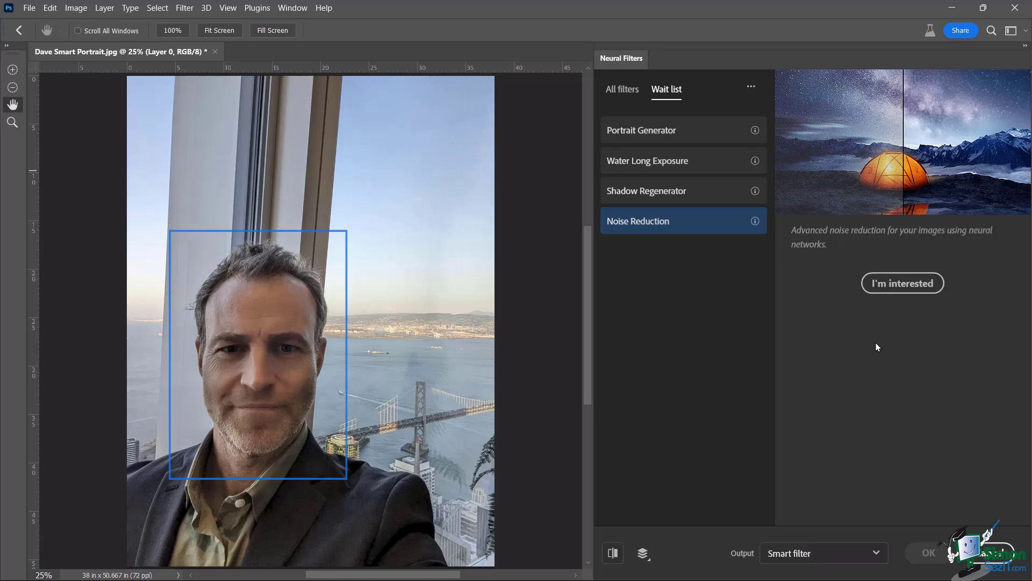
mouse_move(842, 146)
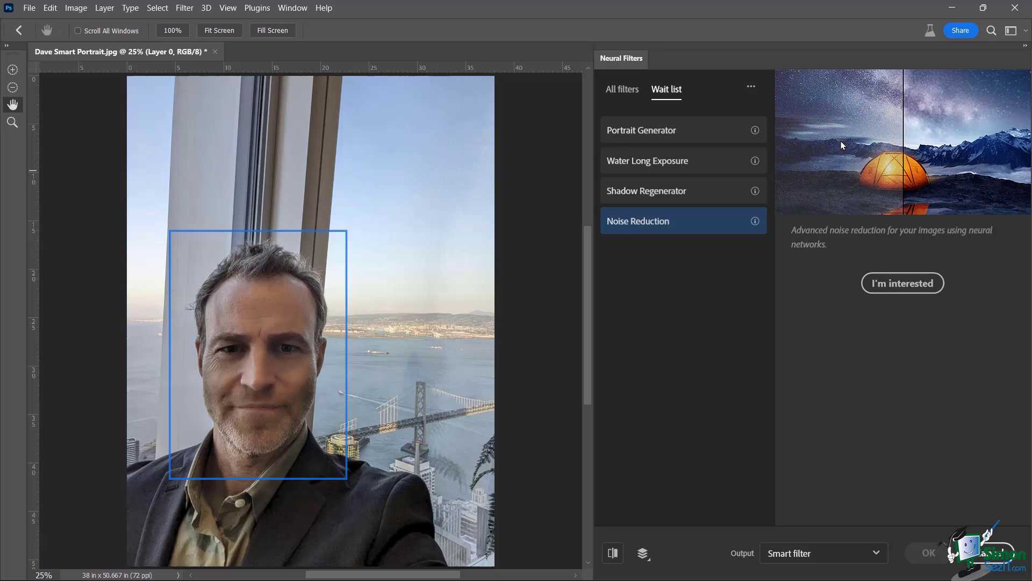
mouse_move(902, 297)
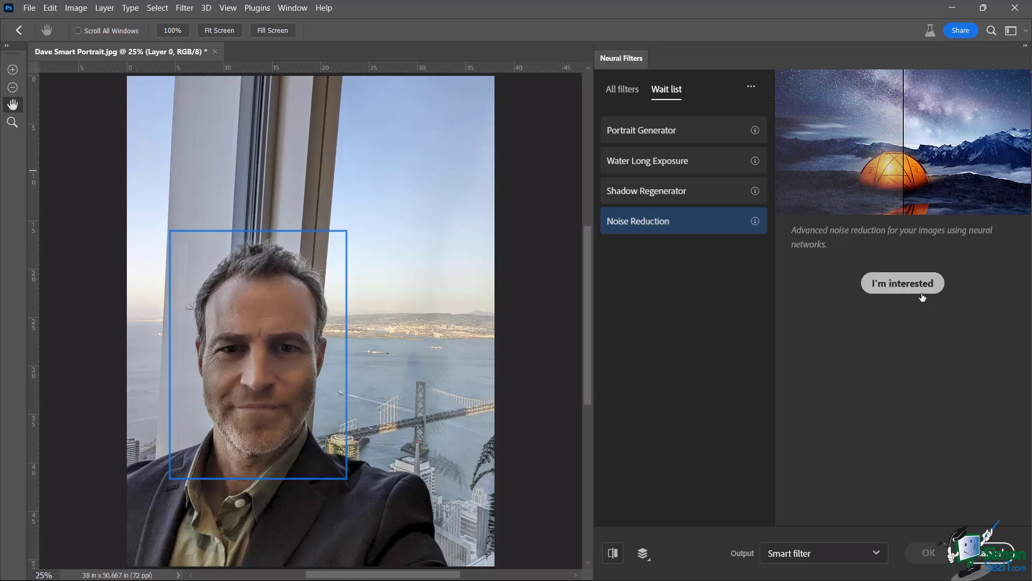
mouse_move(748, 97)
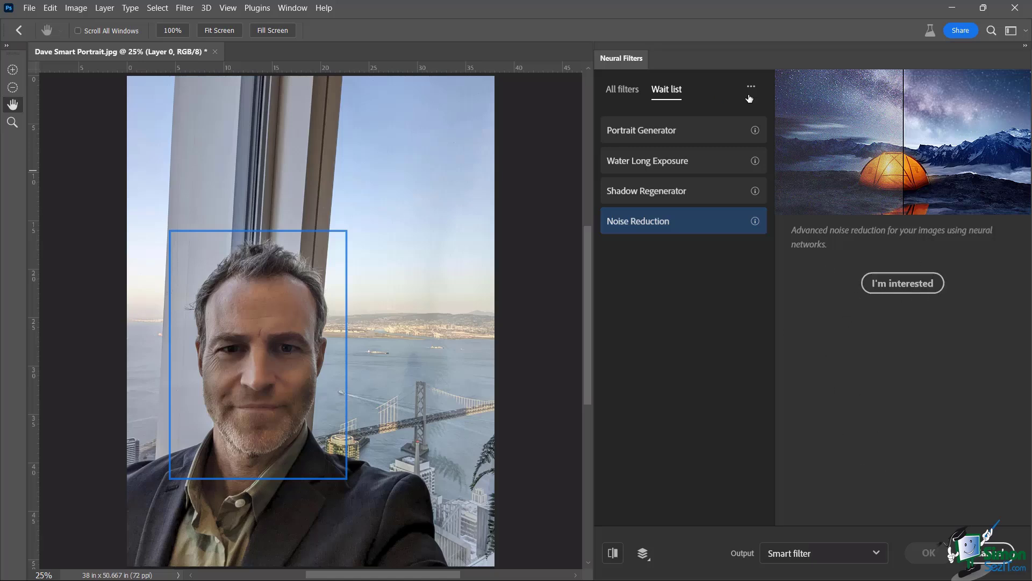
Step: Return to All filters and open the Smart Portrait filter's settings
click(621, 88)
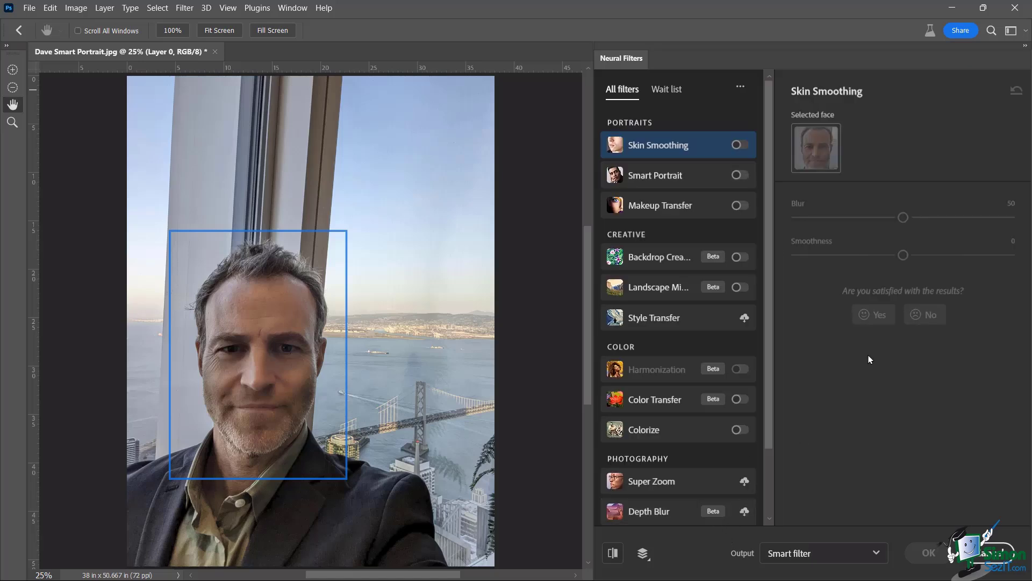
mouse_move(654, 174)
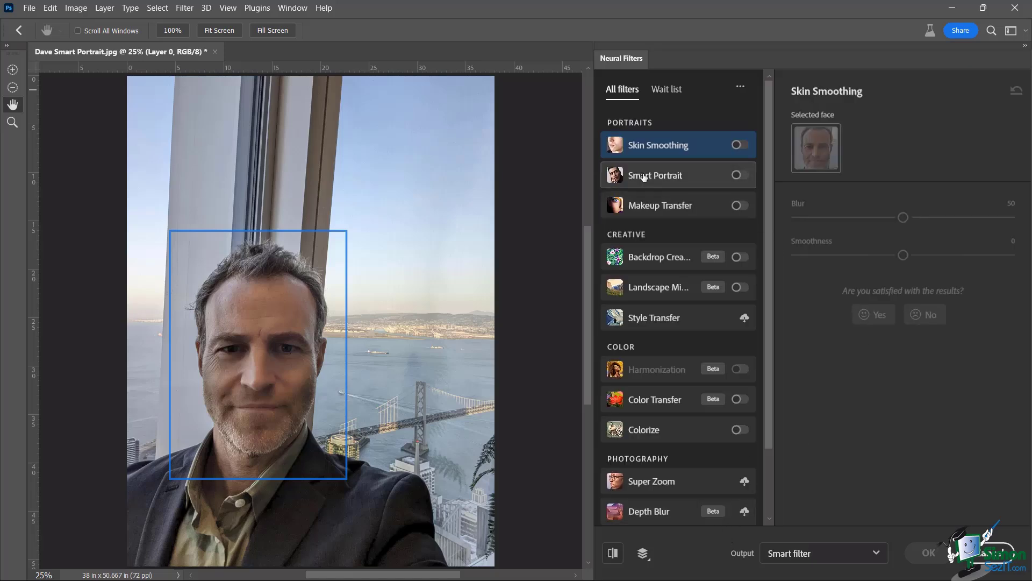
click(654, 175)
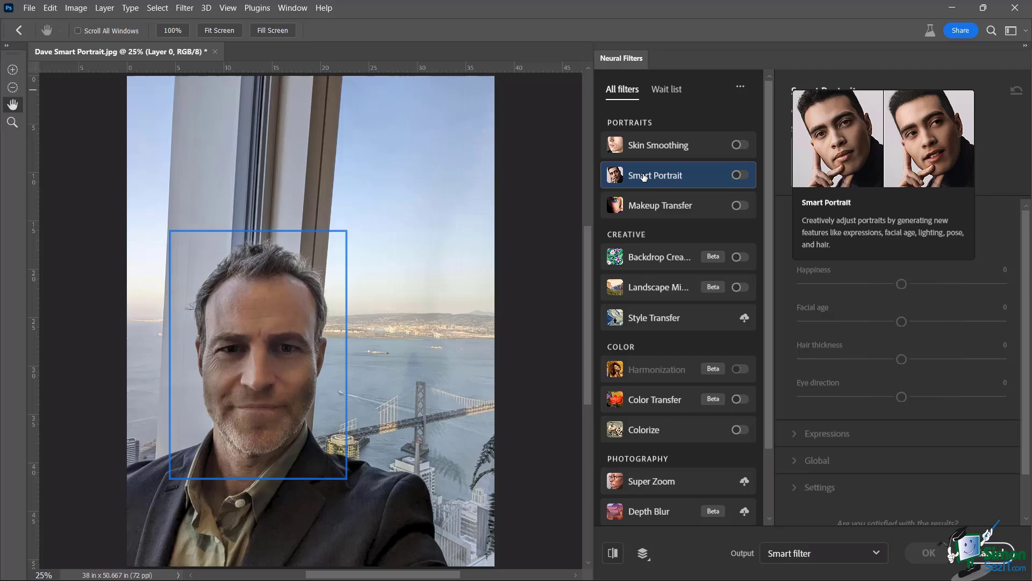
mouse_move(891, 204)
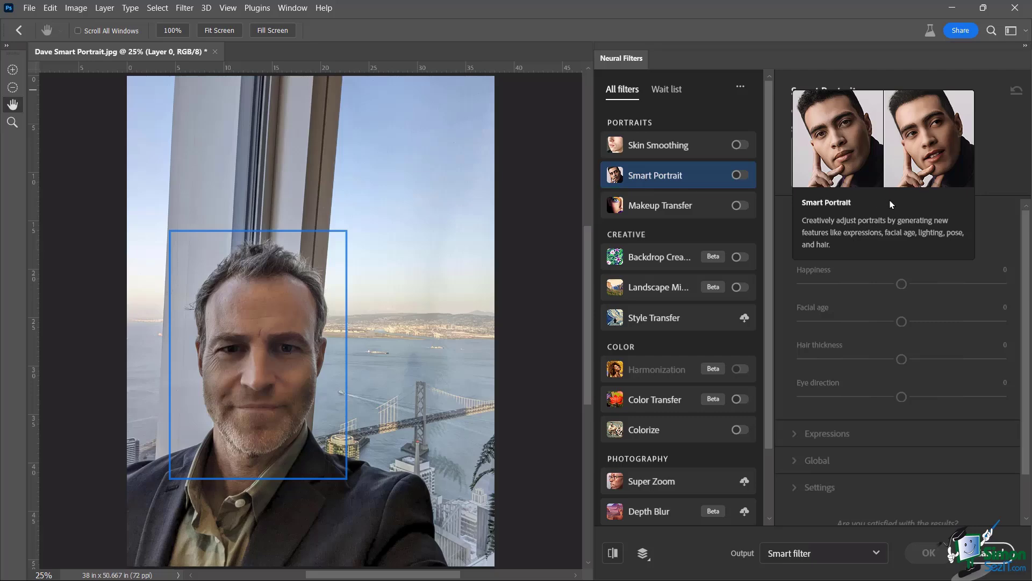
mouse_move(848, 164)
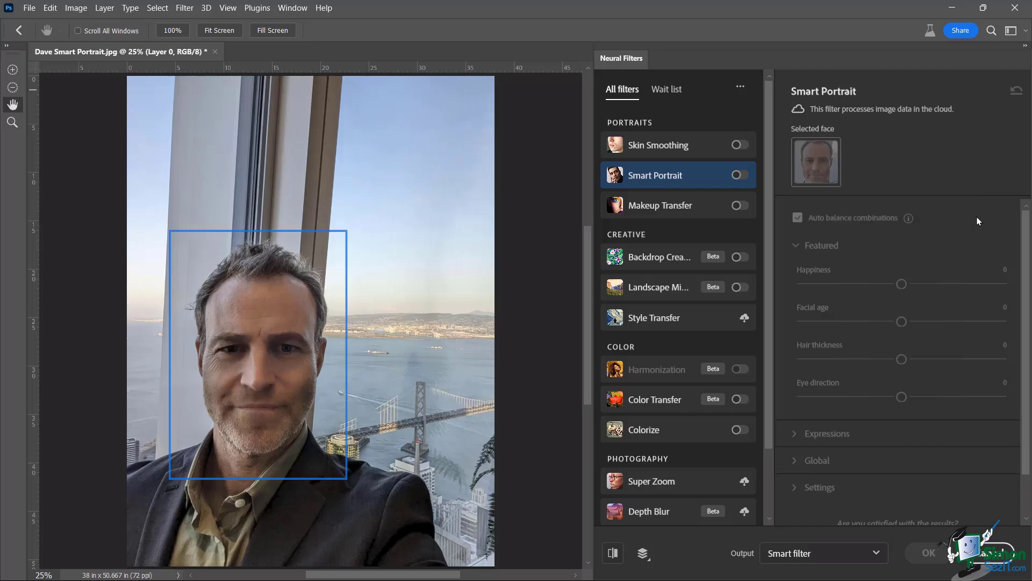
mouse_move(811, 117)
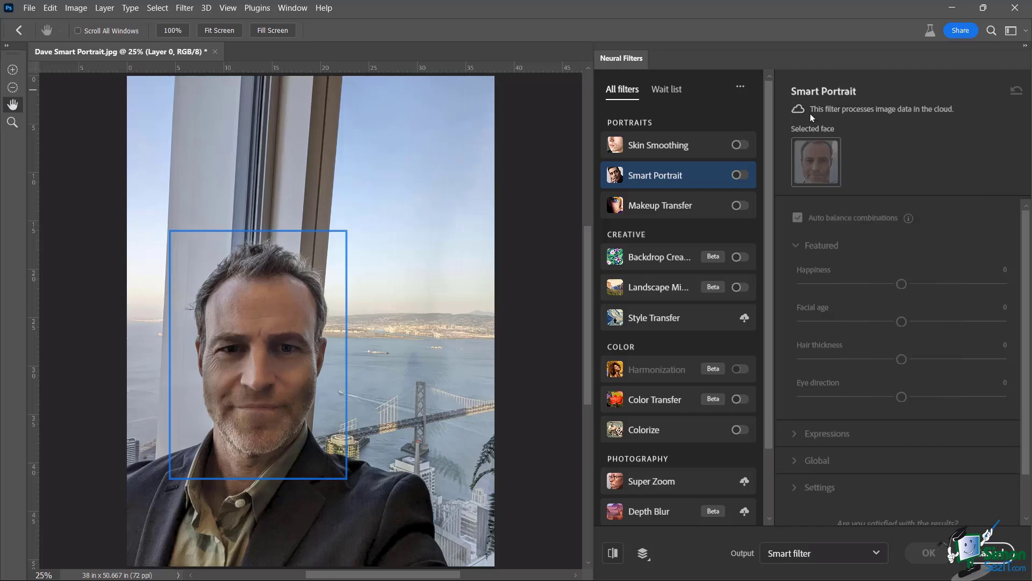
mouse_move(933, 117)
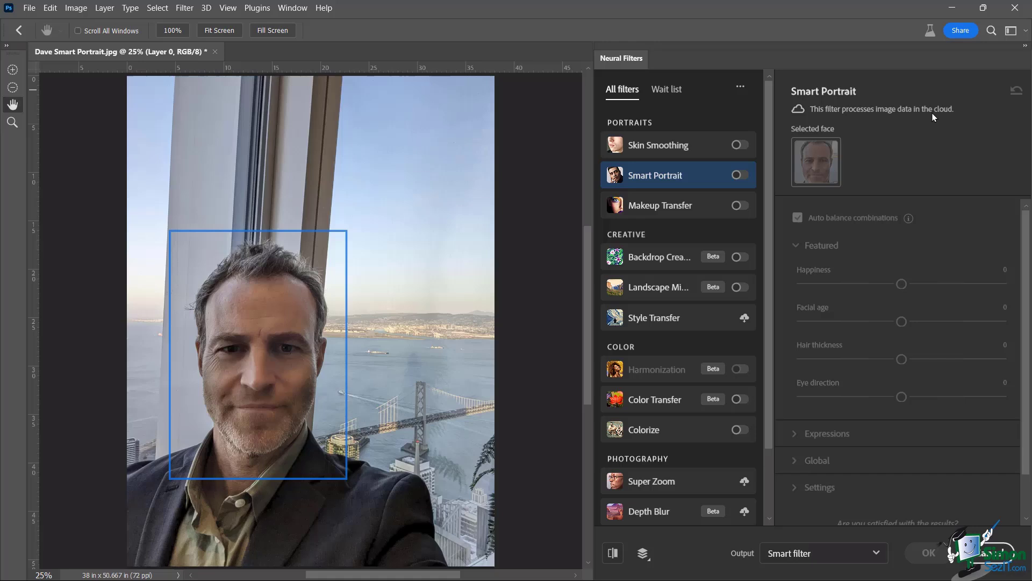
mouse_move(922, 120)
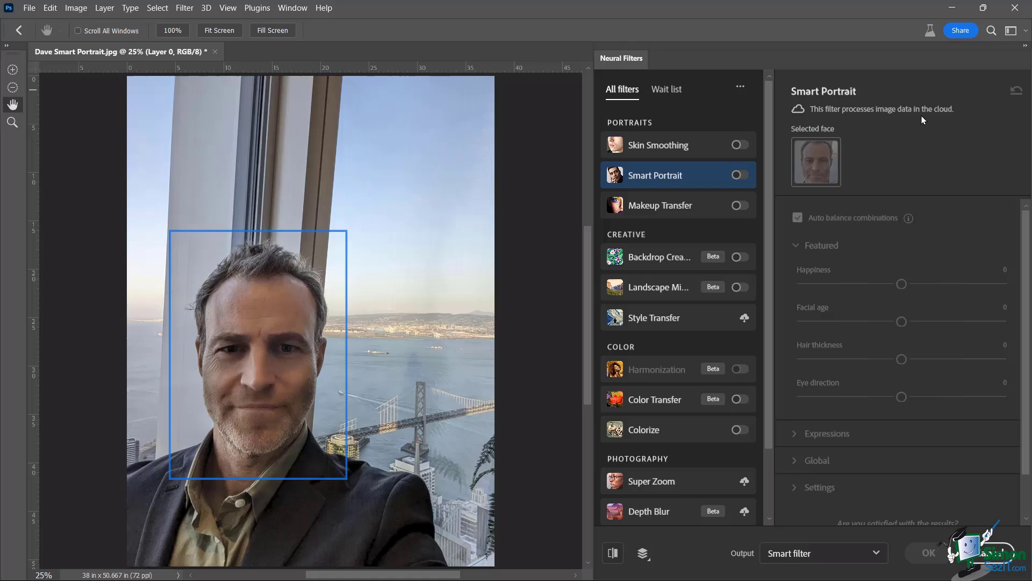
mouse_move(744, 172)
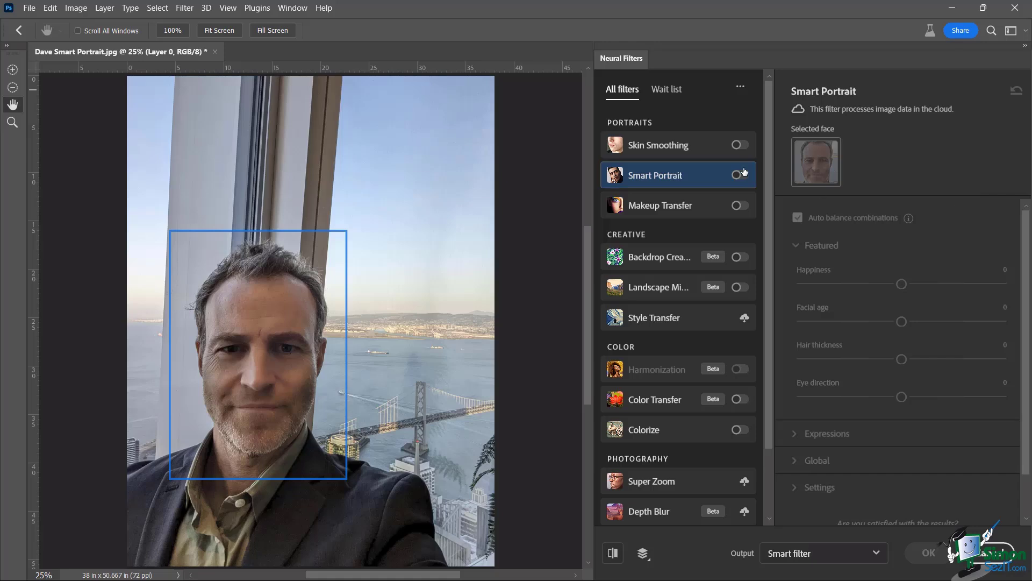
Step: Switch the Smart Portrait filter on, leaving its face sliders at zero
click(740, 174)
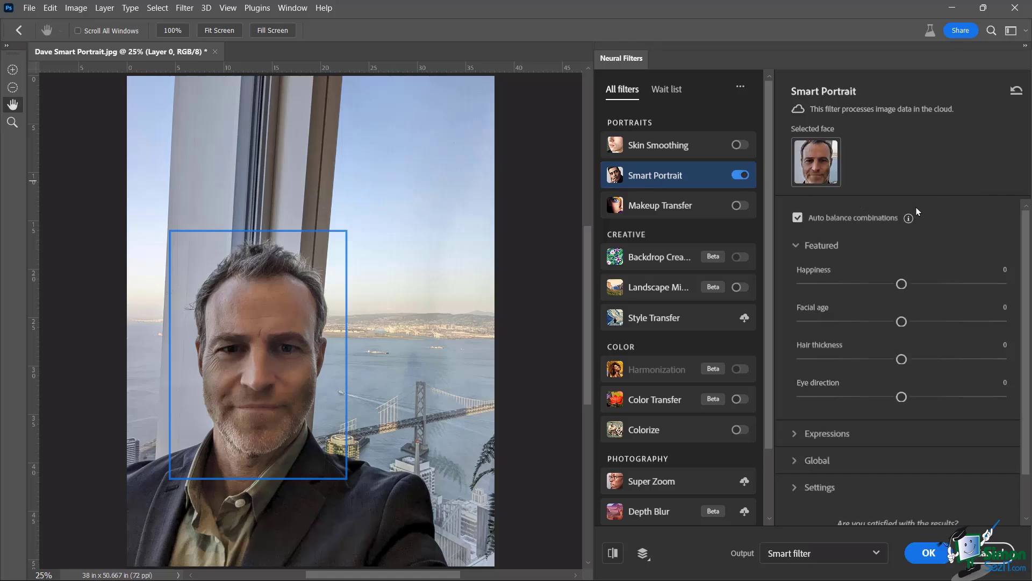
mouse_move(951, 237)
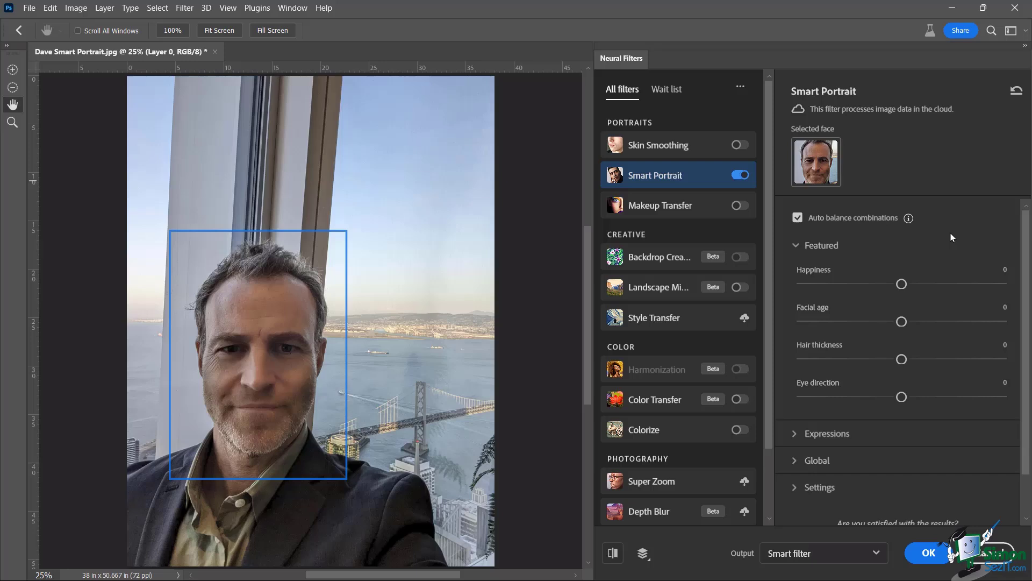
mouse_move(823, 273)
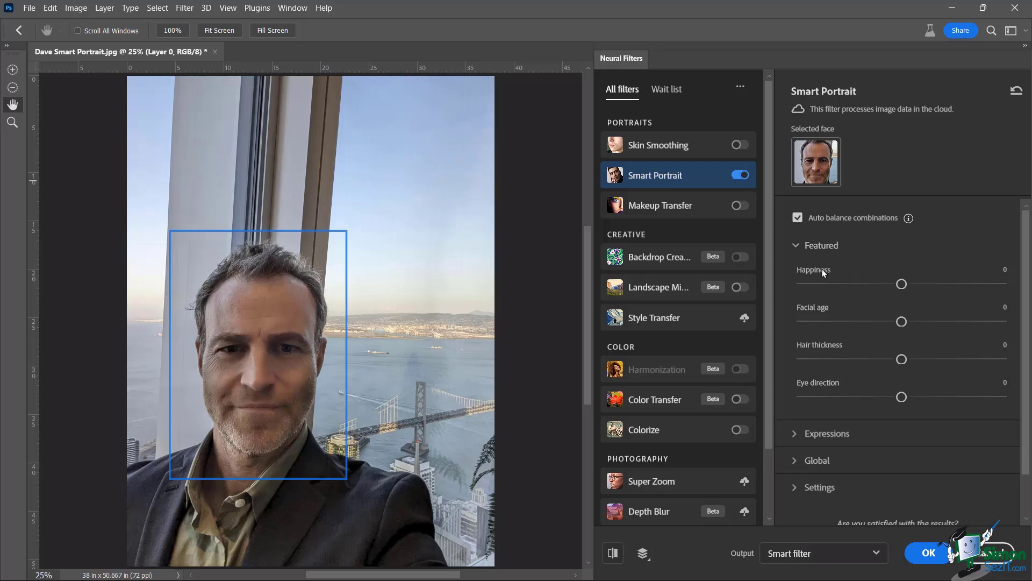
mouse_move(914, 261)
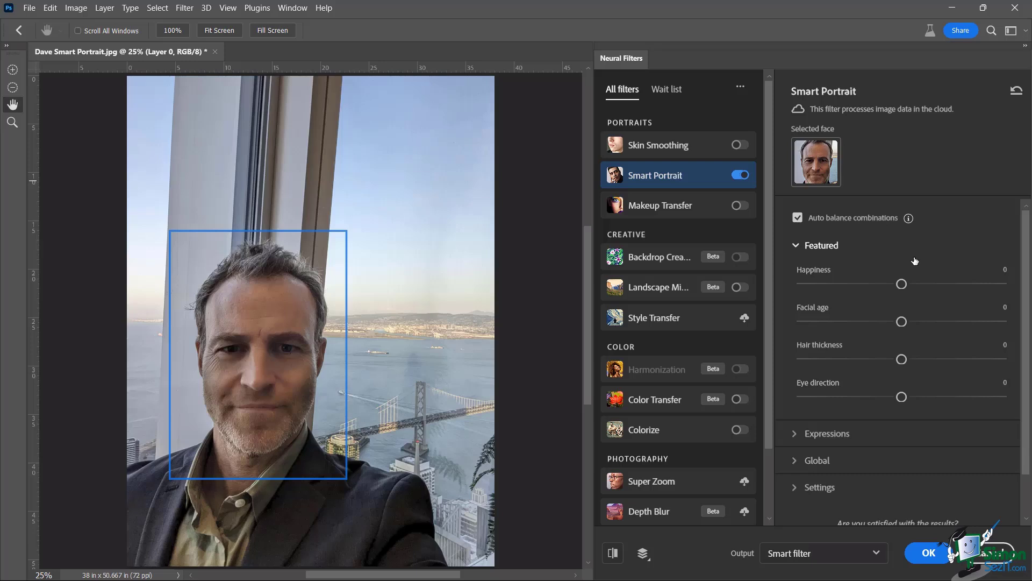
mouse_move(838, 265)
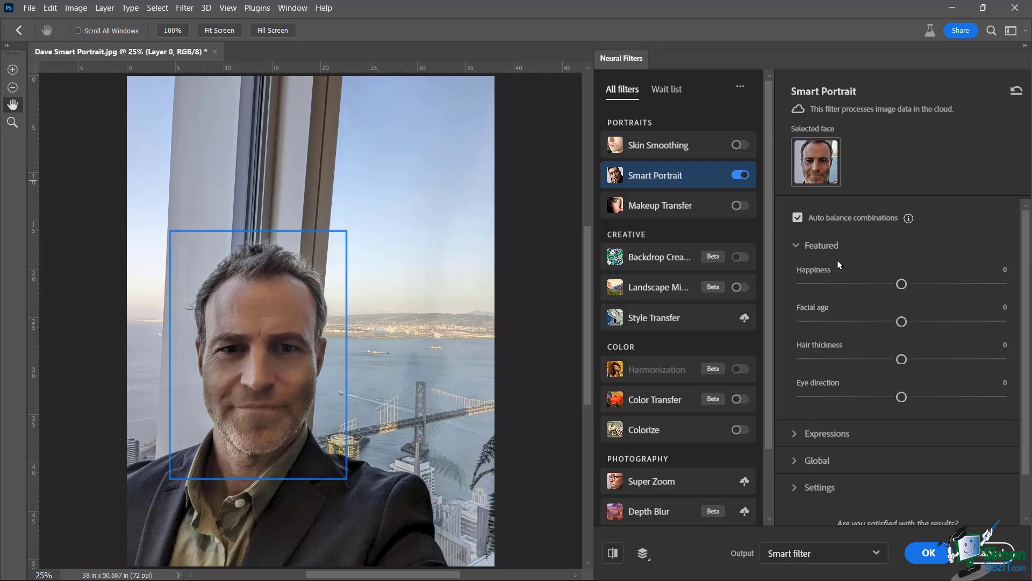
mouse_move(812, 316)
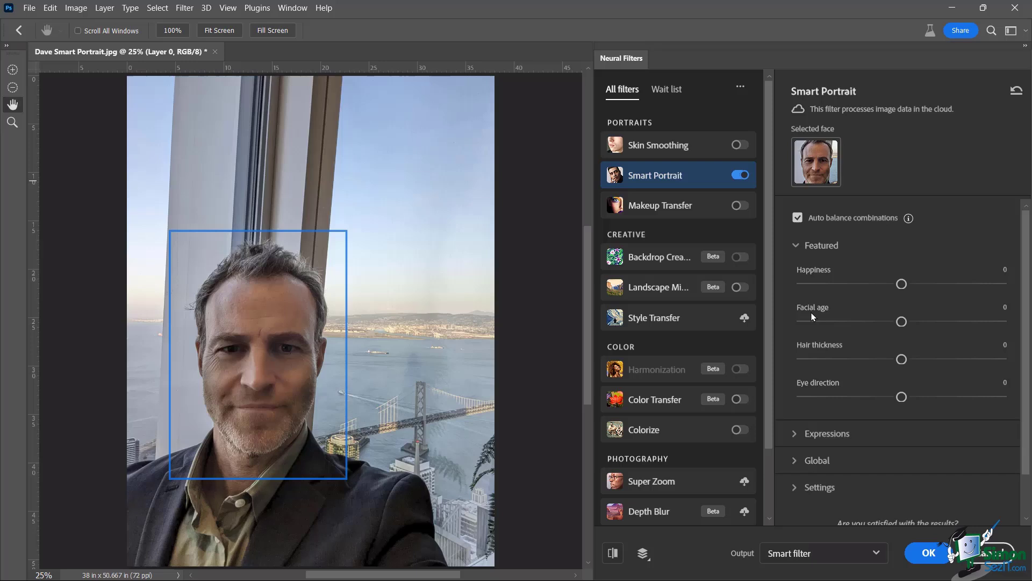
mouse_move(842, 316)
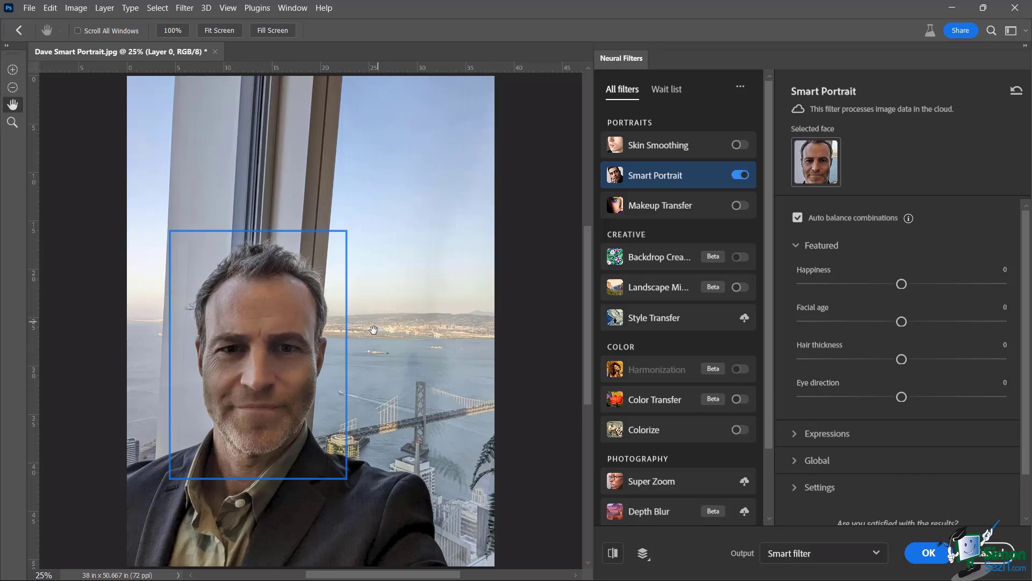
mouse_move(875, 257)
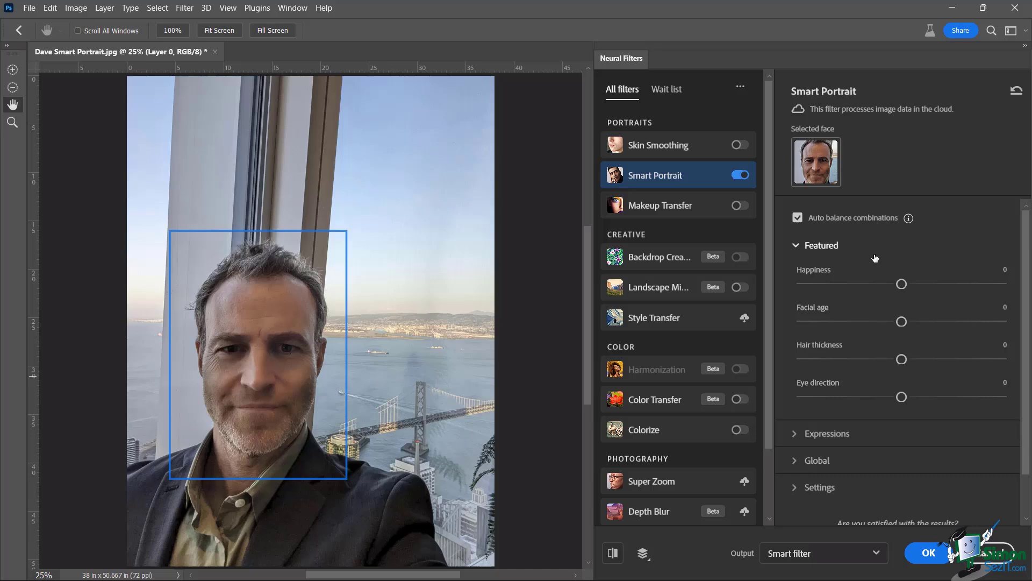
mouse_move(833, 326)
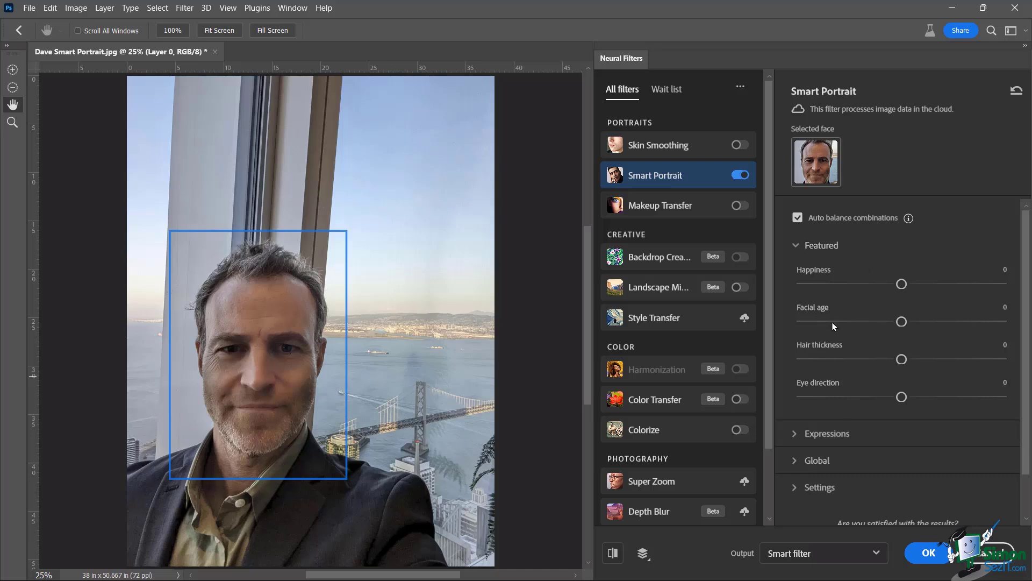
mouse_move(868, 329)
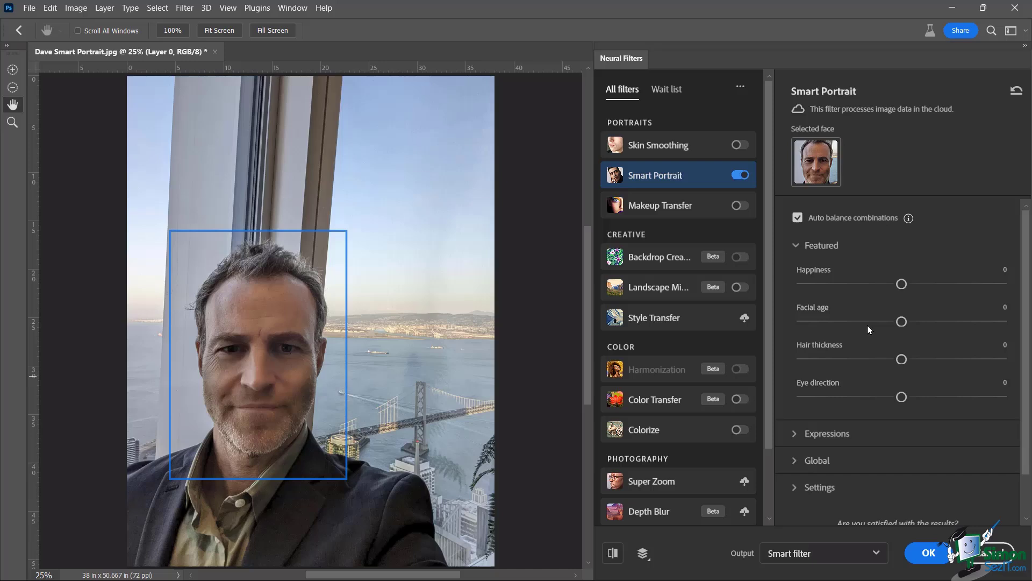
mouse_move(858, 327)
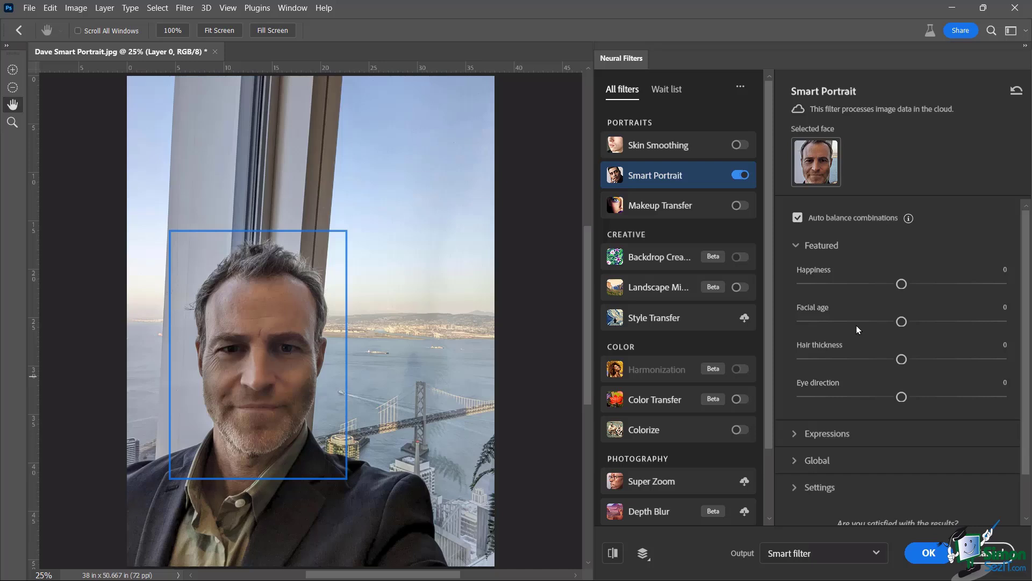
mouse_move(902, 323)
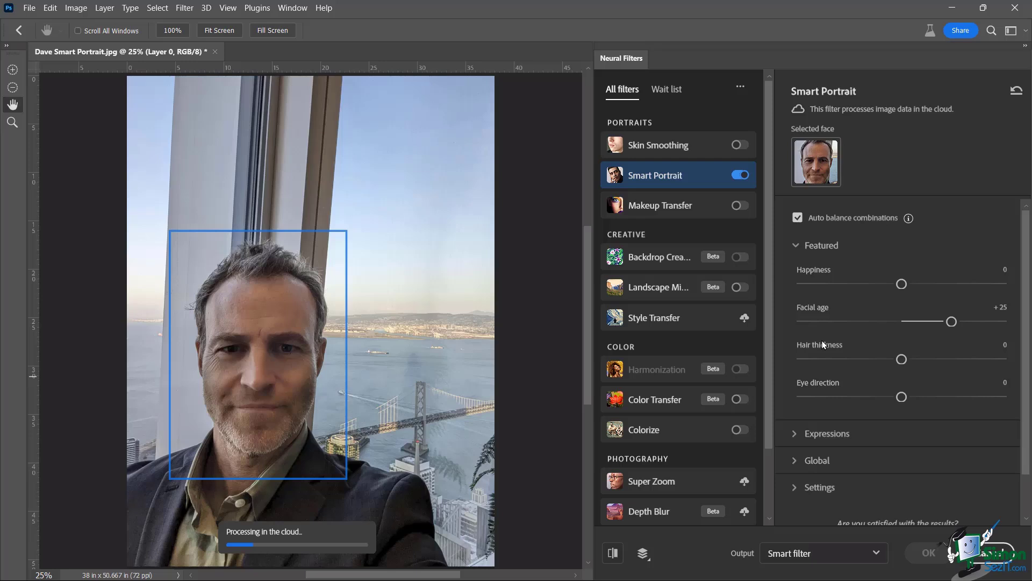
mouse_move(191, 530)
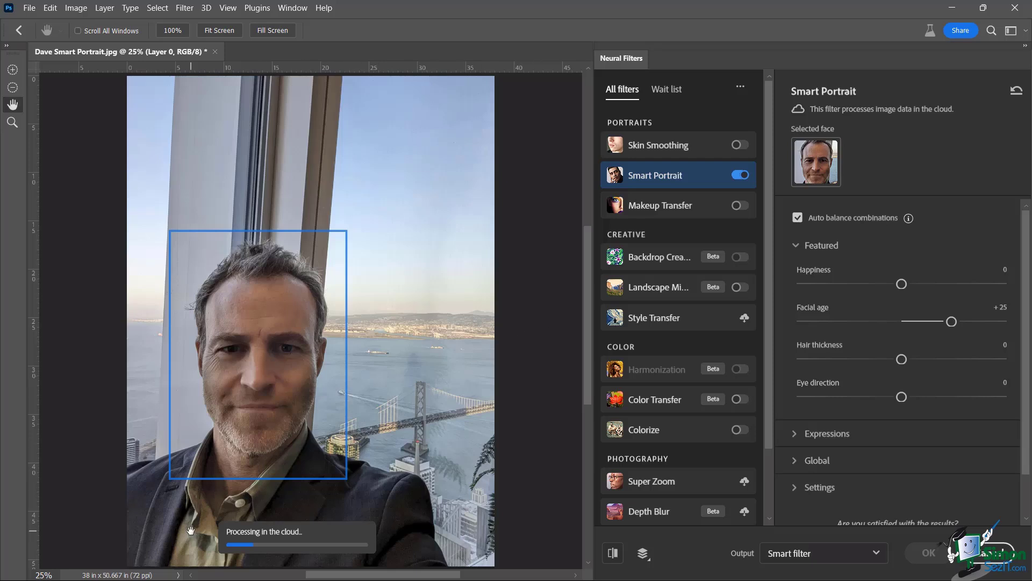
mouse_move(881, 365)
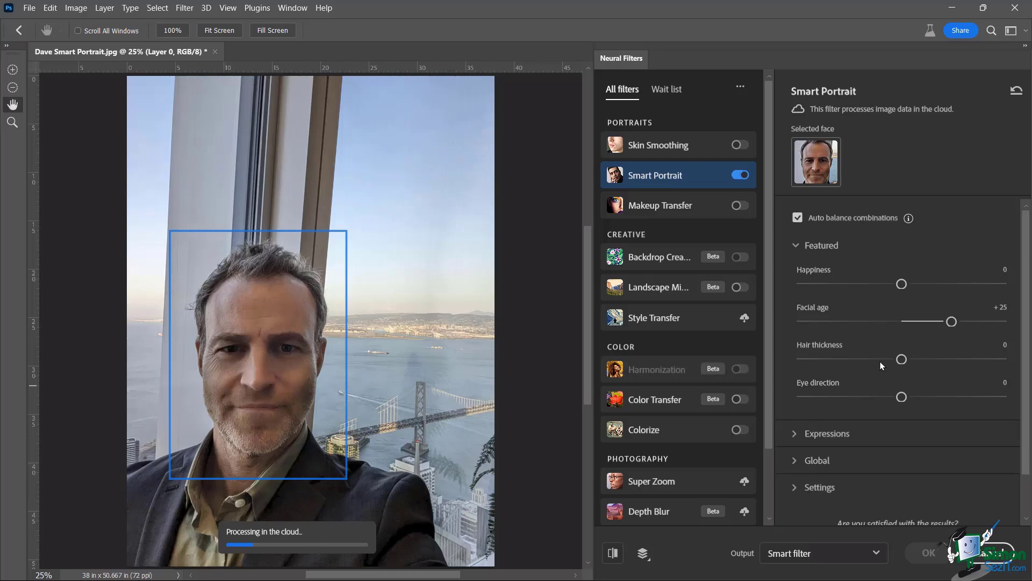
mouse_move(897, 345)
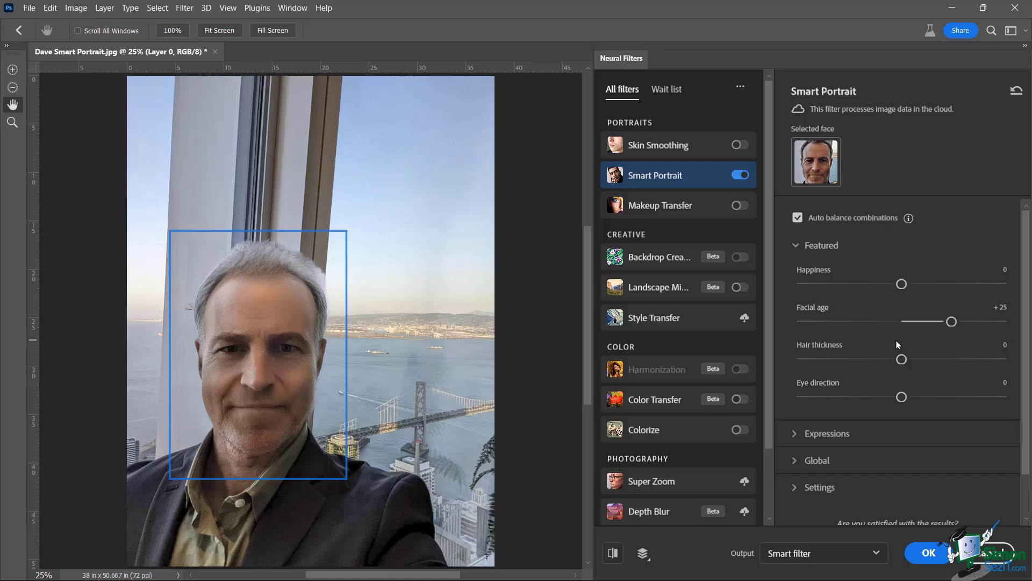
mouse_move(605, 578)
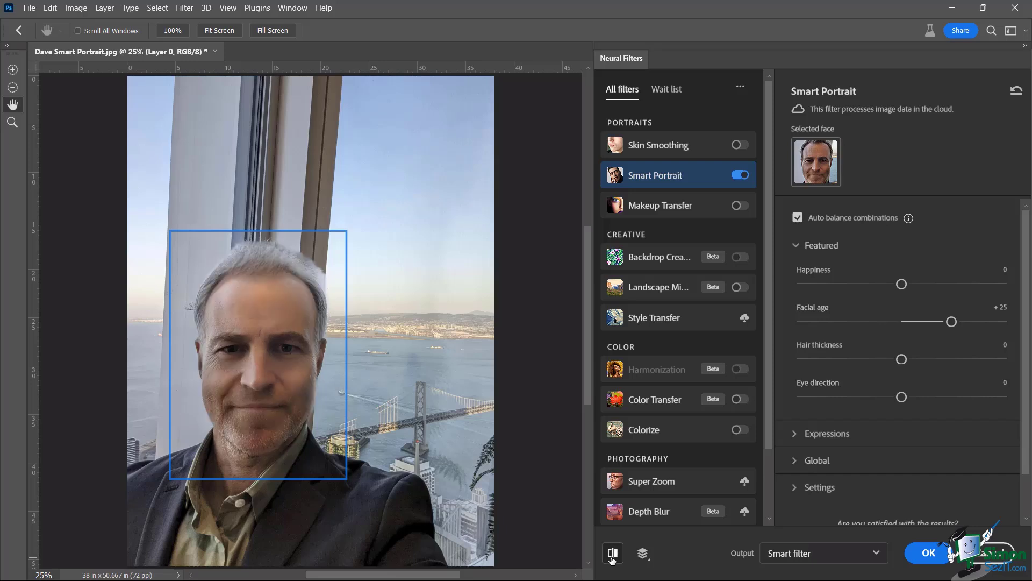
mouse_move(672, 560)
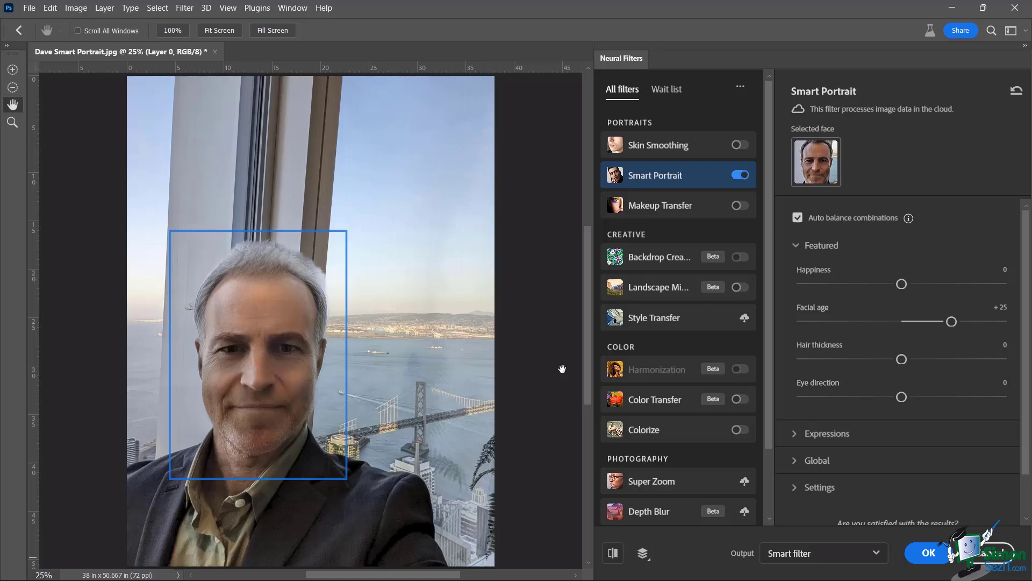
mouse_move(264, 257)
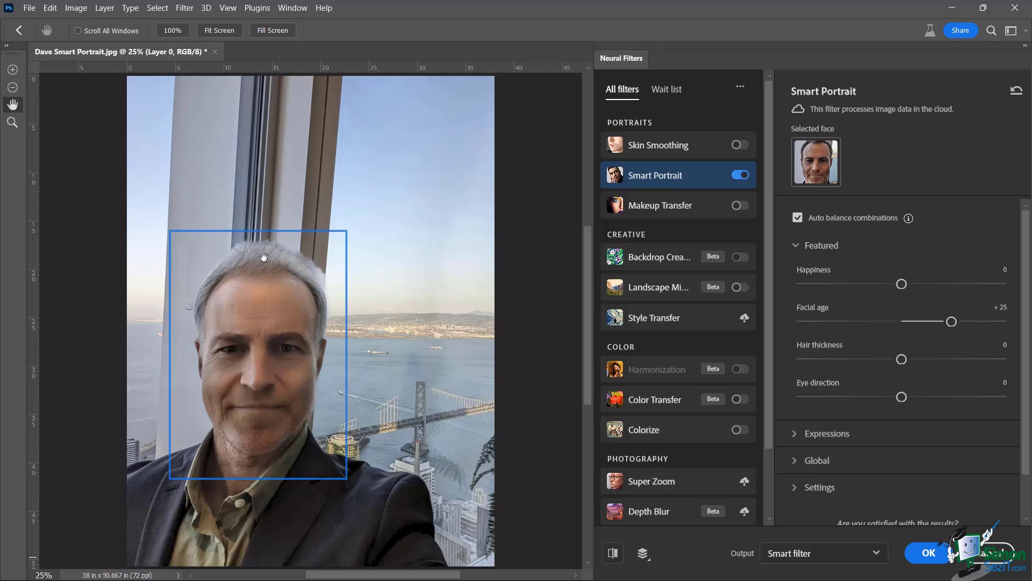
mouse_move(220, 277)
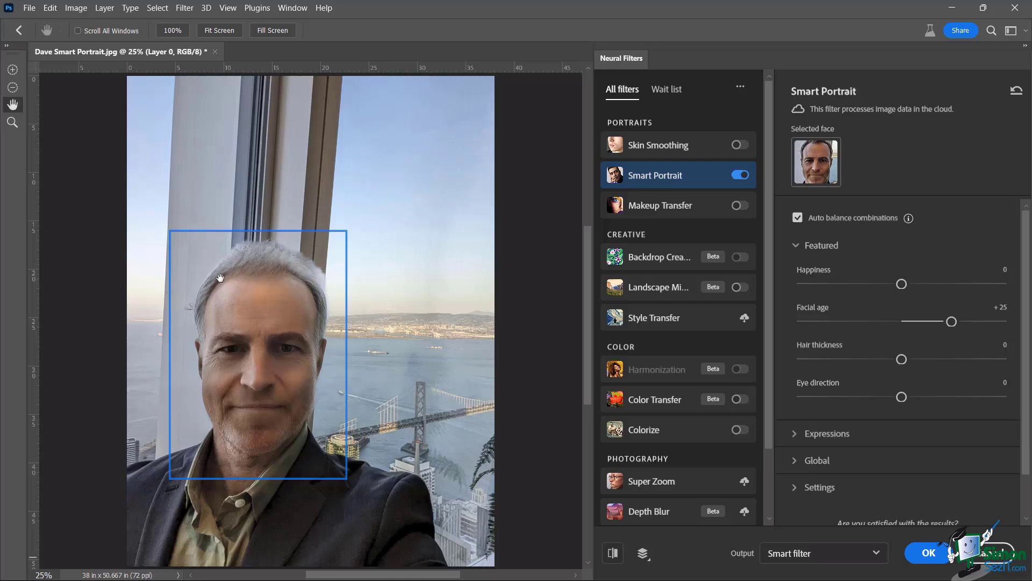
mouse_move(207, 363)
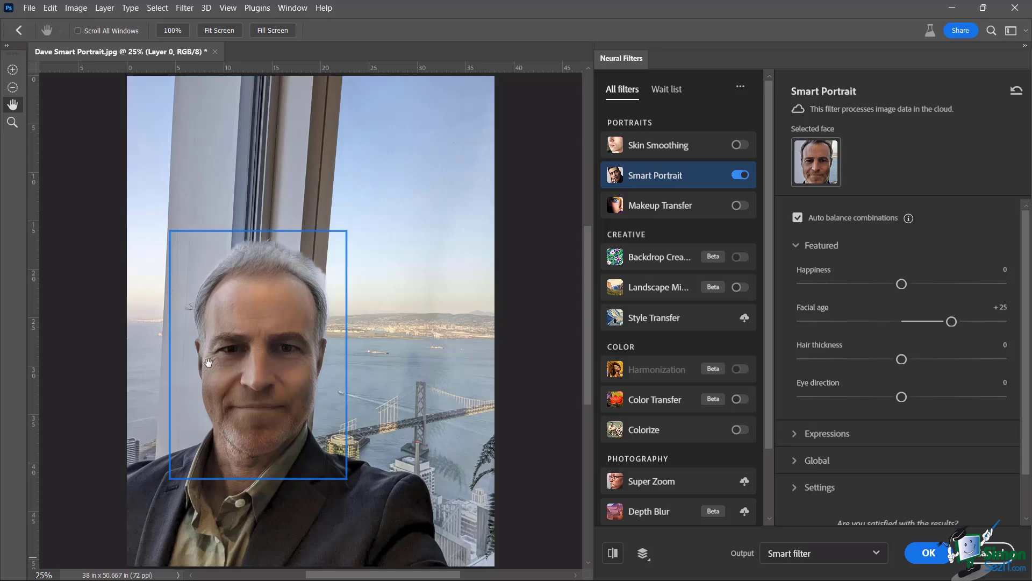
mouse_move(252, 400)
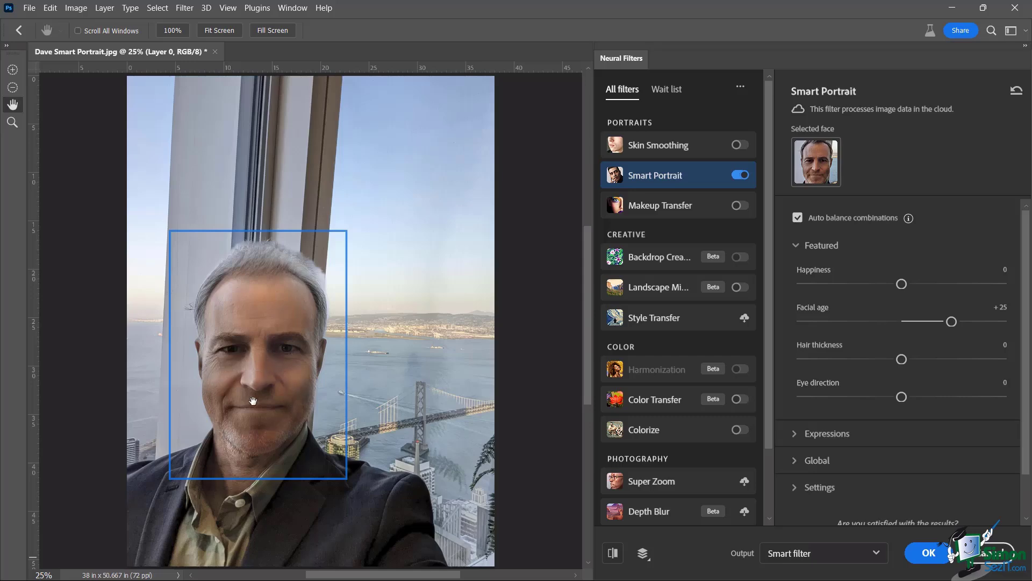
mouse_move(300, 446)
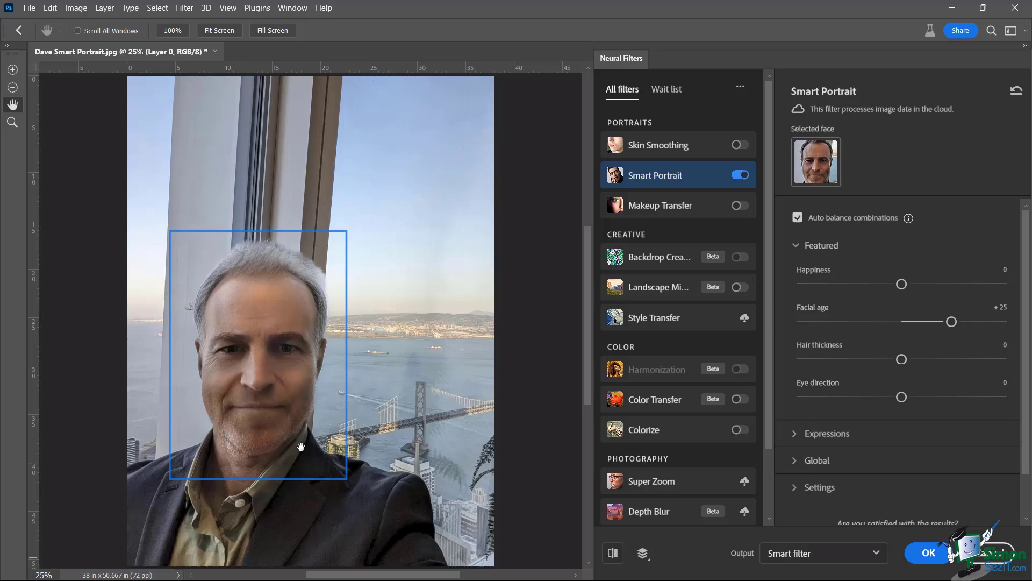
click(611, 552)
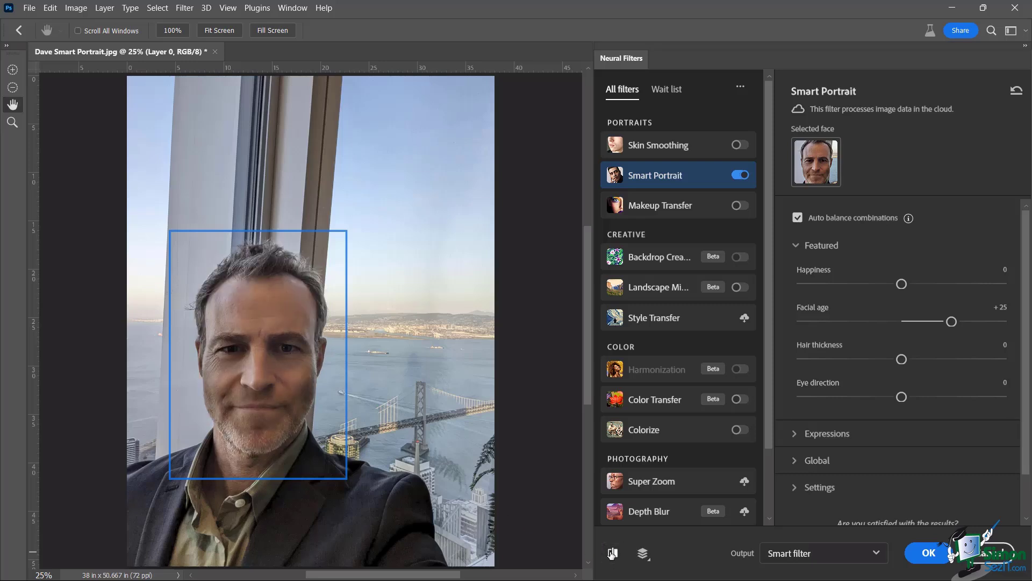
click(611, 553)
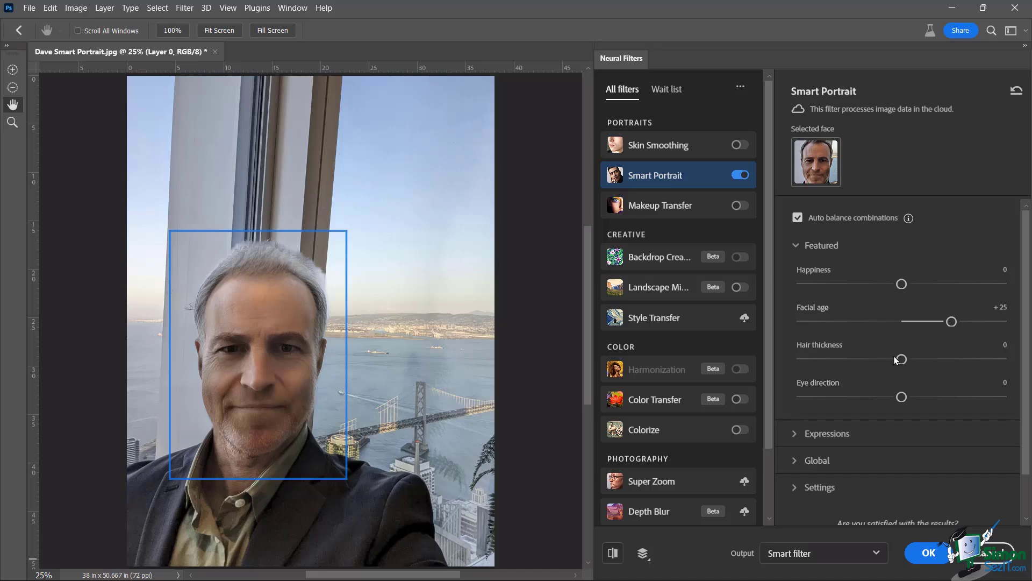
mouse_move(895, 358)
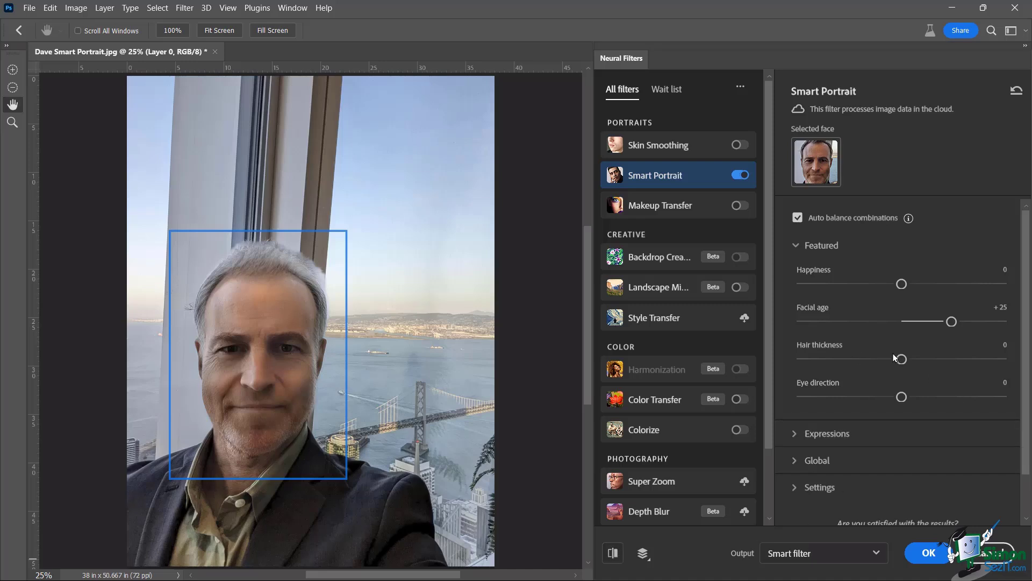
mouse_move(894, 368)
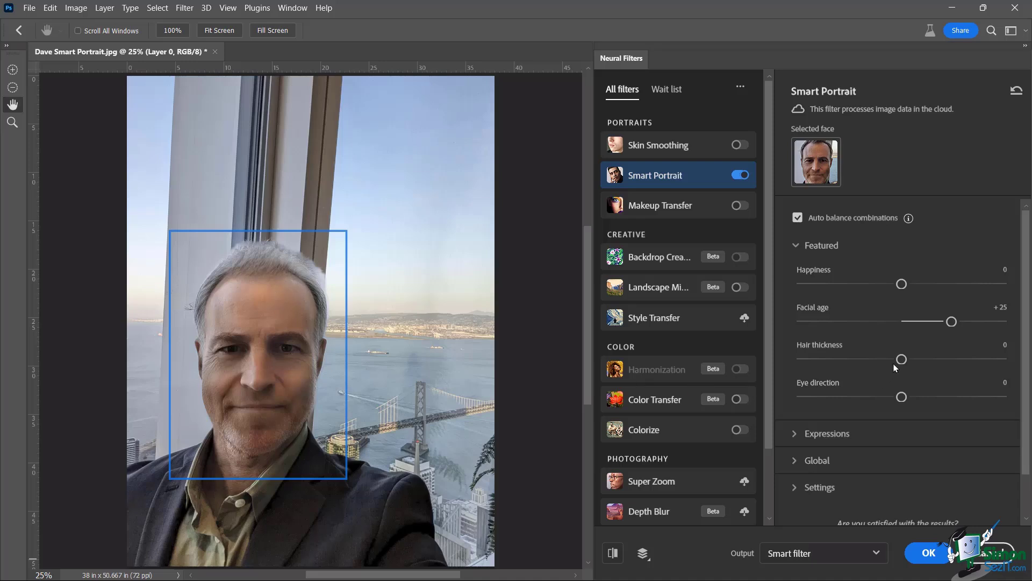
mouse_move(899, 372)
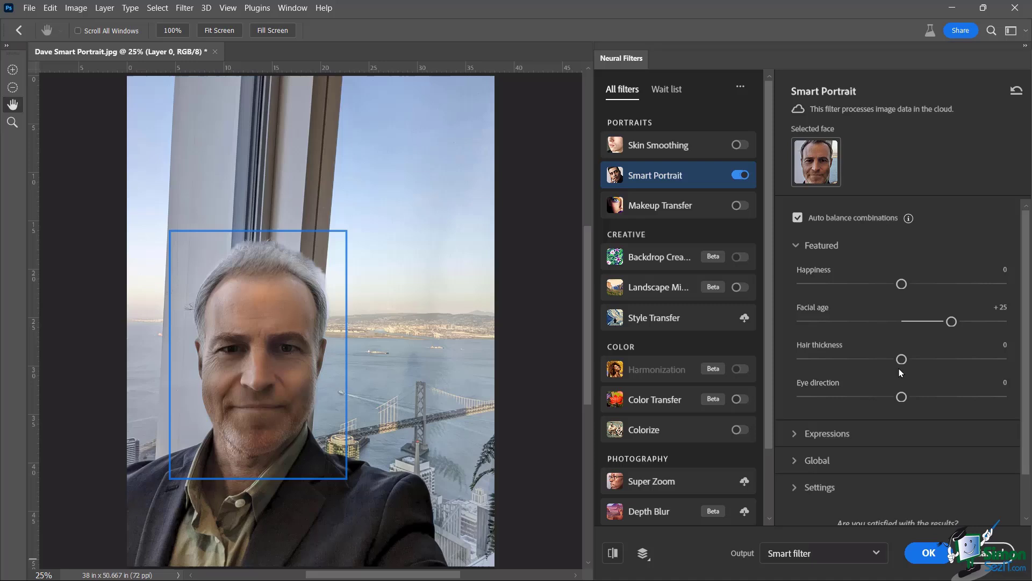
mouse_move(909, 366)
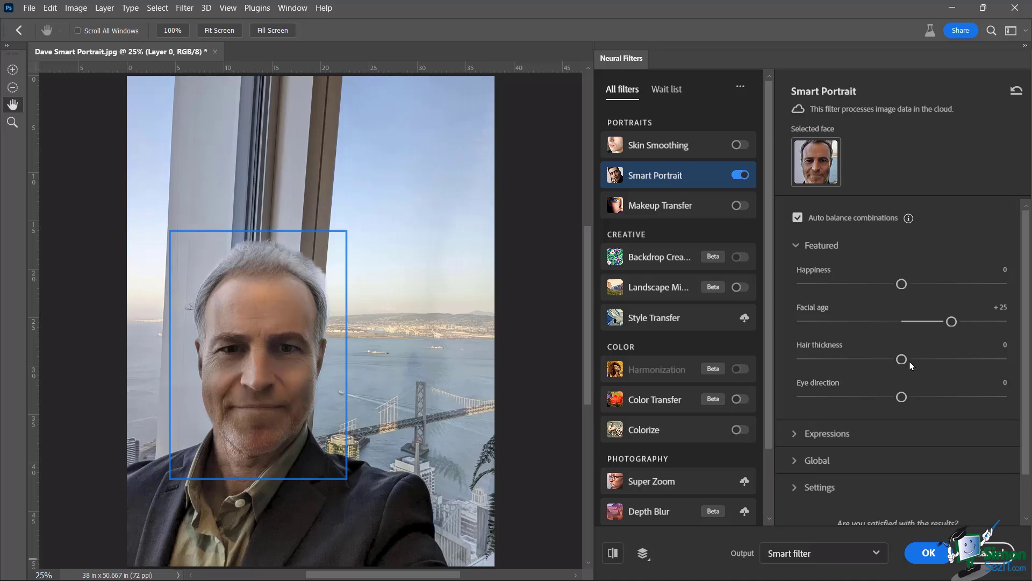
mouse_move(285, 372)
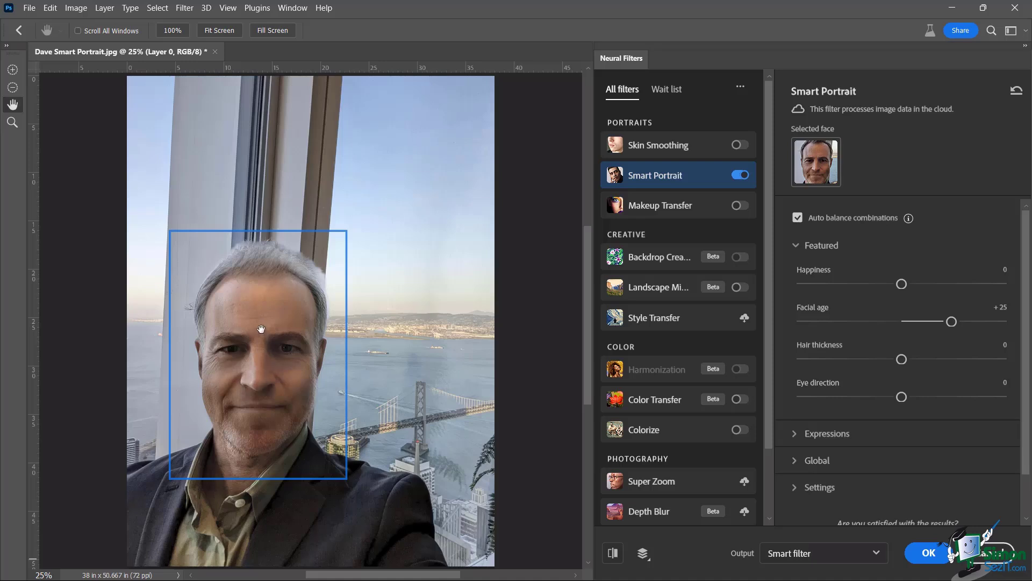
mouse_move(901, 360)
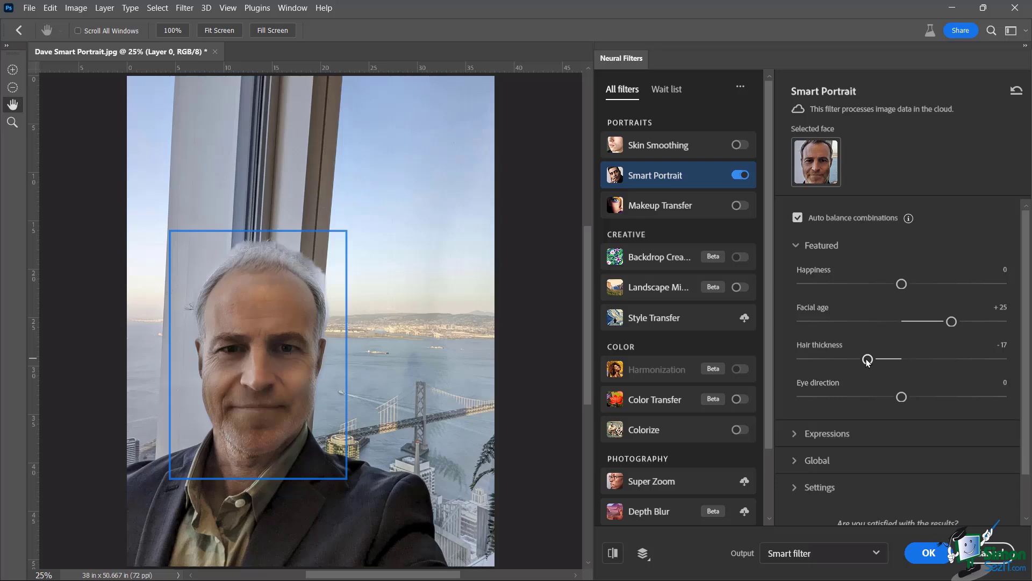
mouse_move(882, 410)
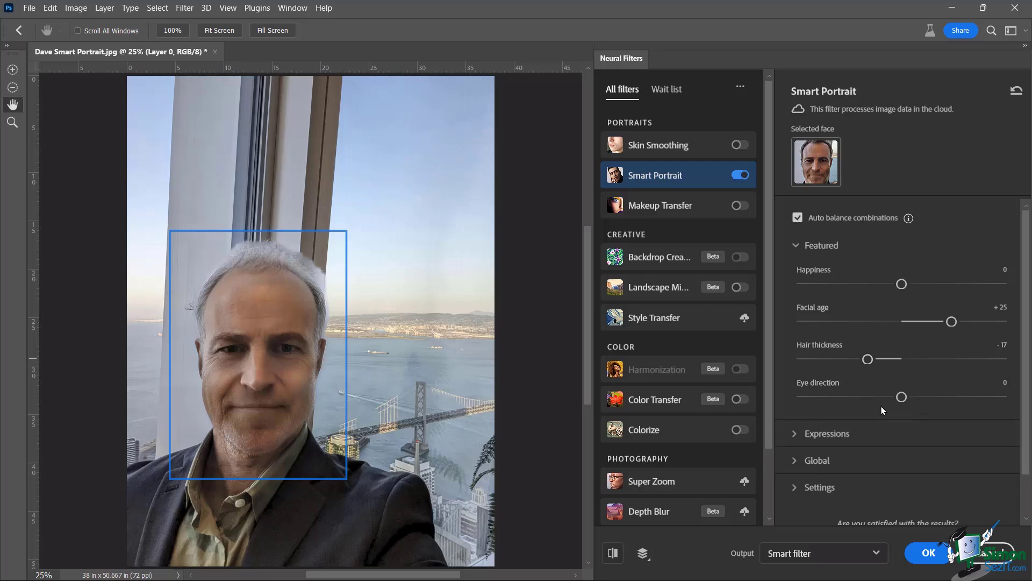
mouse_move(888, 408)
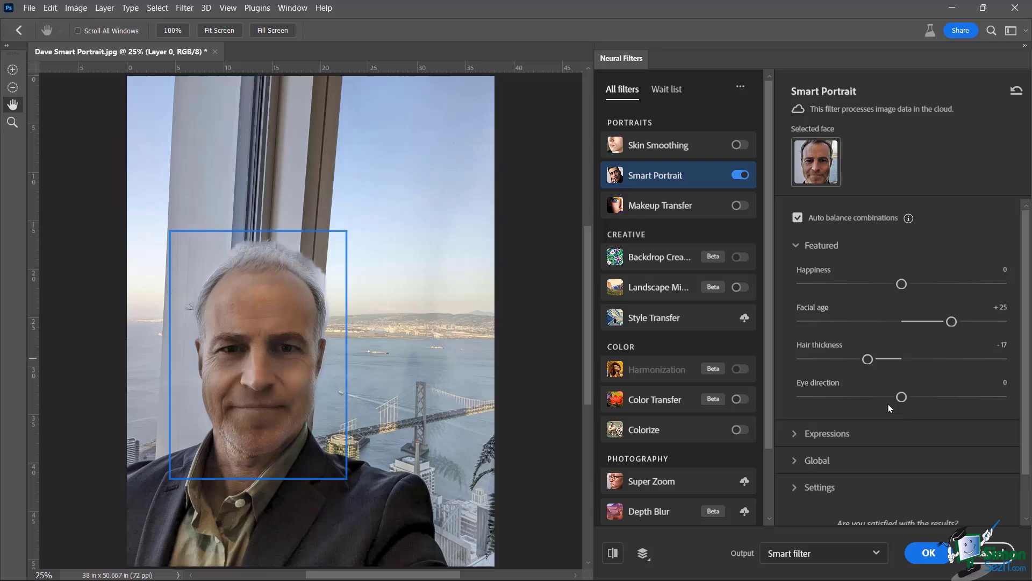
Step: Expand the Smart Portrait Expressions section, showing Surprise and Anger at 0
scroll(down, 3)
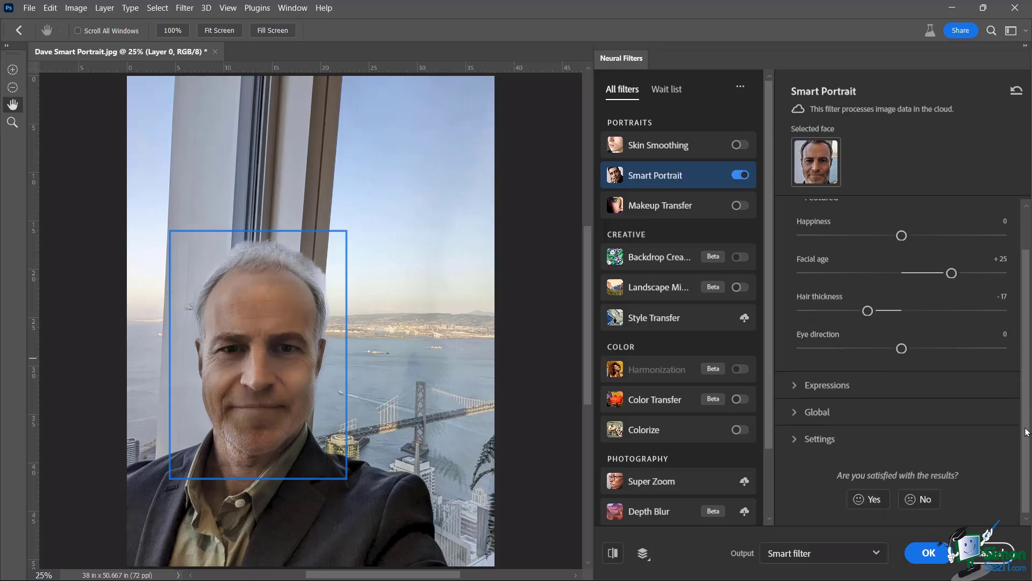
click(827, 384)
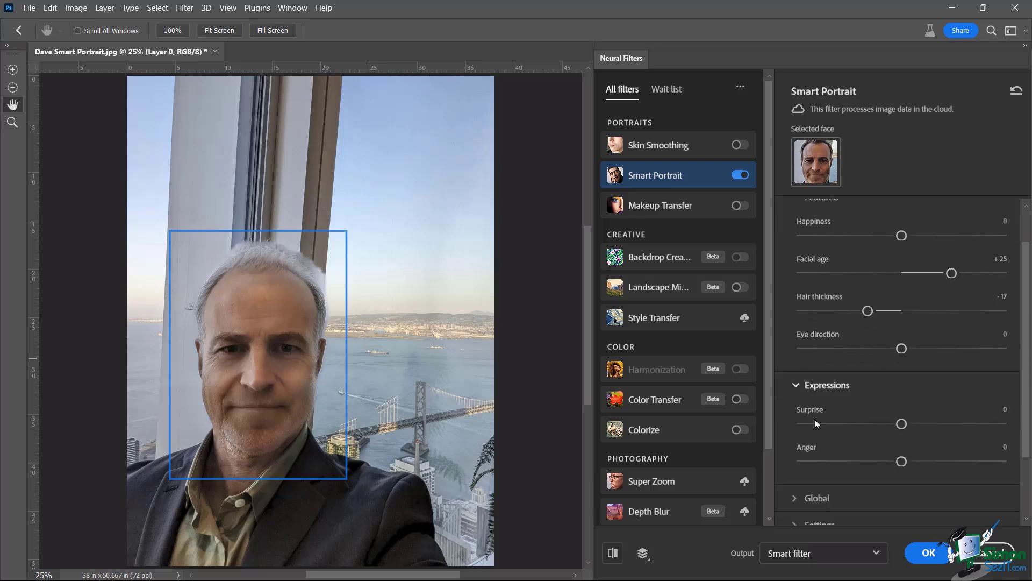
scroll(down, 3)
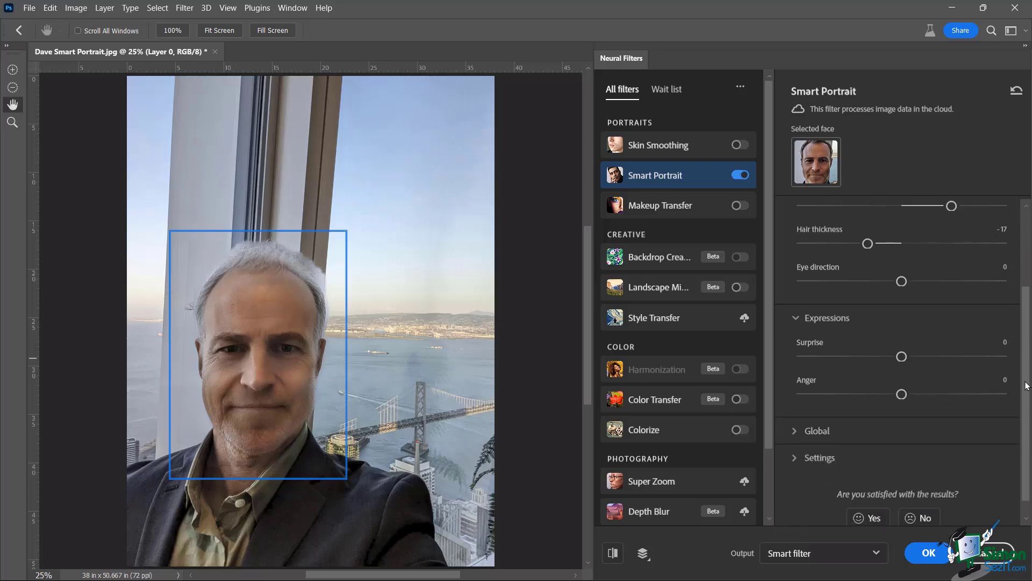
scroll(up, 3)
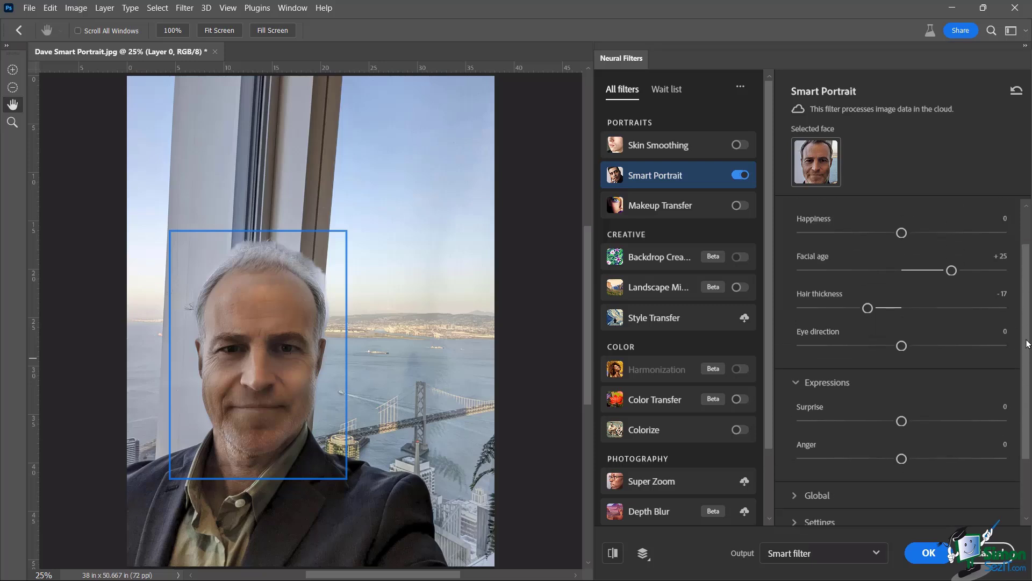
mouse_move(1021, 381)
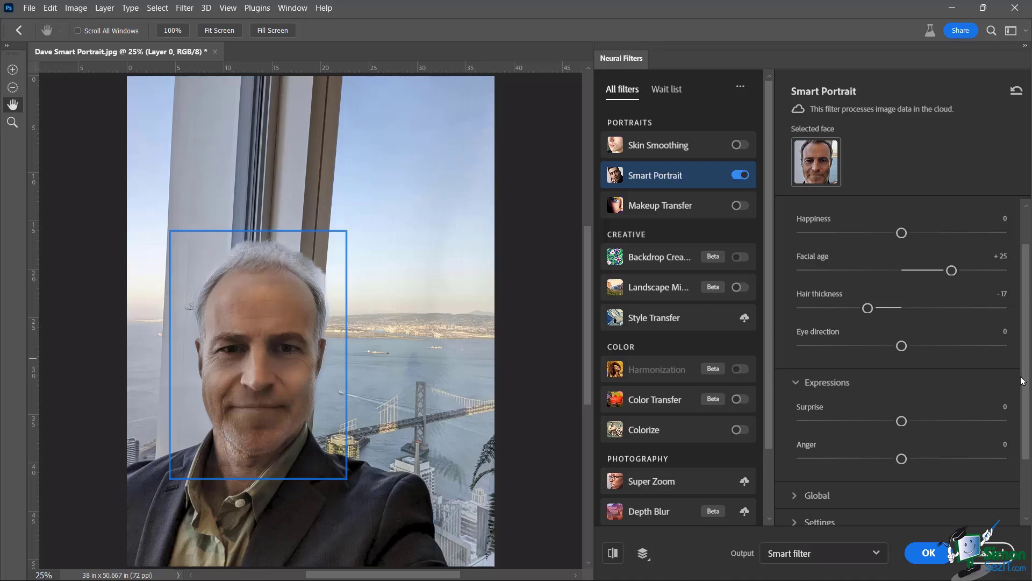
scroll(down, 3)
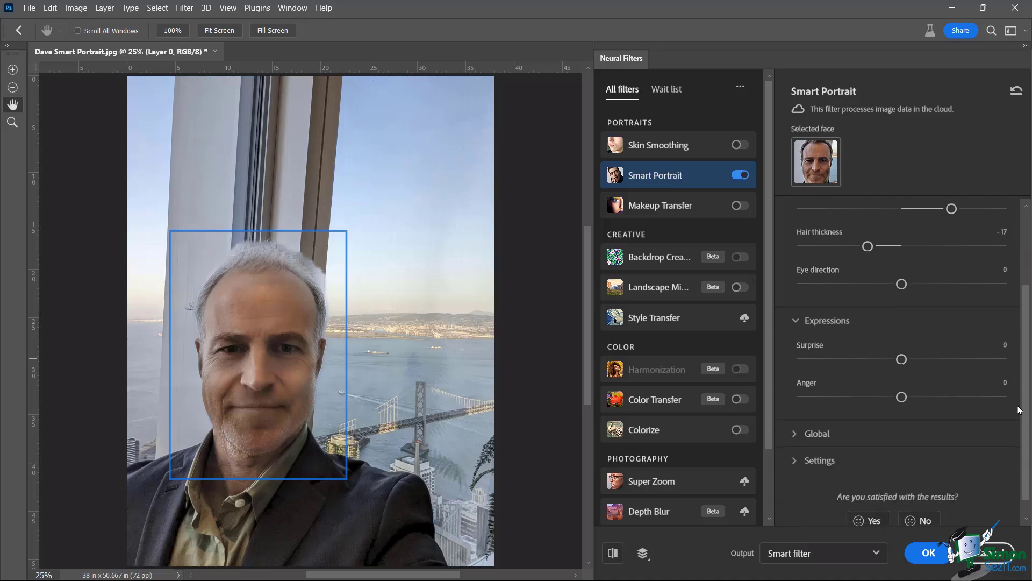
mouse_move(818, 417)
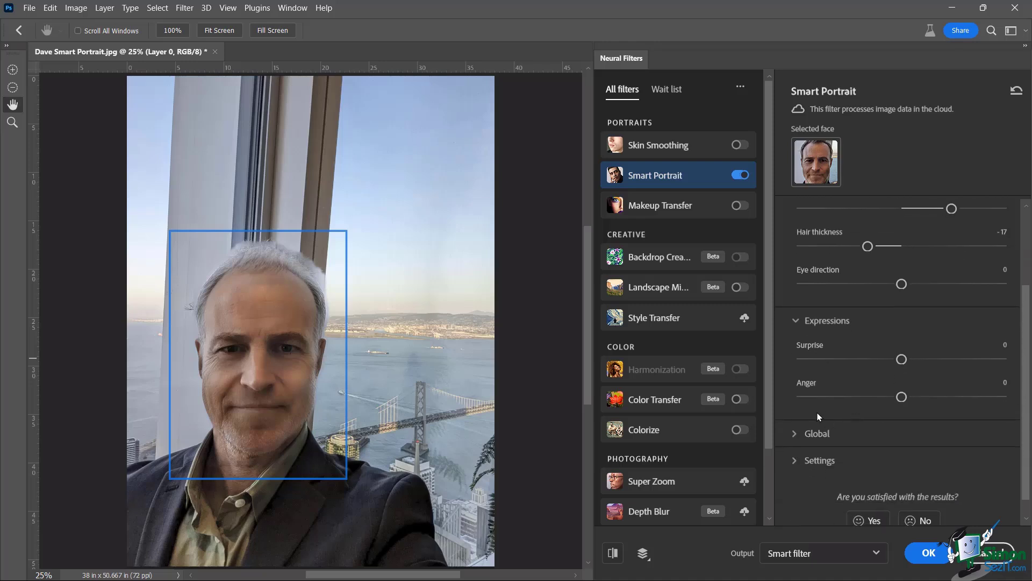
mouse_move(853, 416)
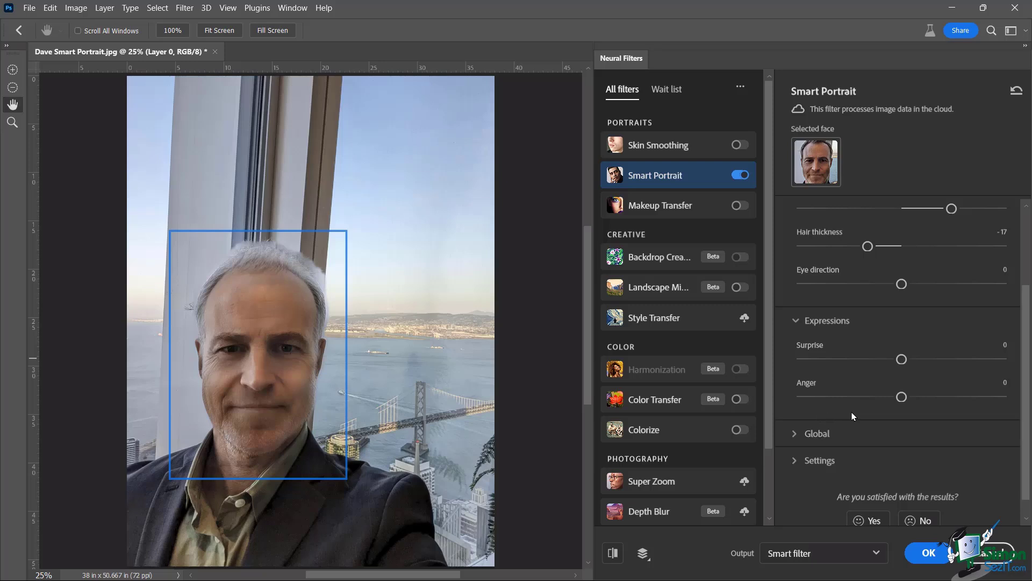
mouse_move(827, 407)
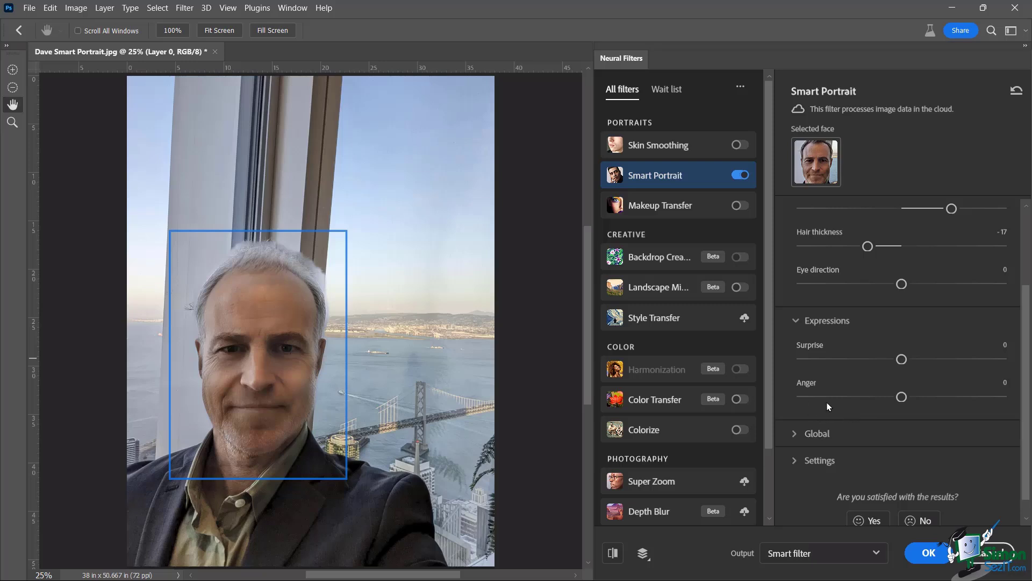
mouse_move(822, 365)
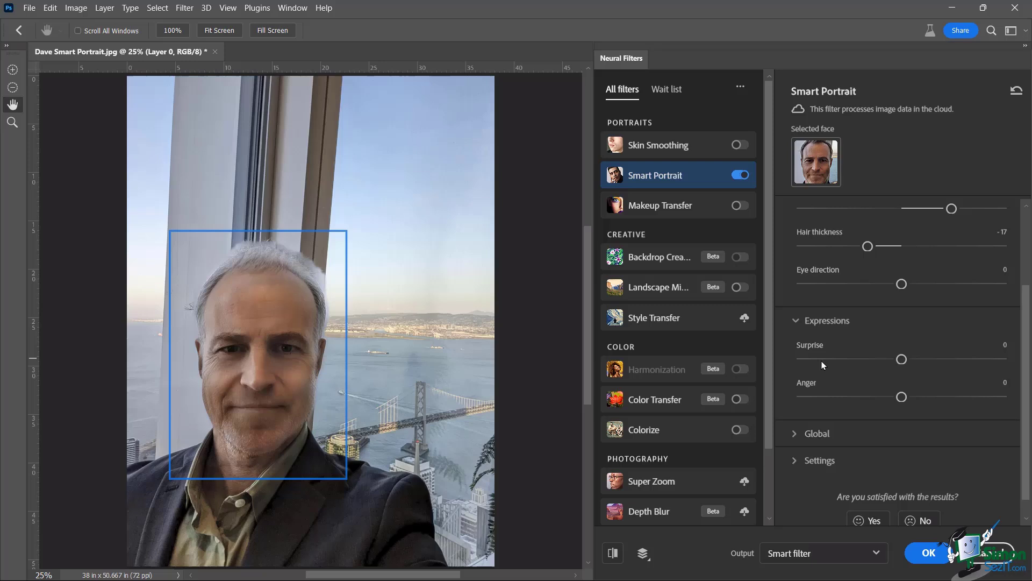
mouse_move(841, 385)
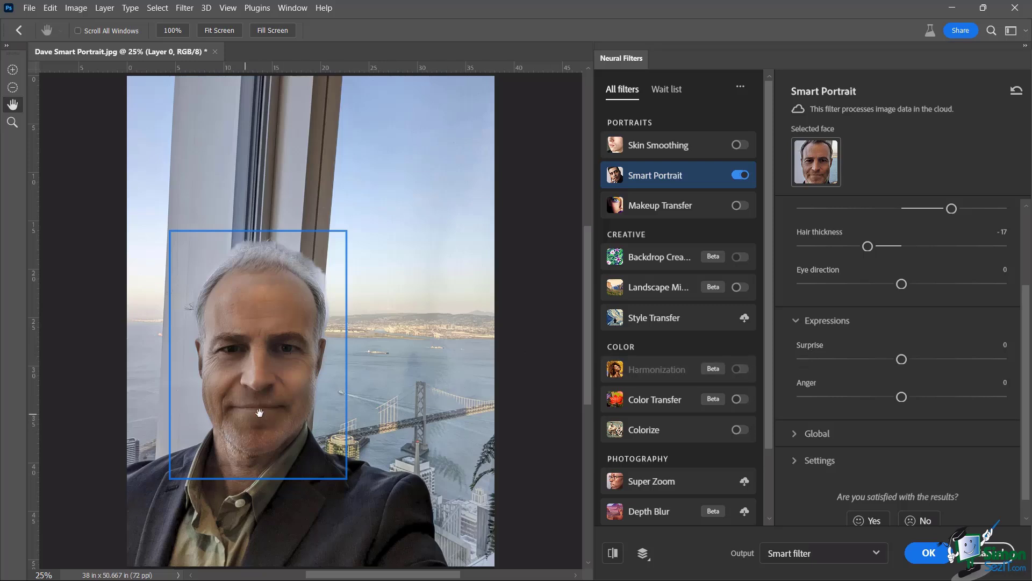
mouse_move(880, 418)
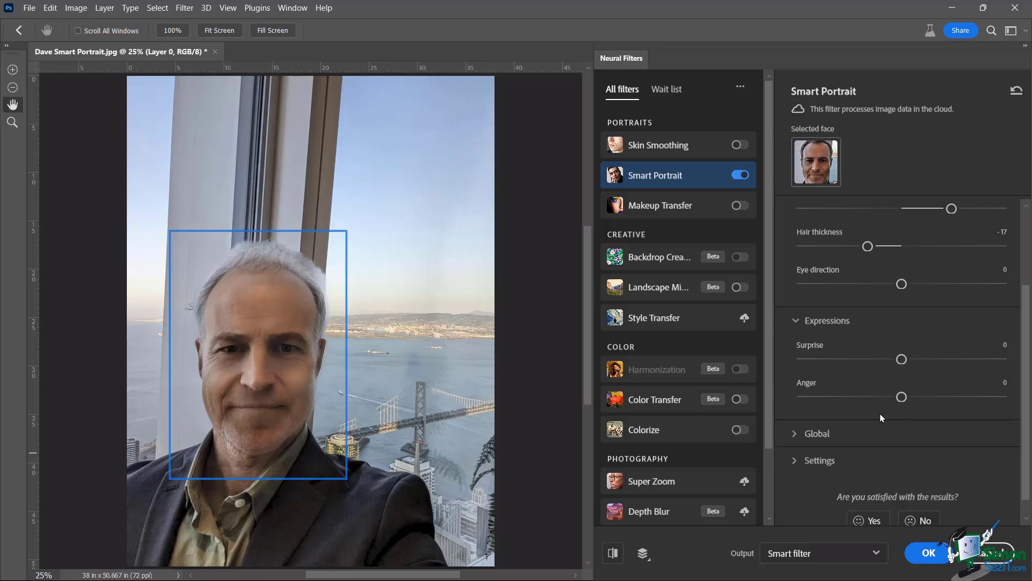
mouse_move(891, 417)
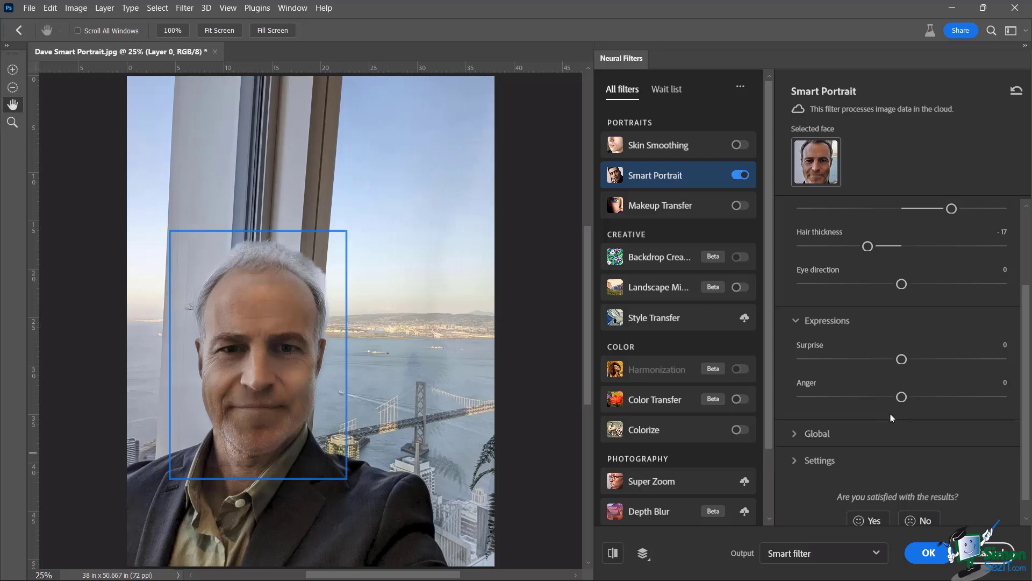
mouse_move(861, 432)
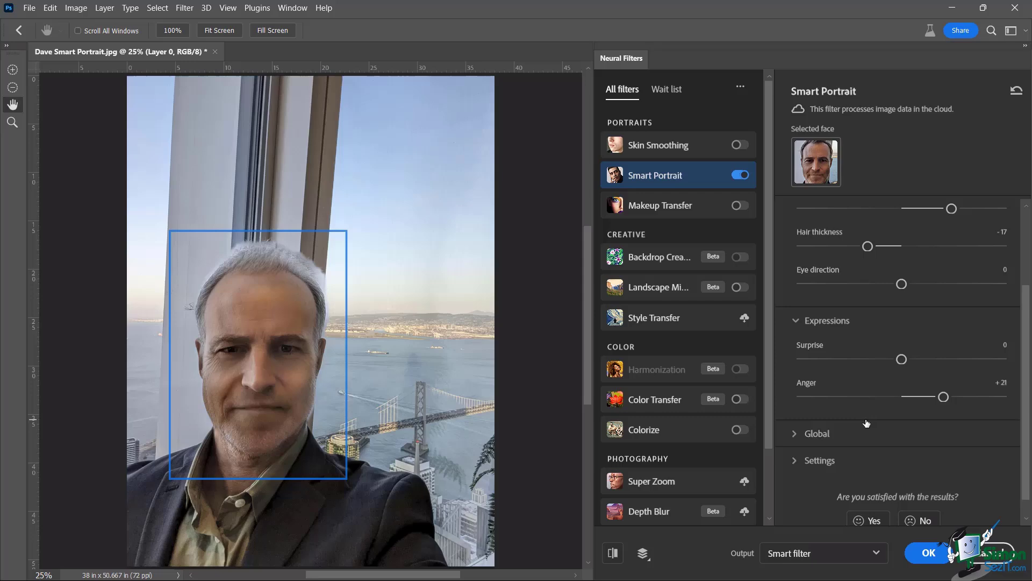
mouse_move(765, 445)
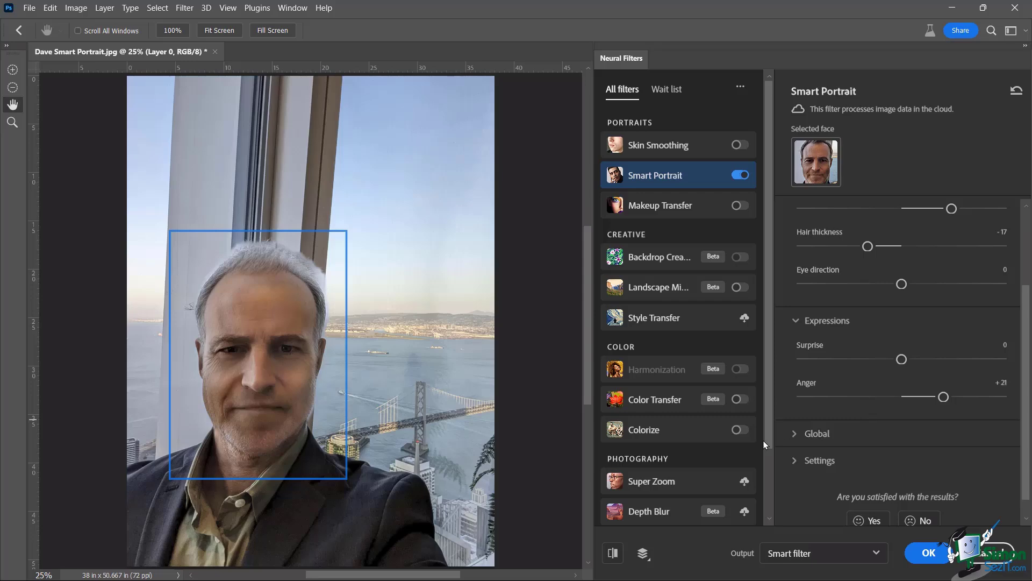
Step: Raise the Anger expression slider to +21
click(612, 552)
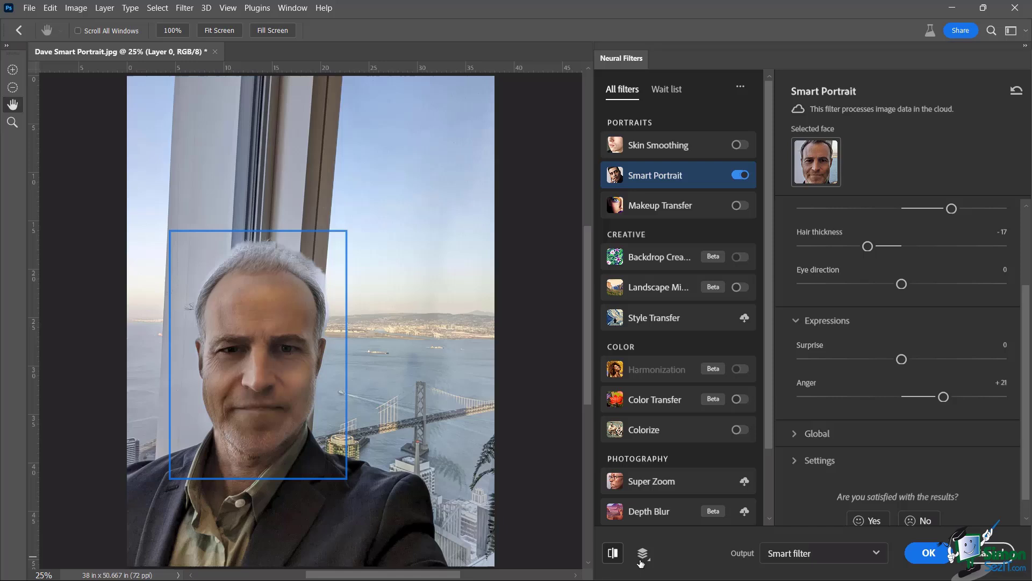
mouse_move(672, 564)
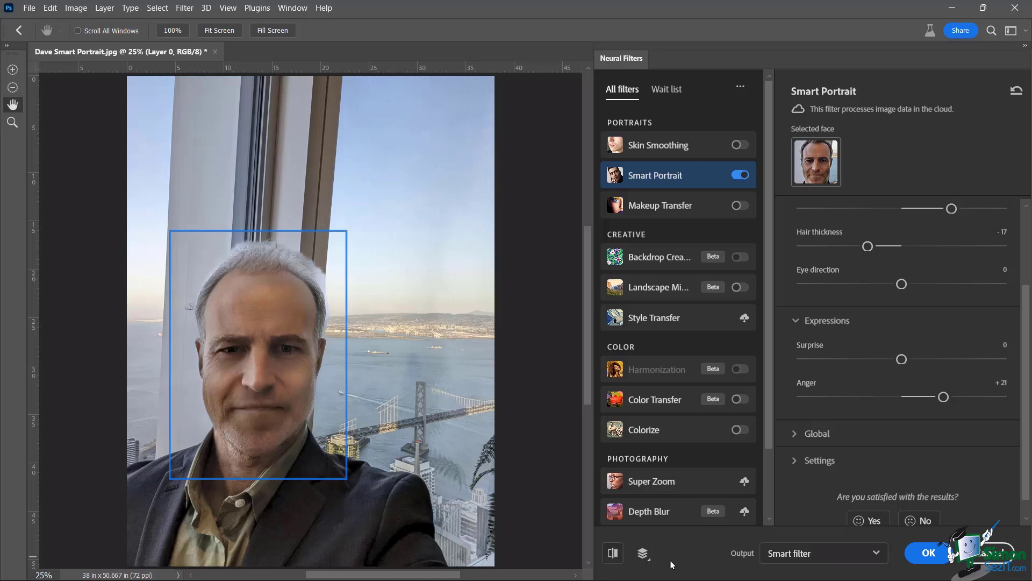
mouse_move(1026, 410)
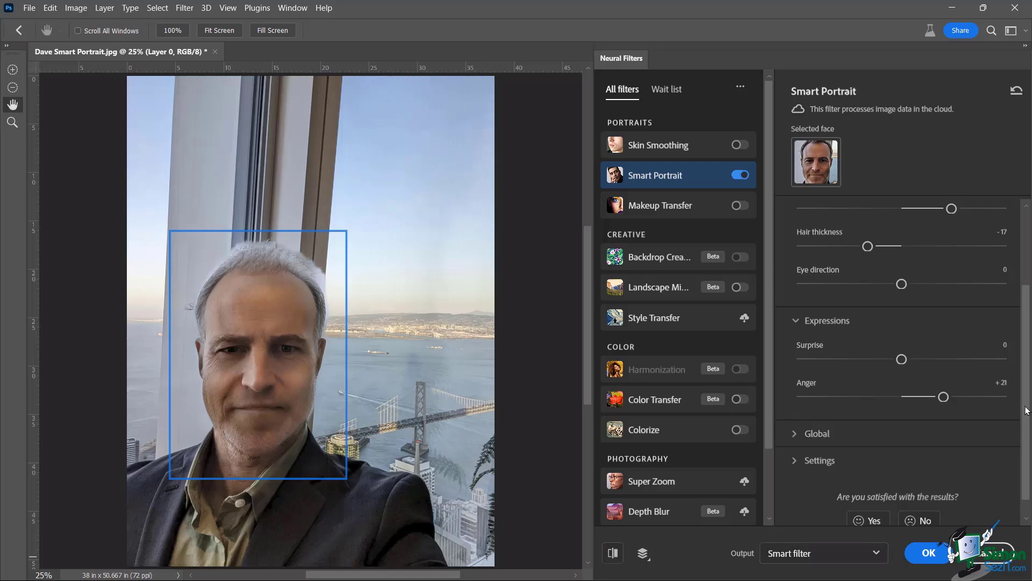
scroll(up, 3)
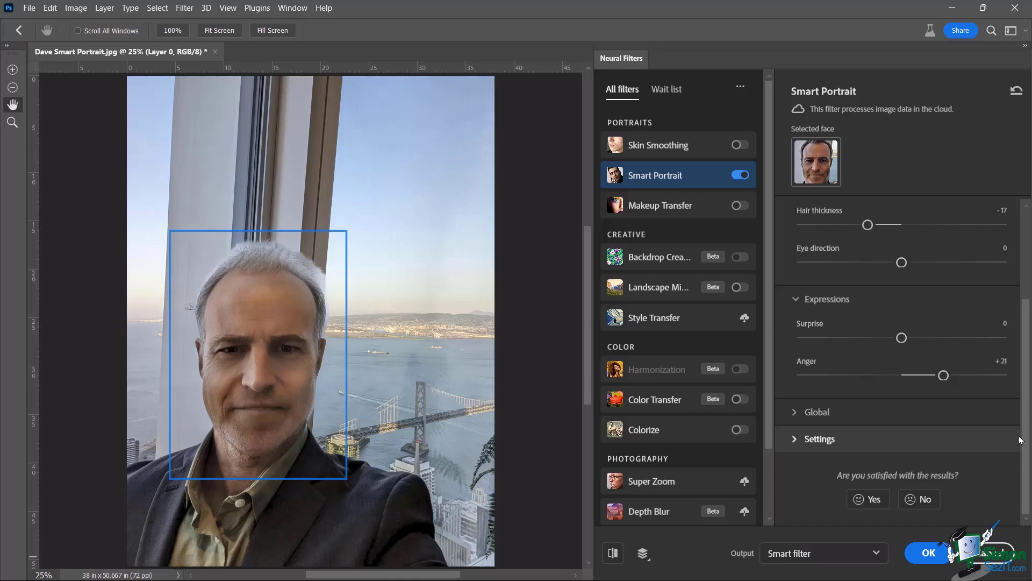
Step: Expand the Global section to show head and light direction at 0
click(818, 411)
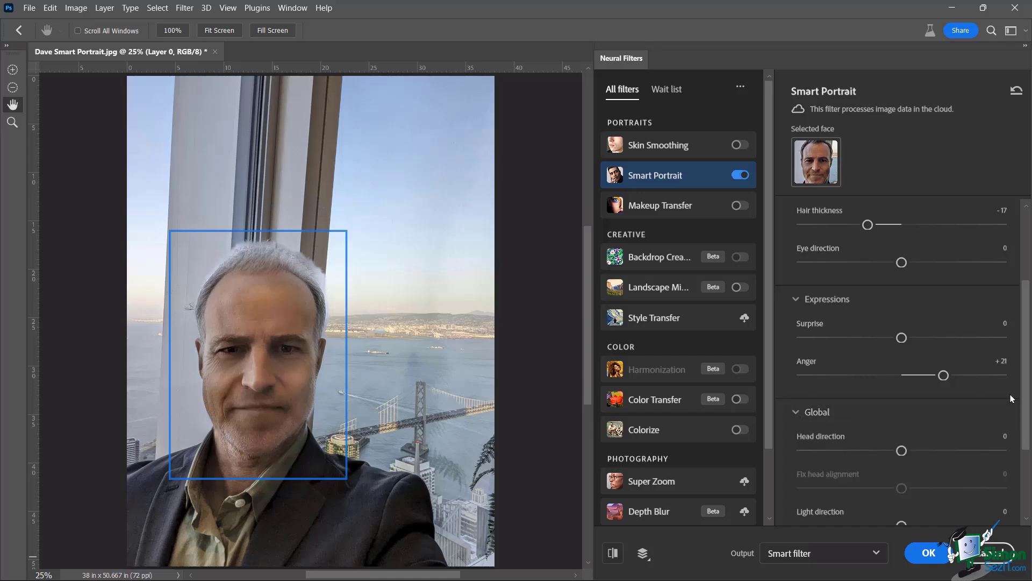
scroll(down, 3)
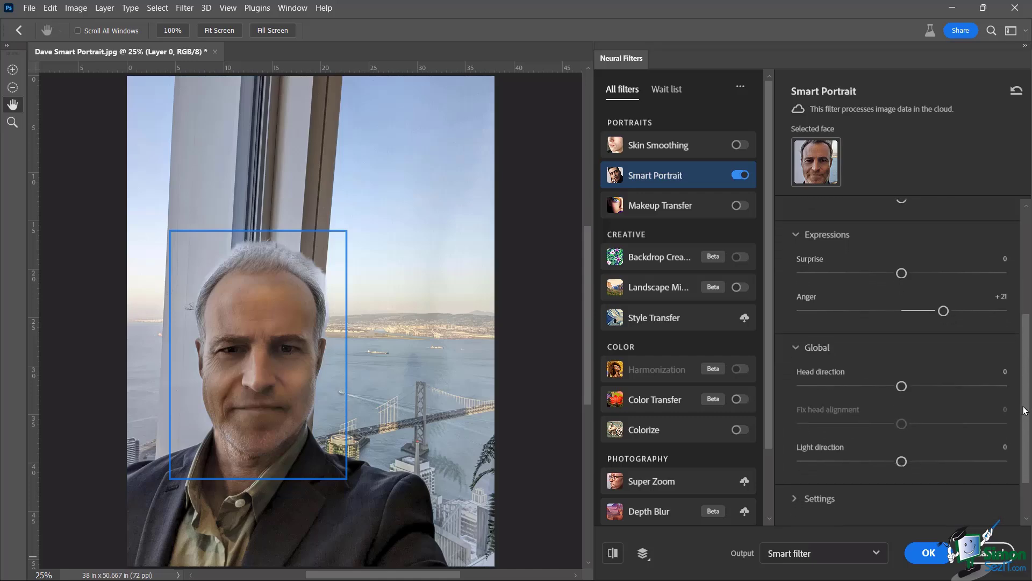
scroll(up, 3)
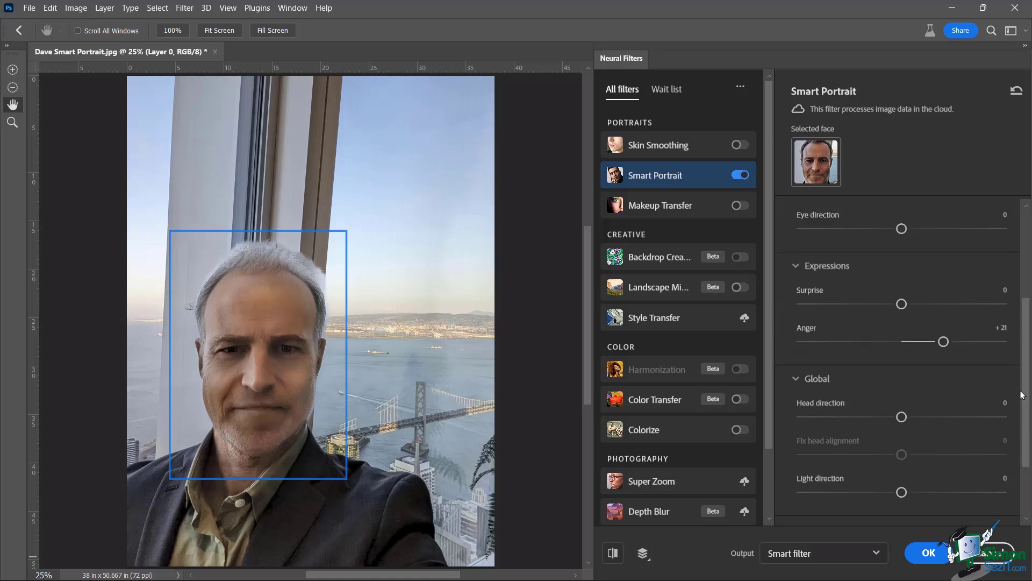
scroll(down, 3)
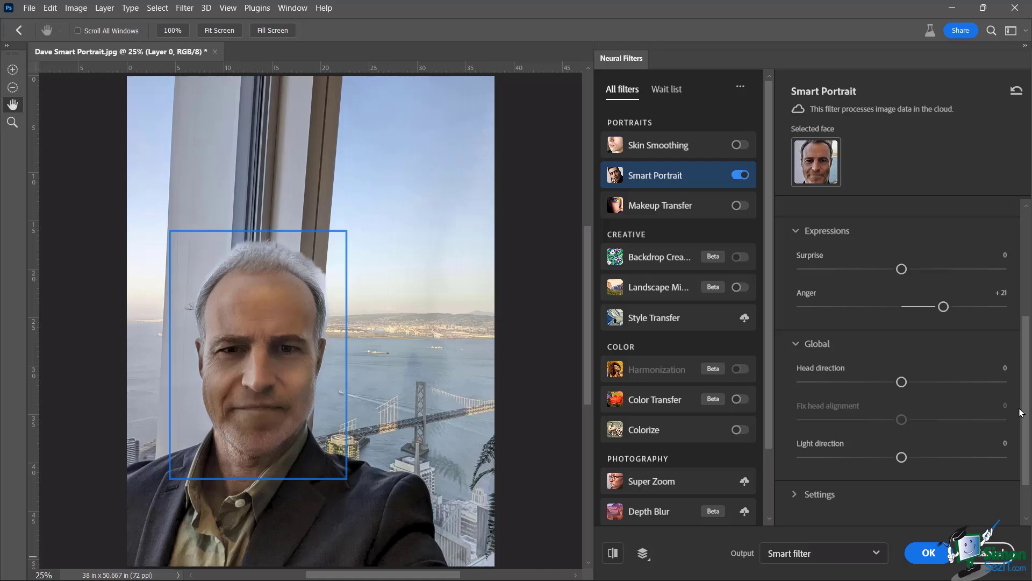
scroll(down, 3)
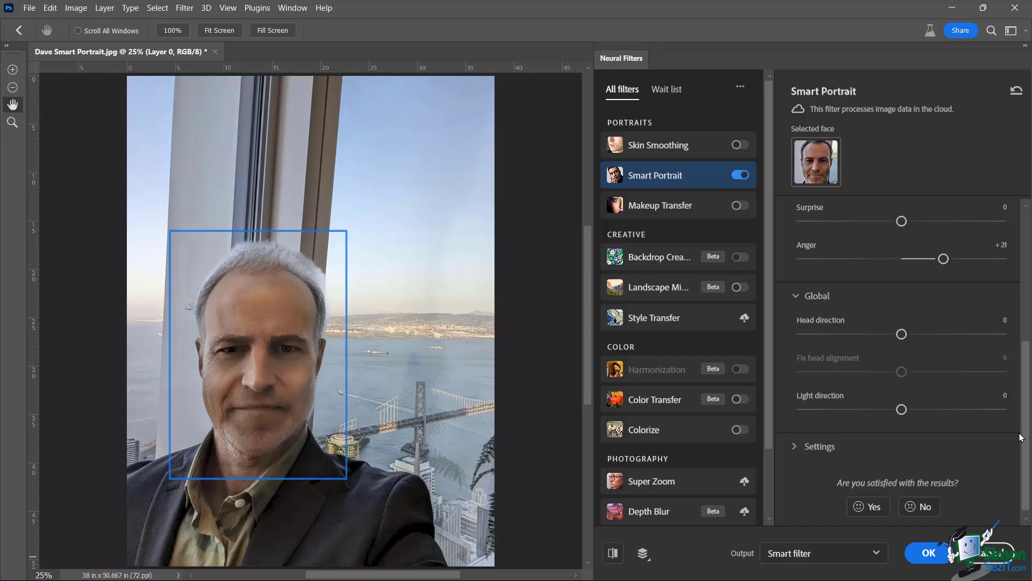
scroll(up, 3)
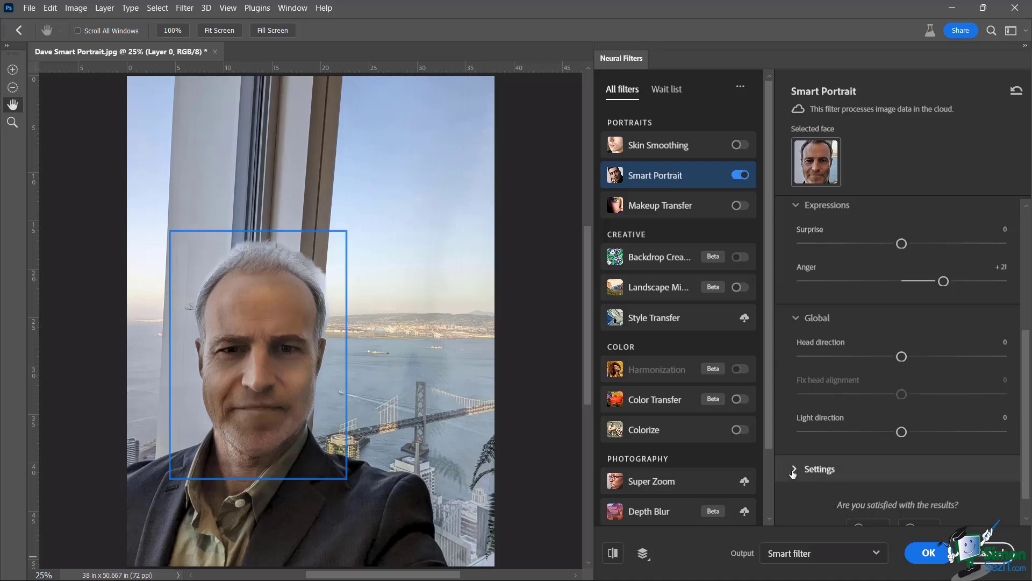
Step: Expand Settings to show Retain unique details 90 and Mask feathering 10
click(819, 468)
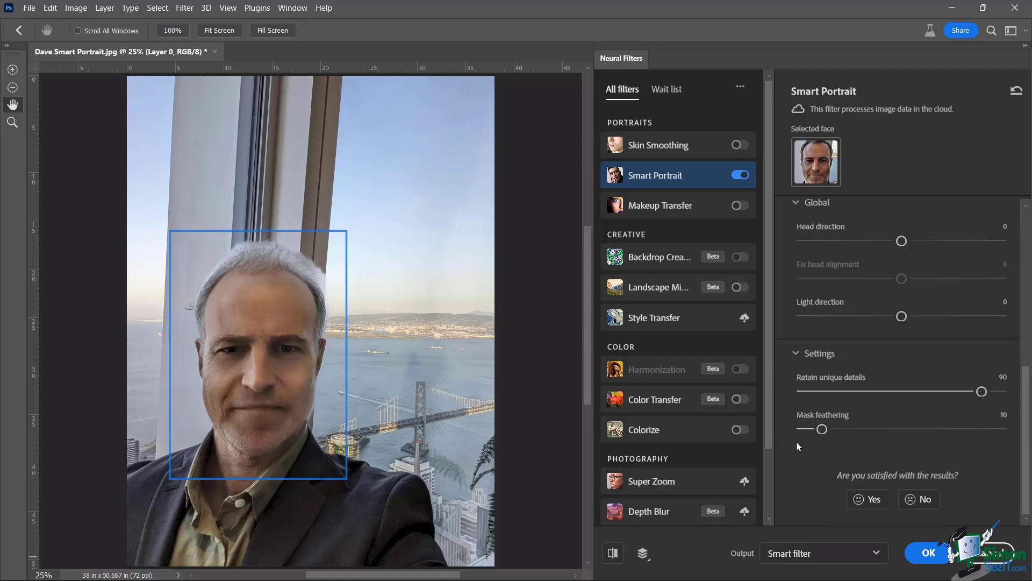
mouse_move(927, 400)
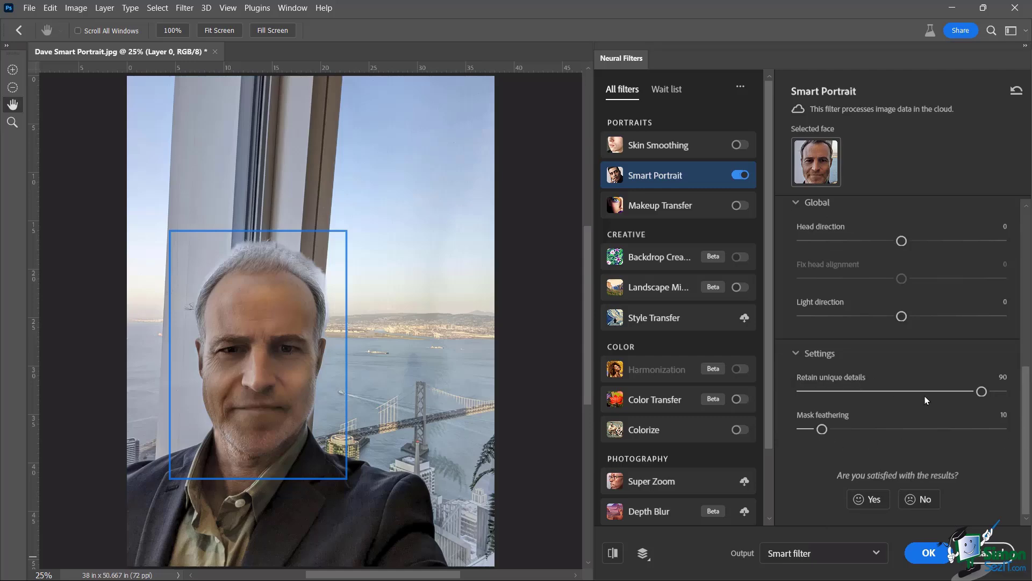
mouse_move(822, 385)
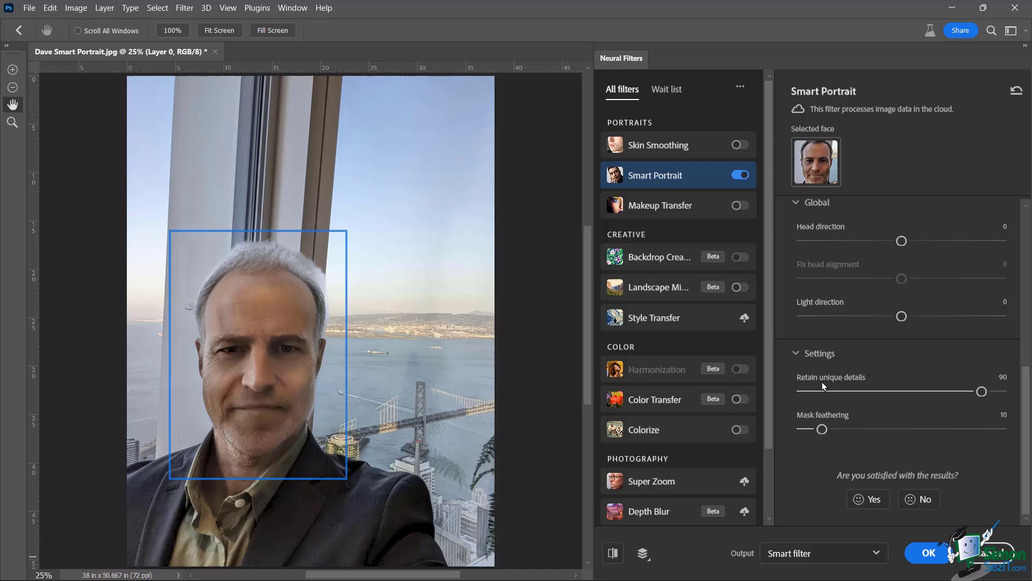
mouse_move(794, 416)
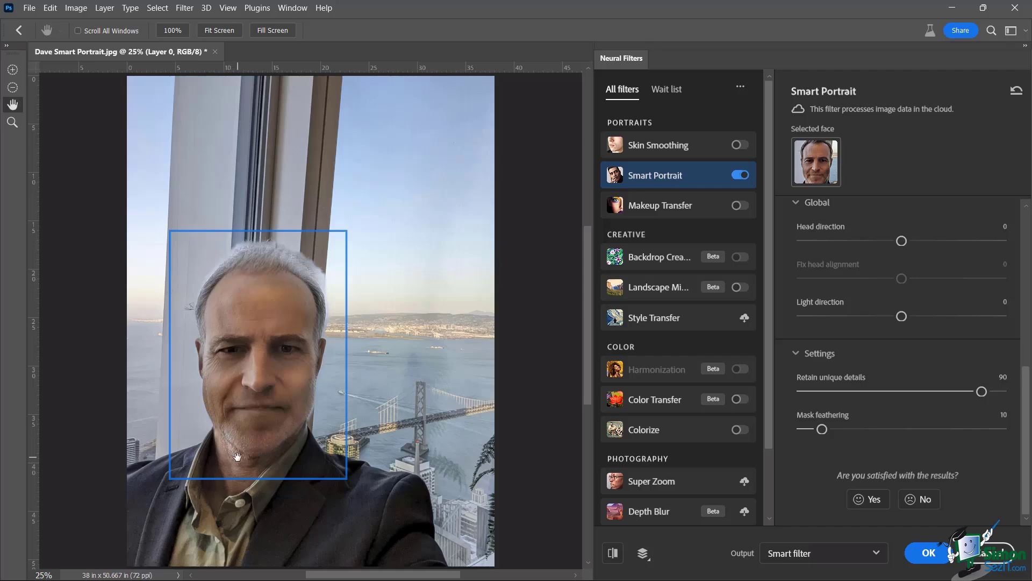
mouse_move(342, 400)
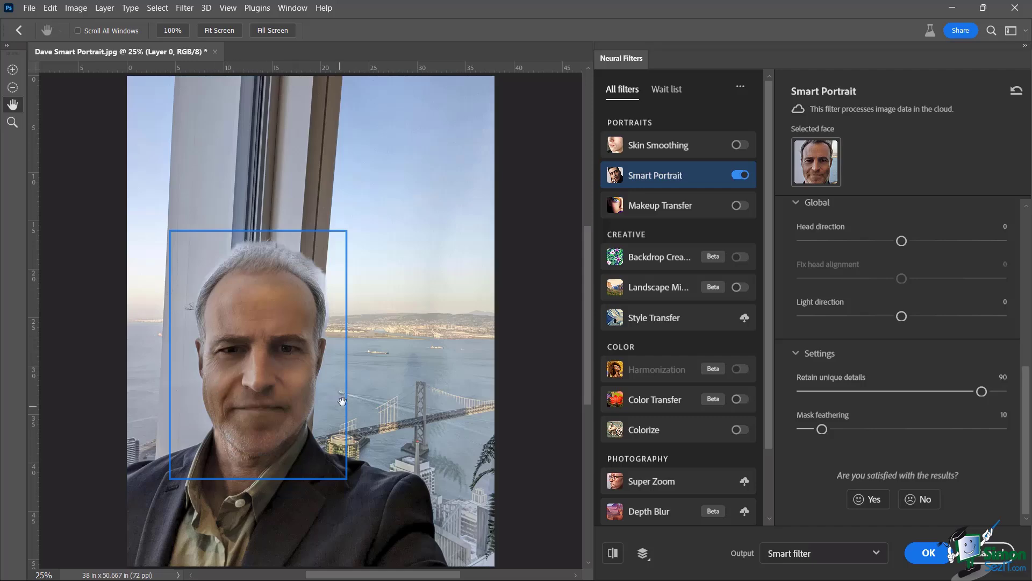
mouse_move(305, 364)
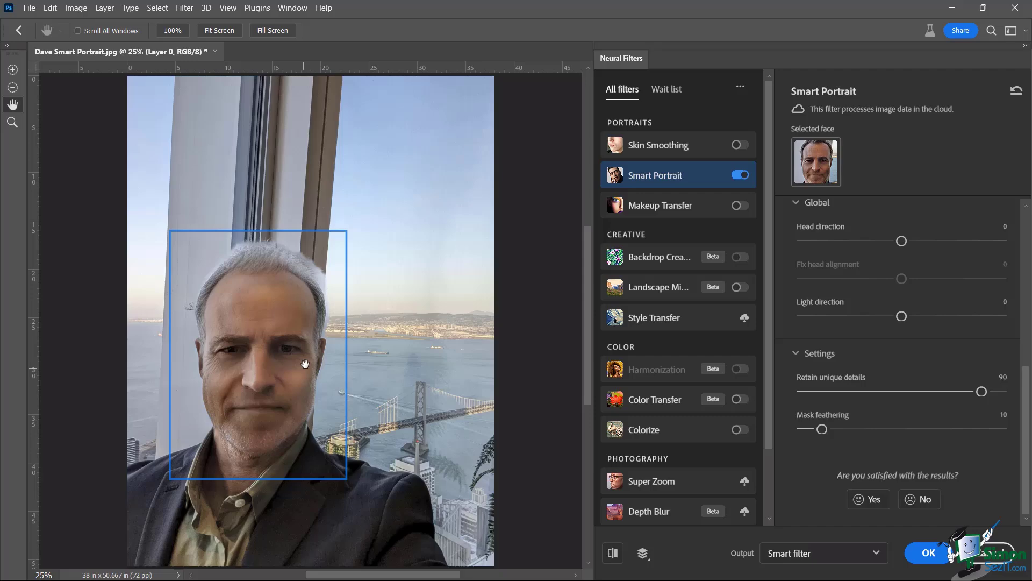
mouse_move(849, 410)
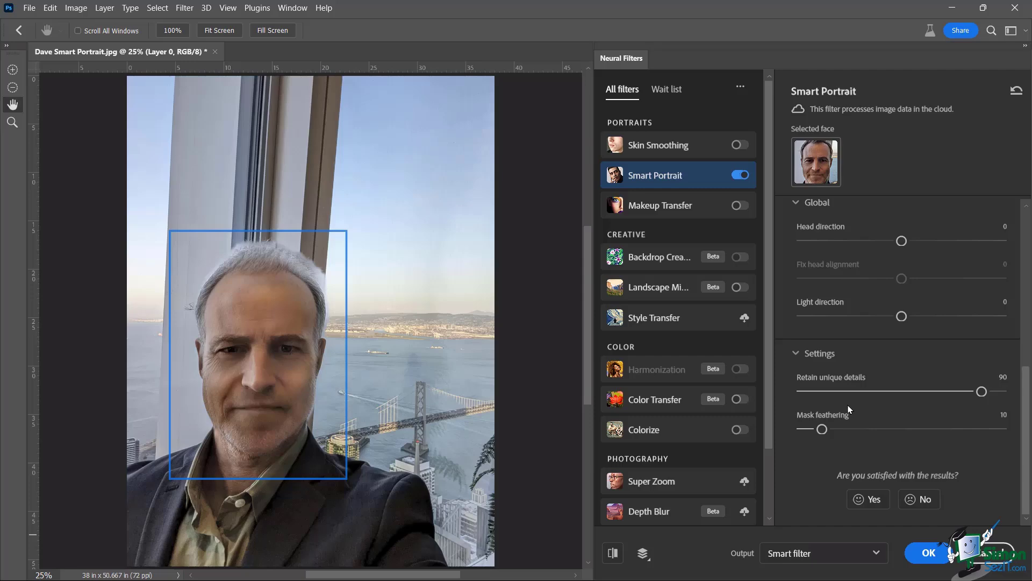
mouse_move(838, 412)
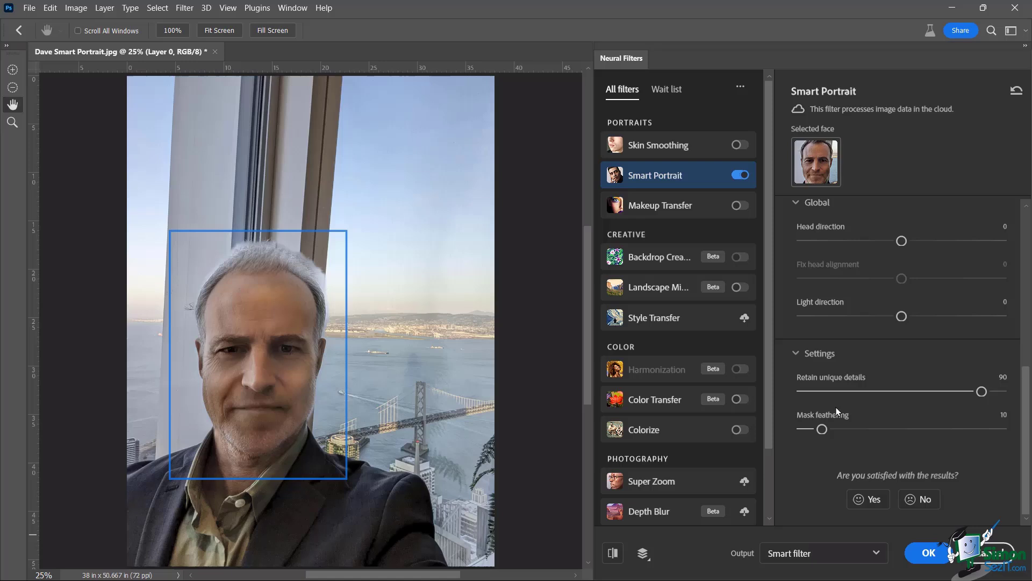
mouse_move(805, 496)
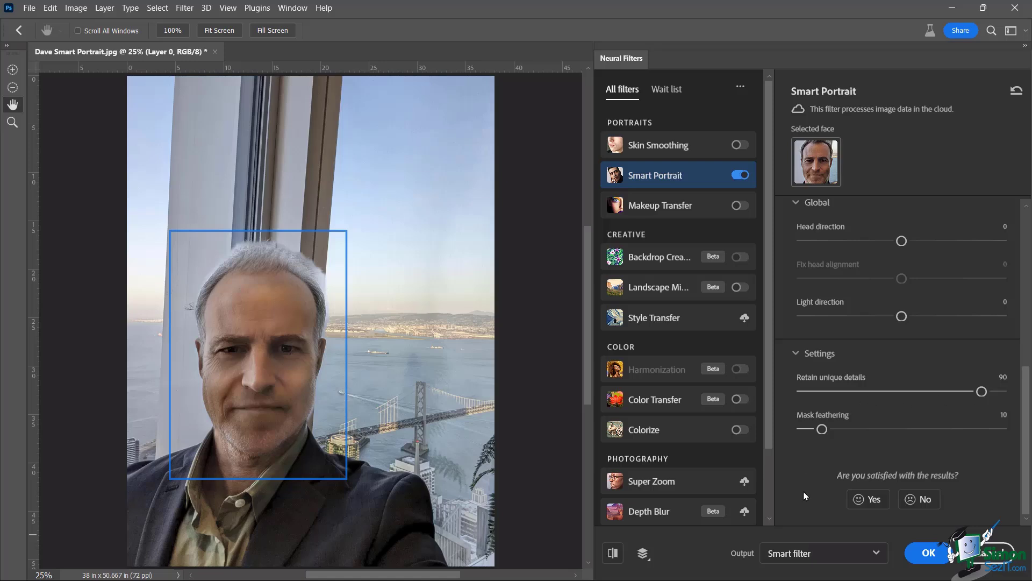
mouse_move(813, 469)
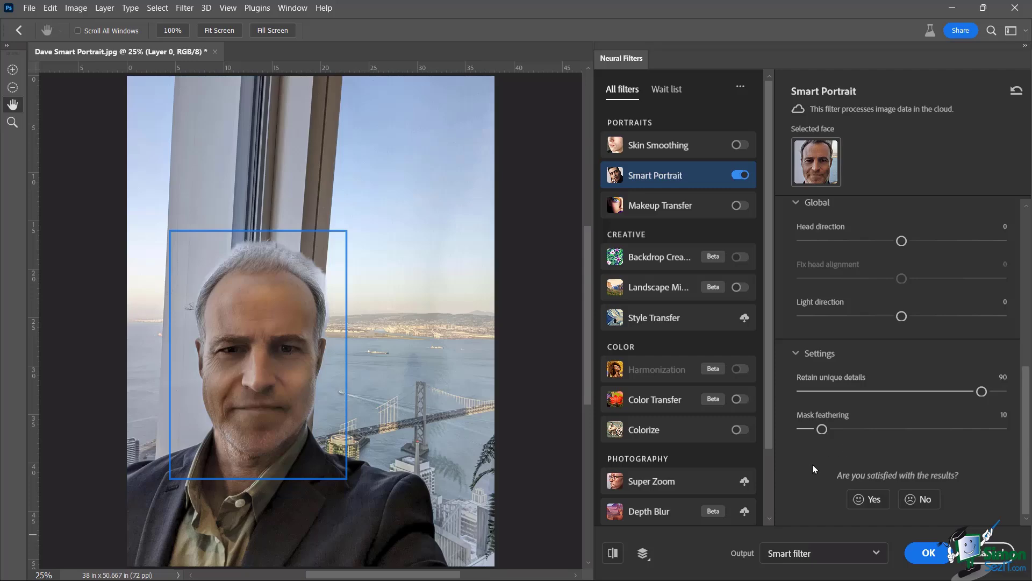
click(822, 553)
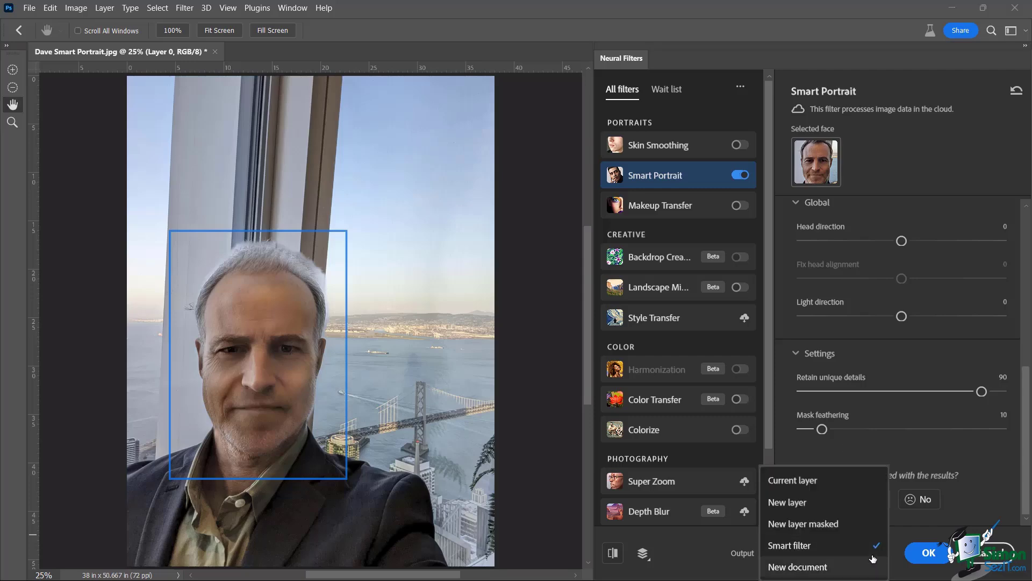
mouse_move(831, 471)
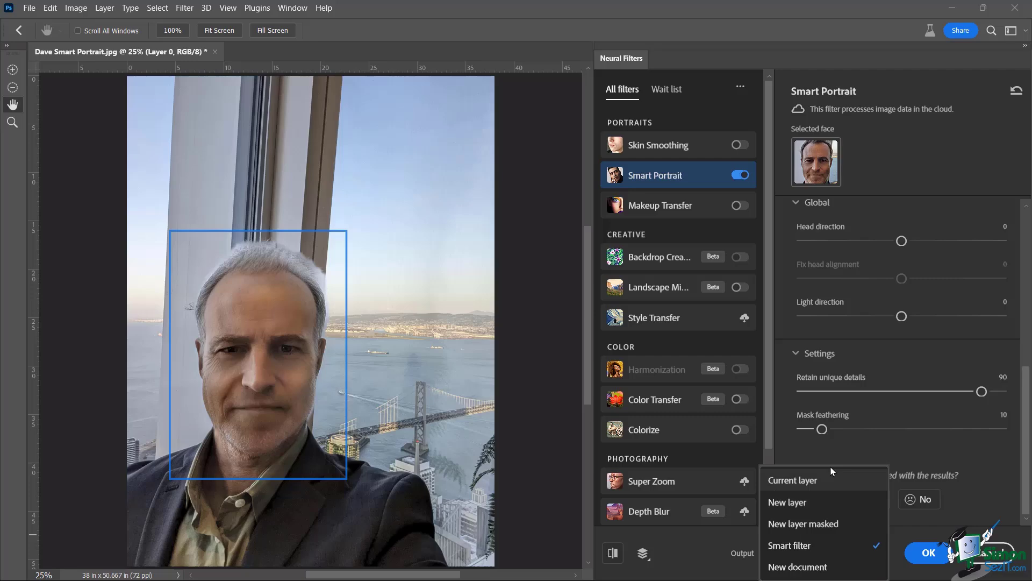
click(790, 546)
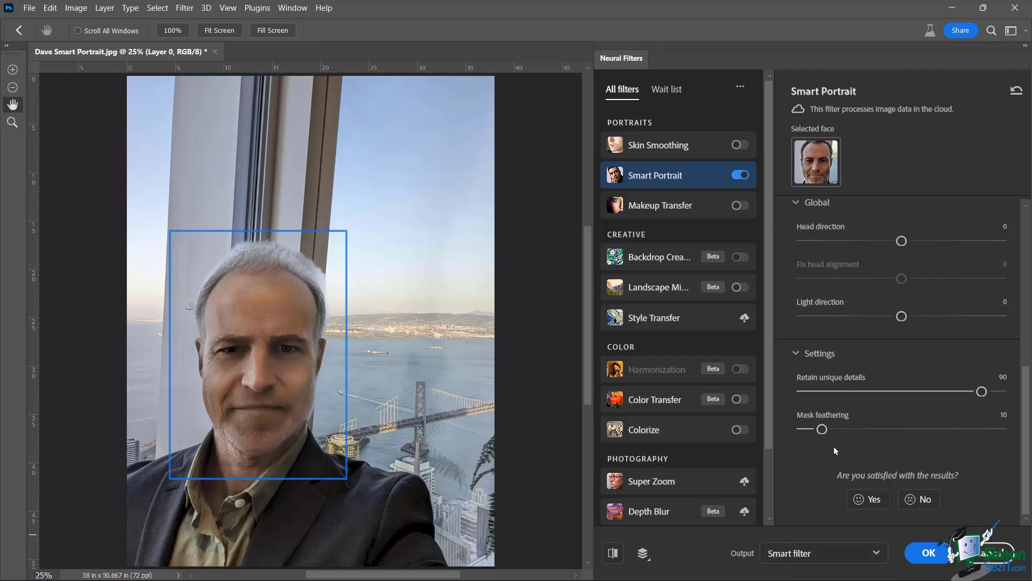
mouse_move(819, 445)
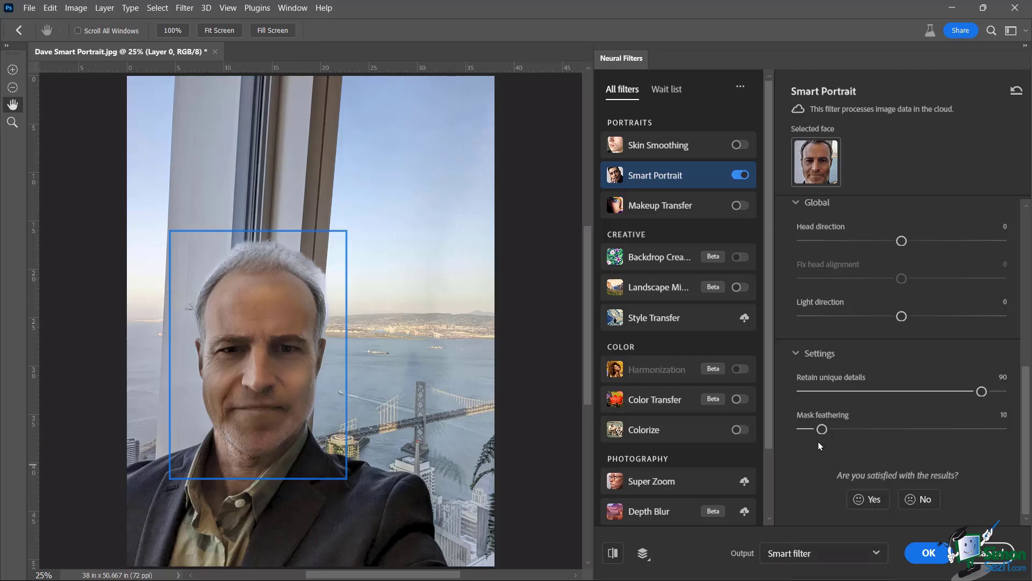
mouse_move(812, 455)
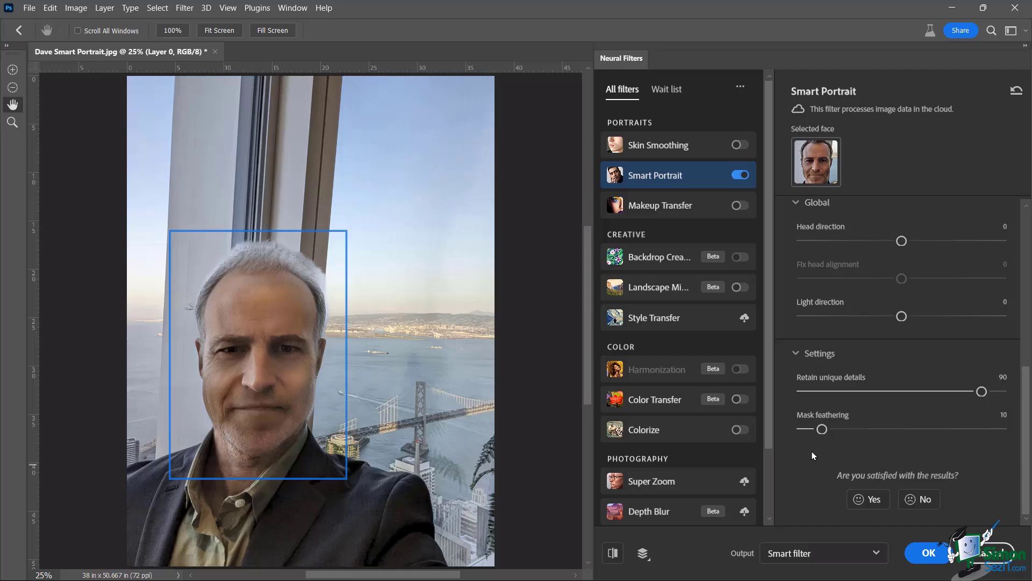
mouse_move(747, 525)
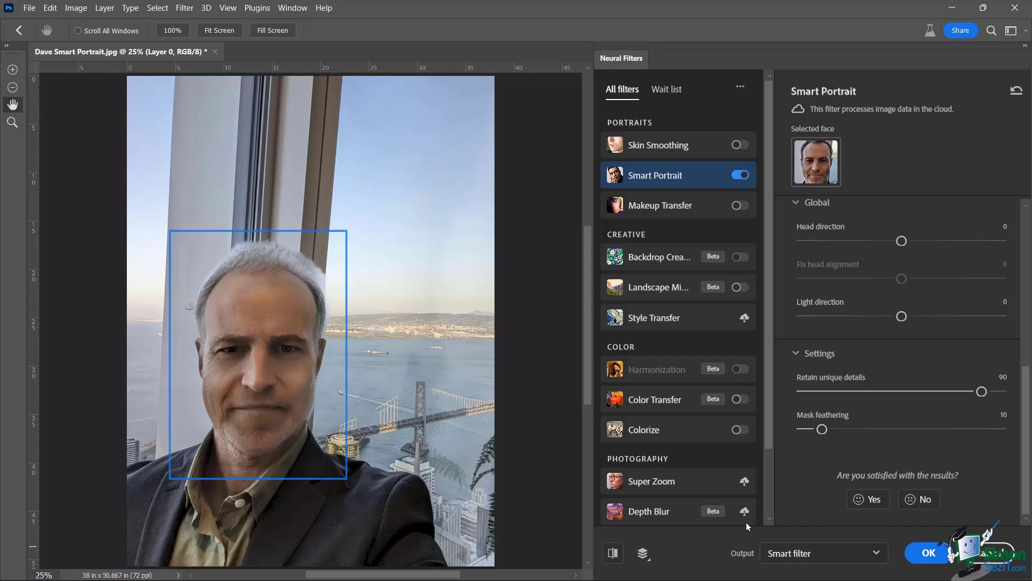
mouse_move(829, 442)
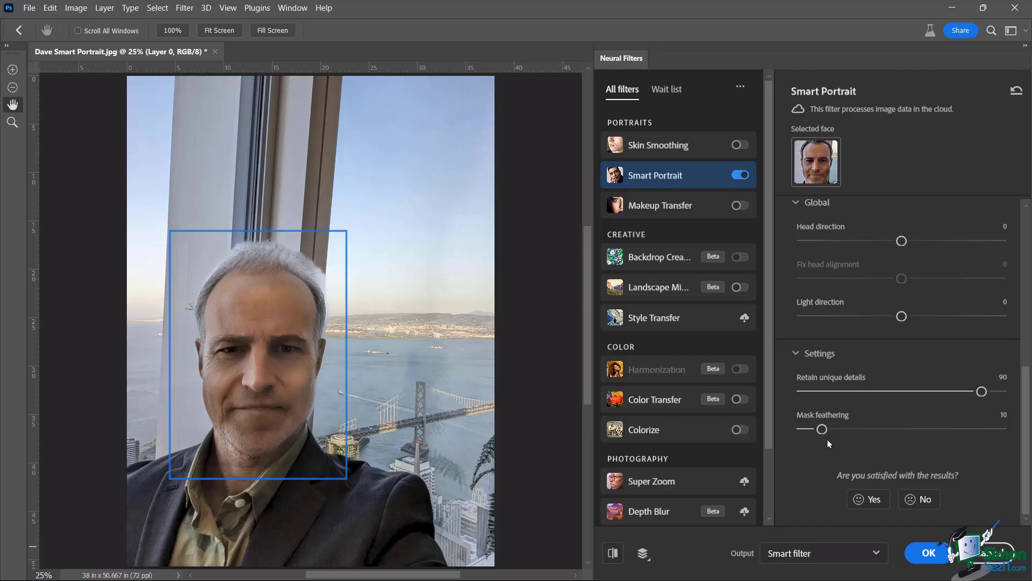
mouse_move(634, 546)
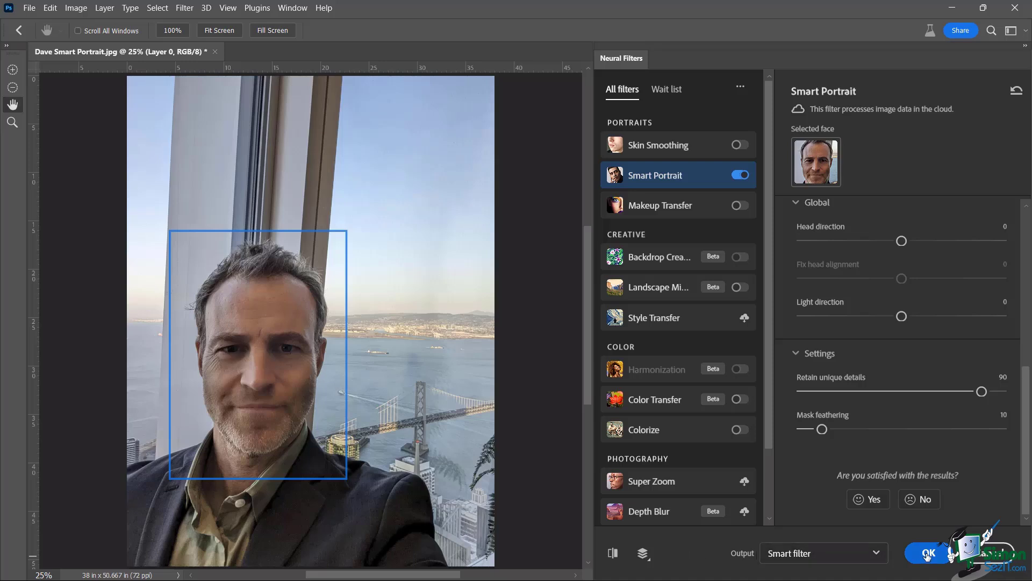
Step: Apply Smart Portrait, choose the Brush tool, and target the smart filter mask
click(927, 553)
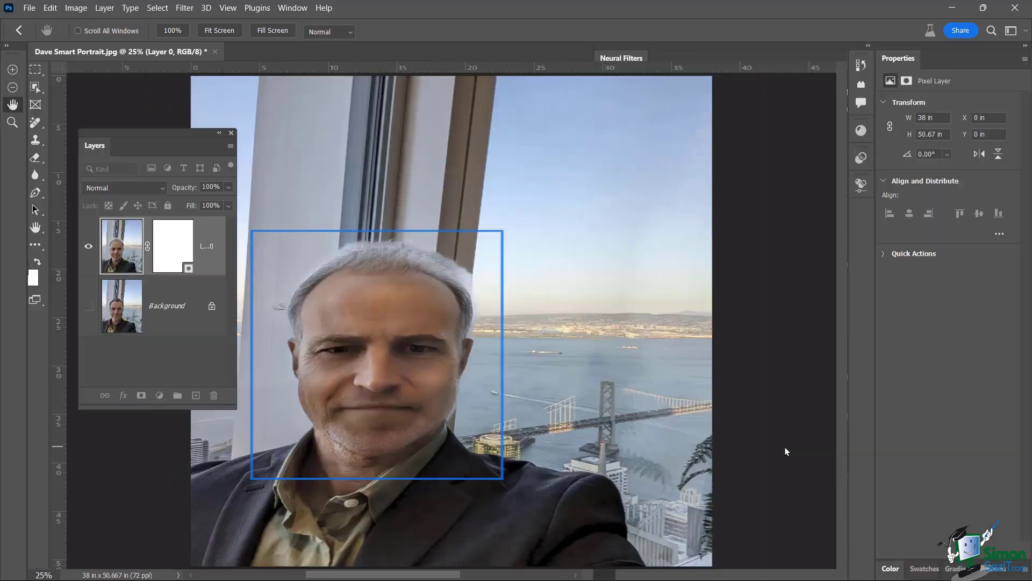
click(35, 69)
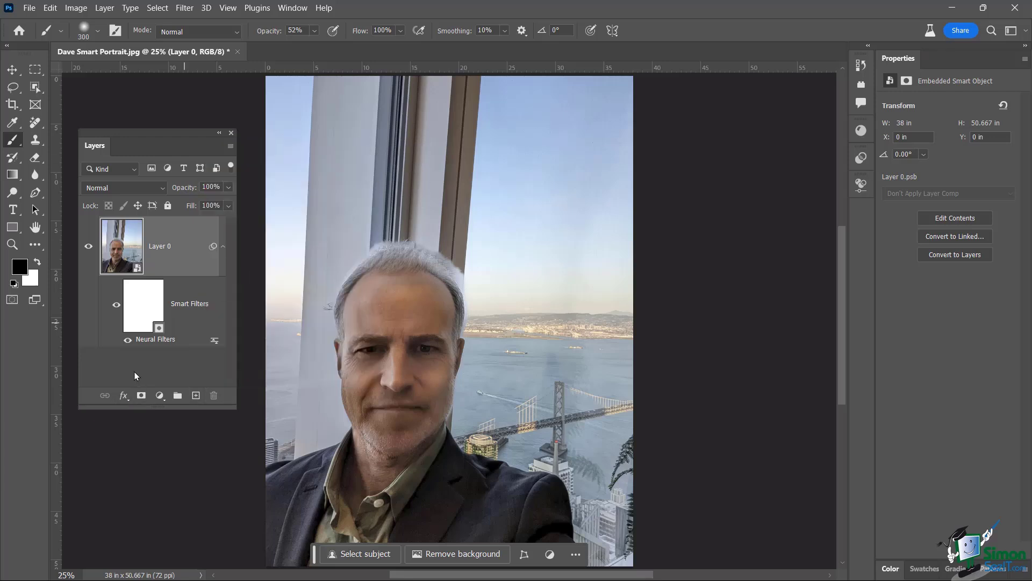
mouse_move(165, 348)
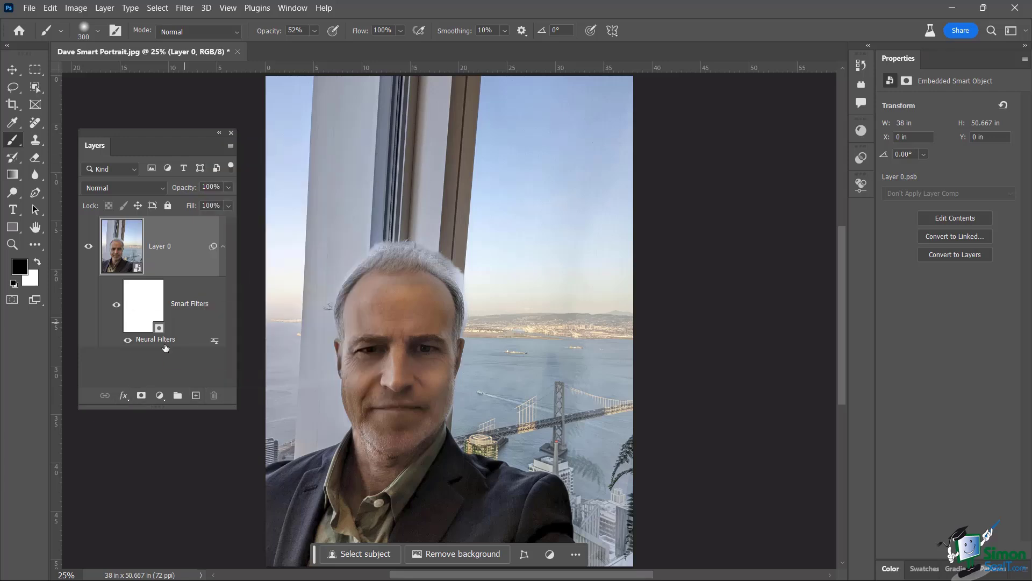
mouse_move(387, 302)
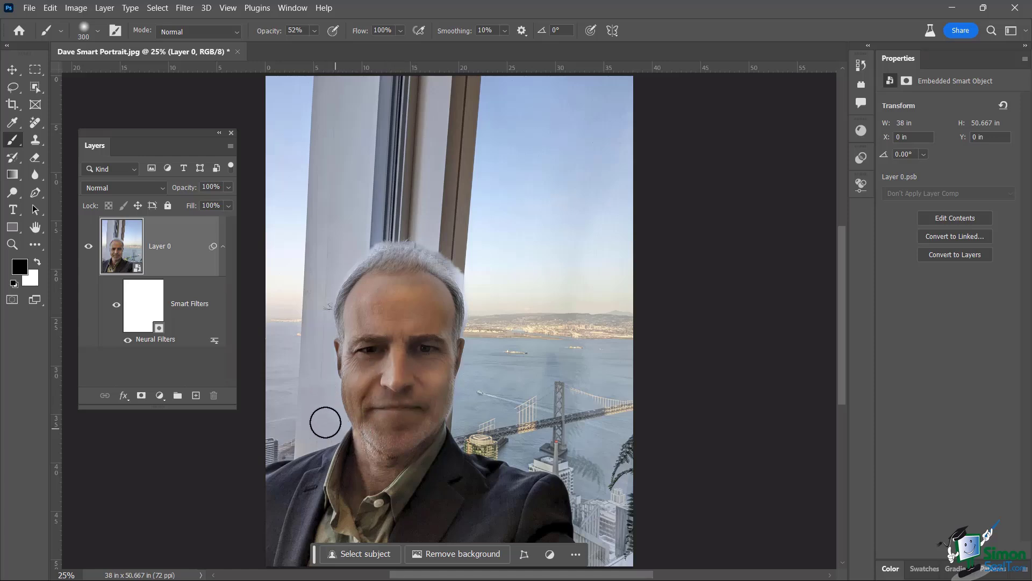
click(143, 304)
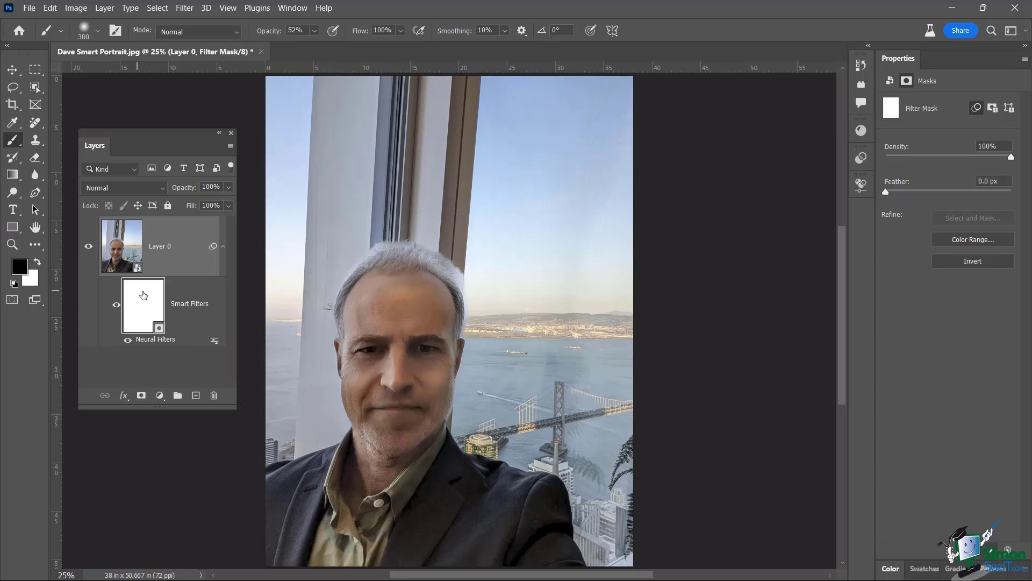
mouse_move(143, 295)
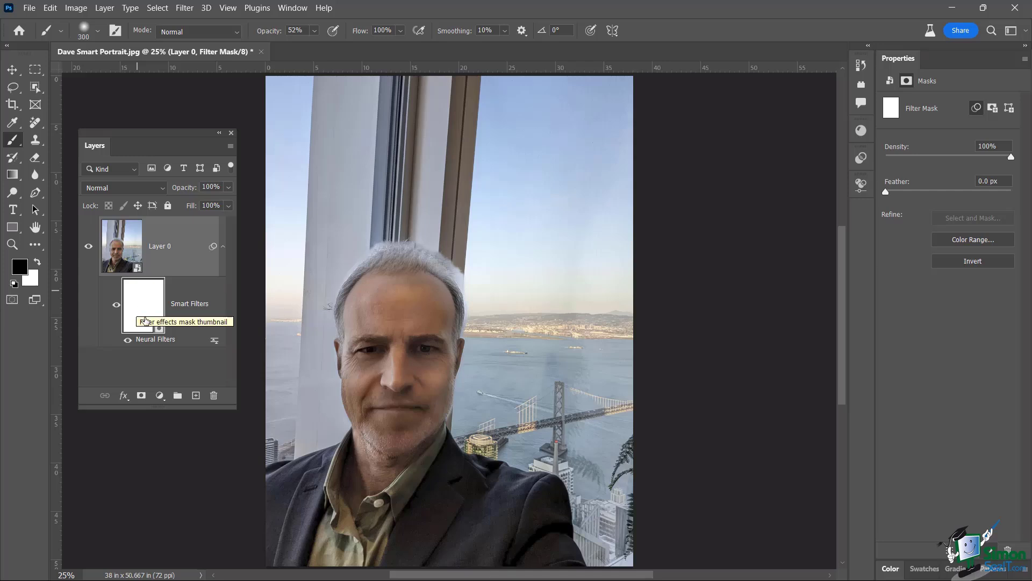
mouse_move(12, 141)
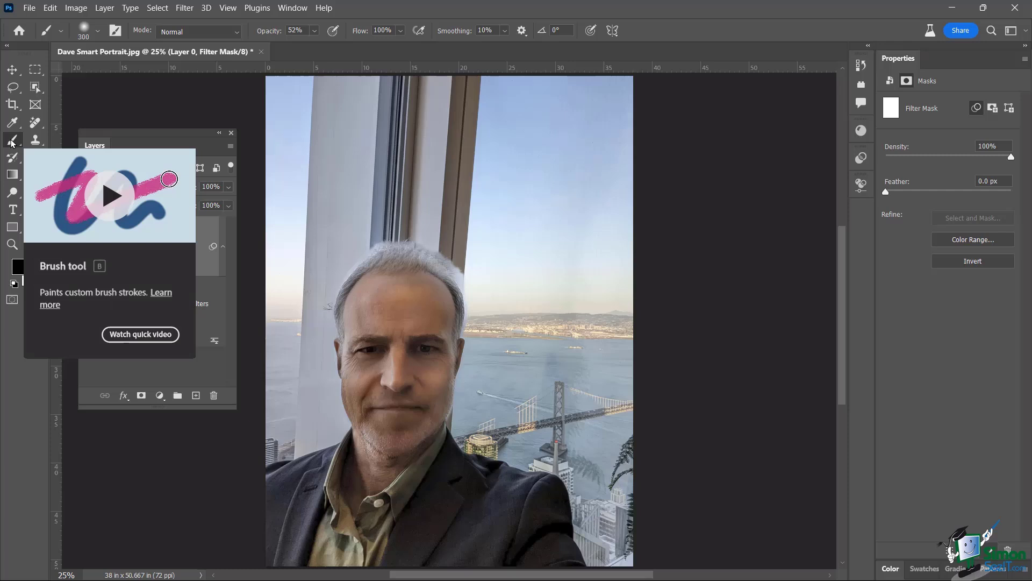
Step: Set a soft brush in the brush size and hardness options
click(102, 30)
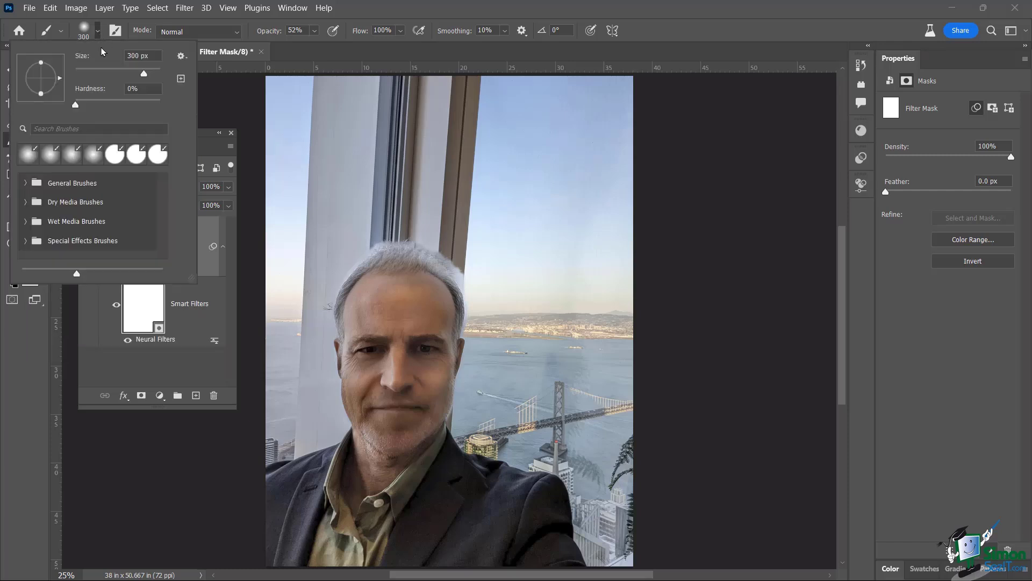
mouse_move(76, 108)
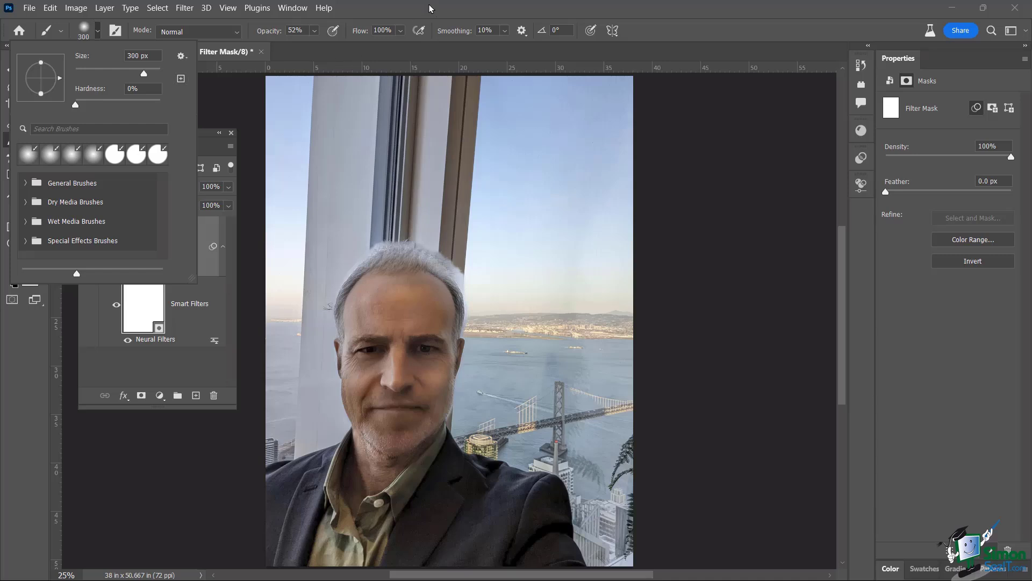
click(314, 30)
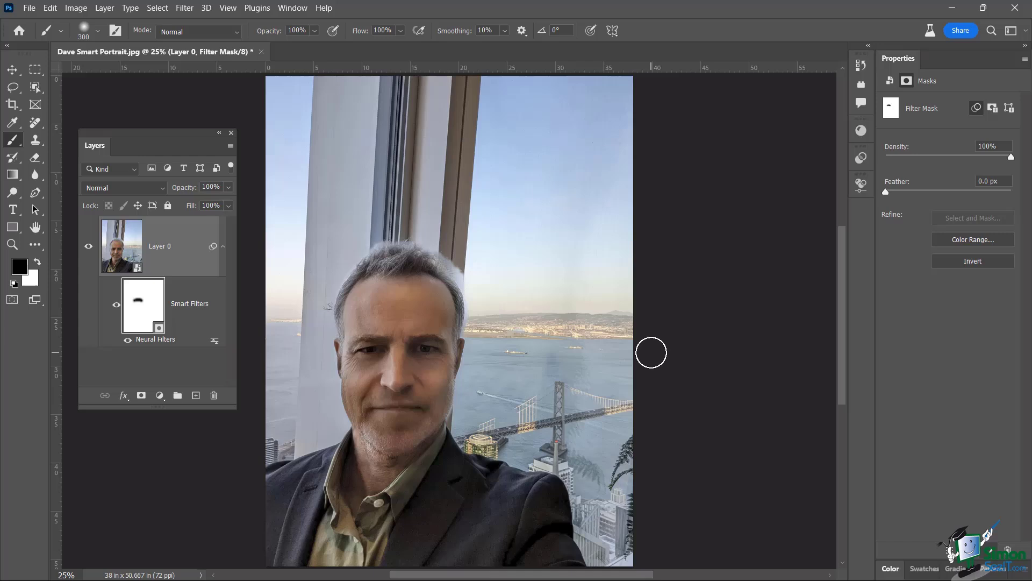
mouse_move(361, 283)
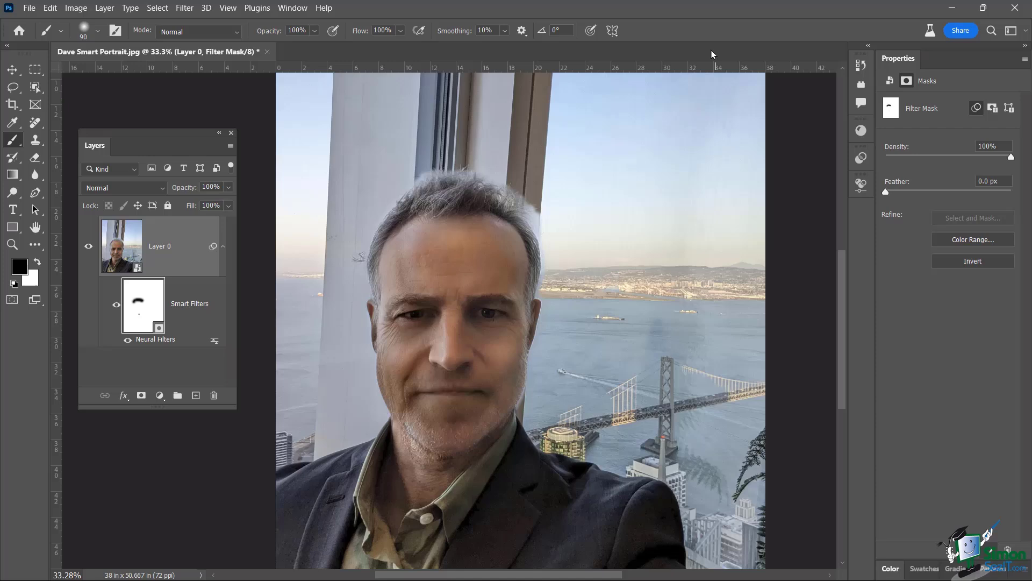
mouse_move(703, 44)
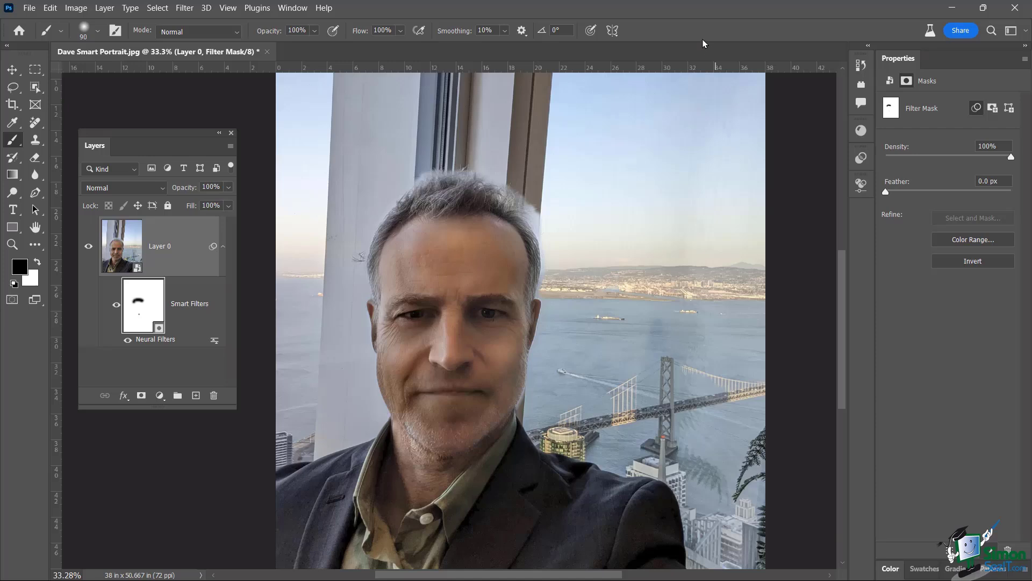